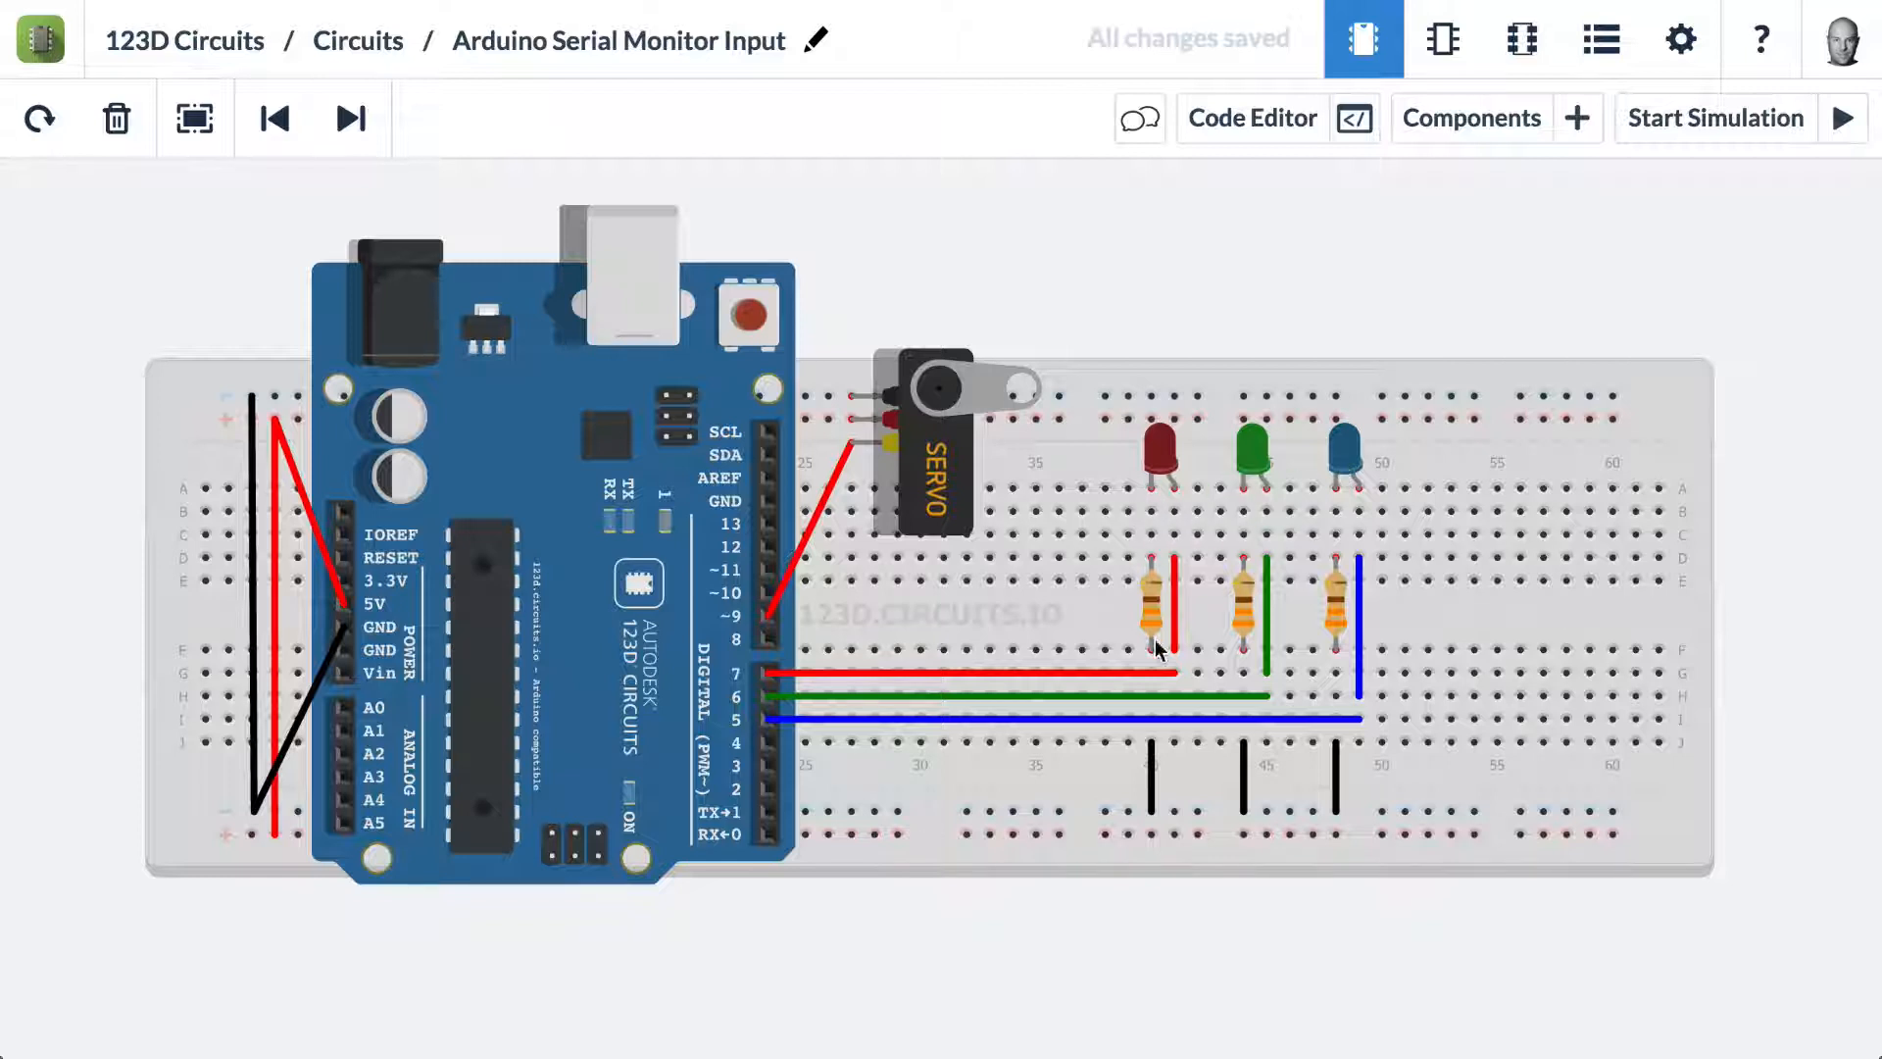
{"action": "mouse_move", "coordinate": [775, 684]}
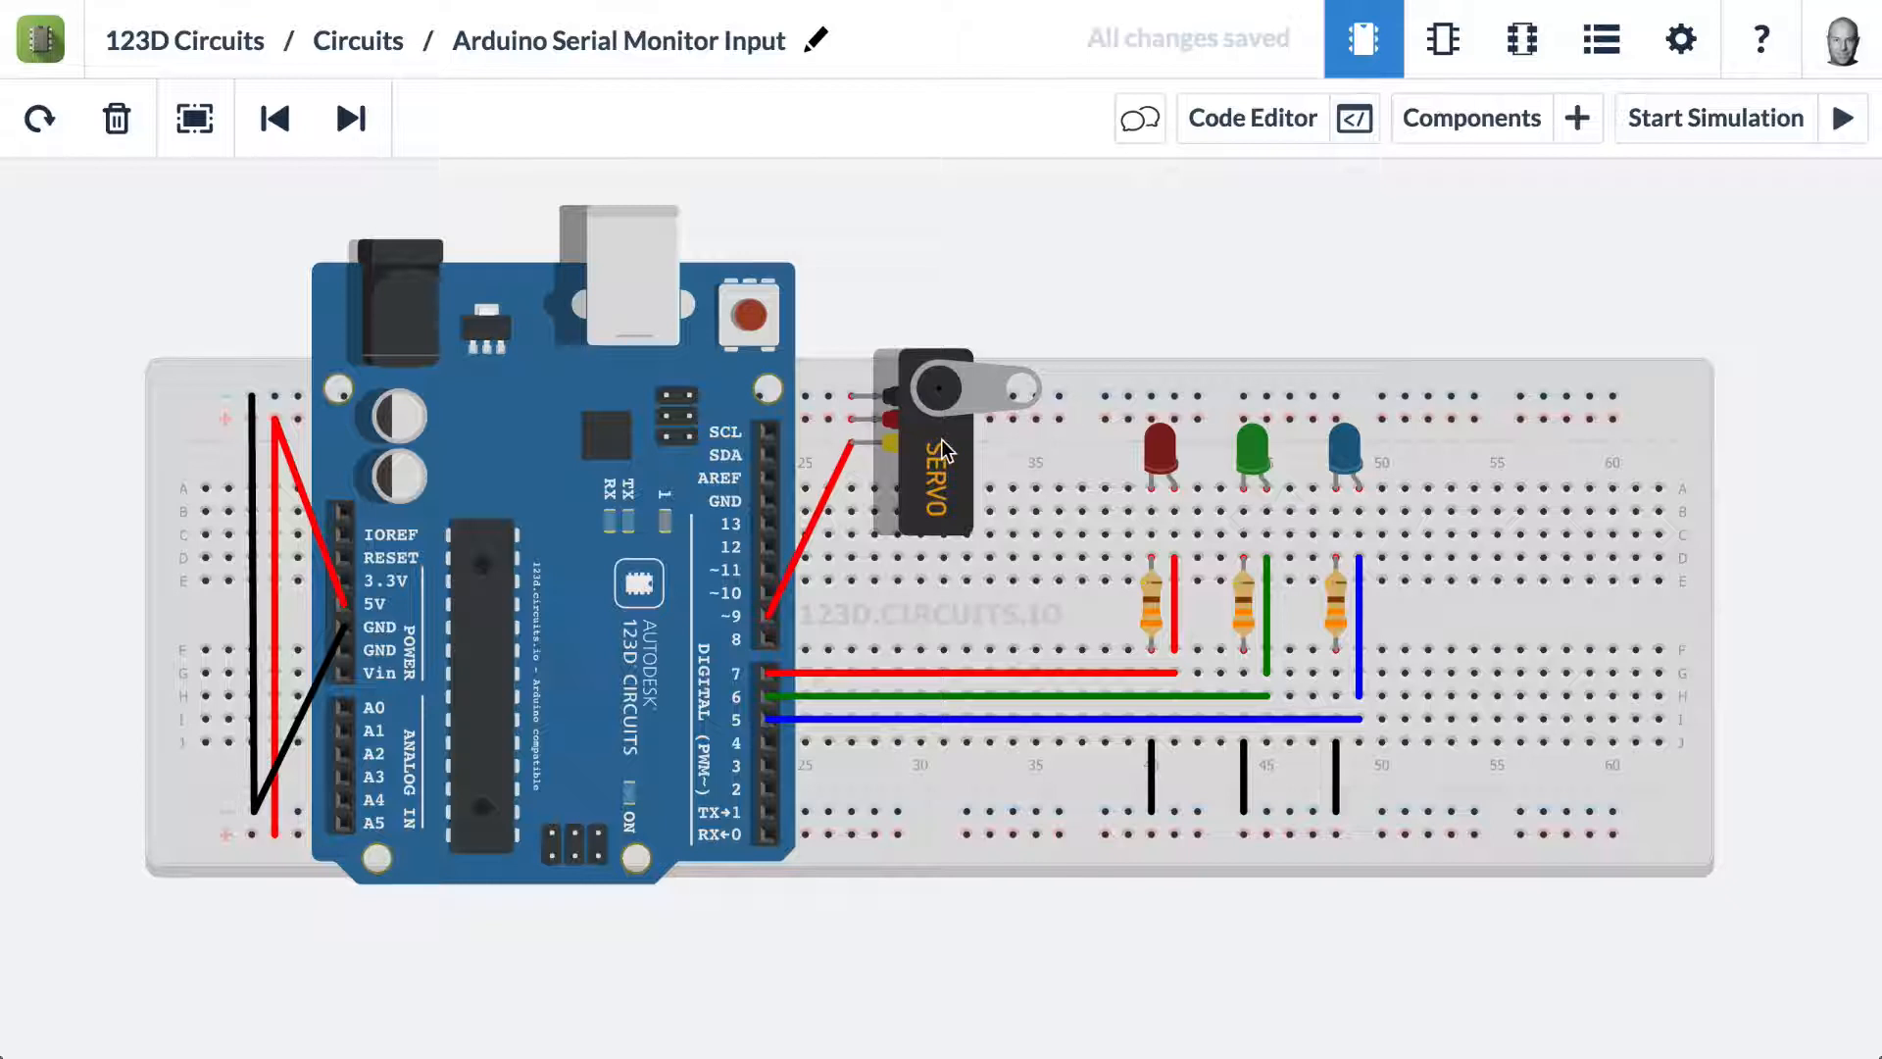
{"action": "mouse_move", "coordinate": [1060, 296]}
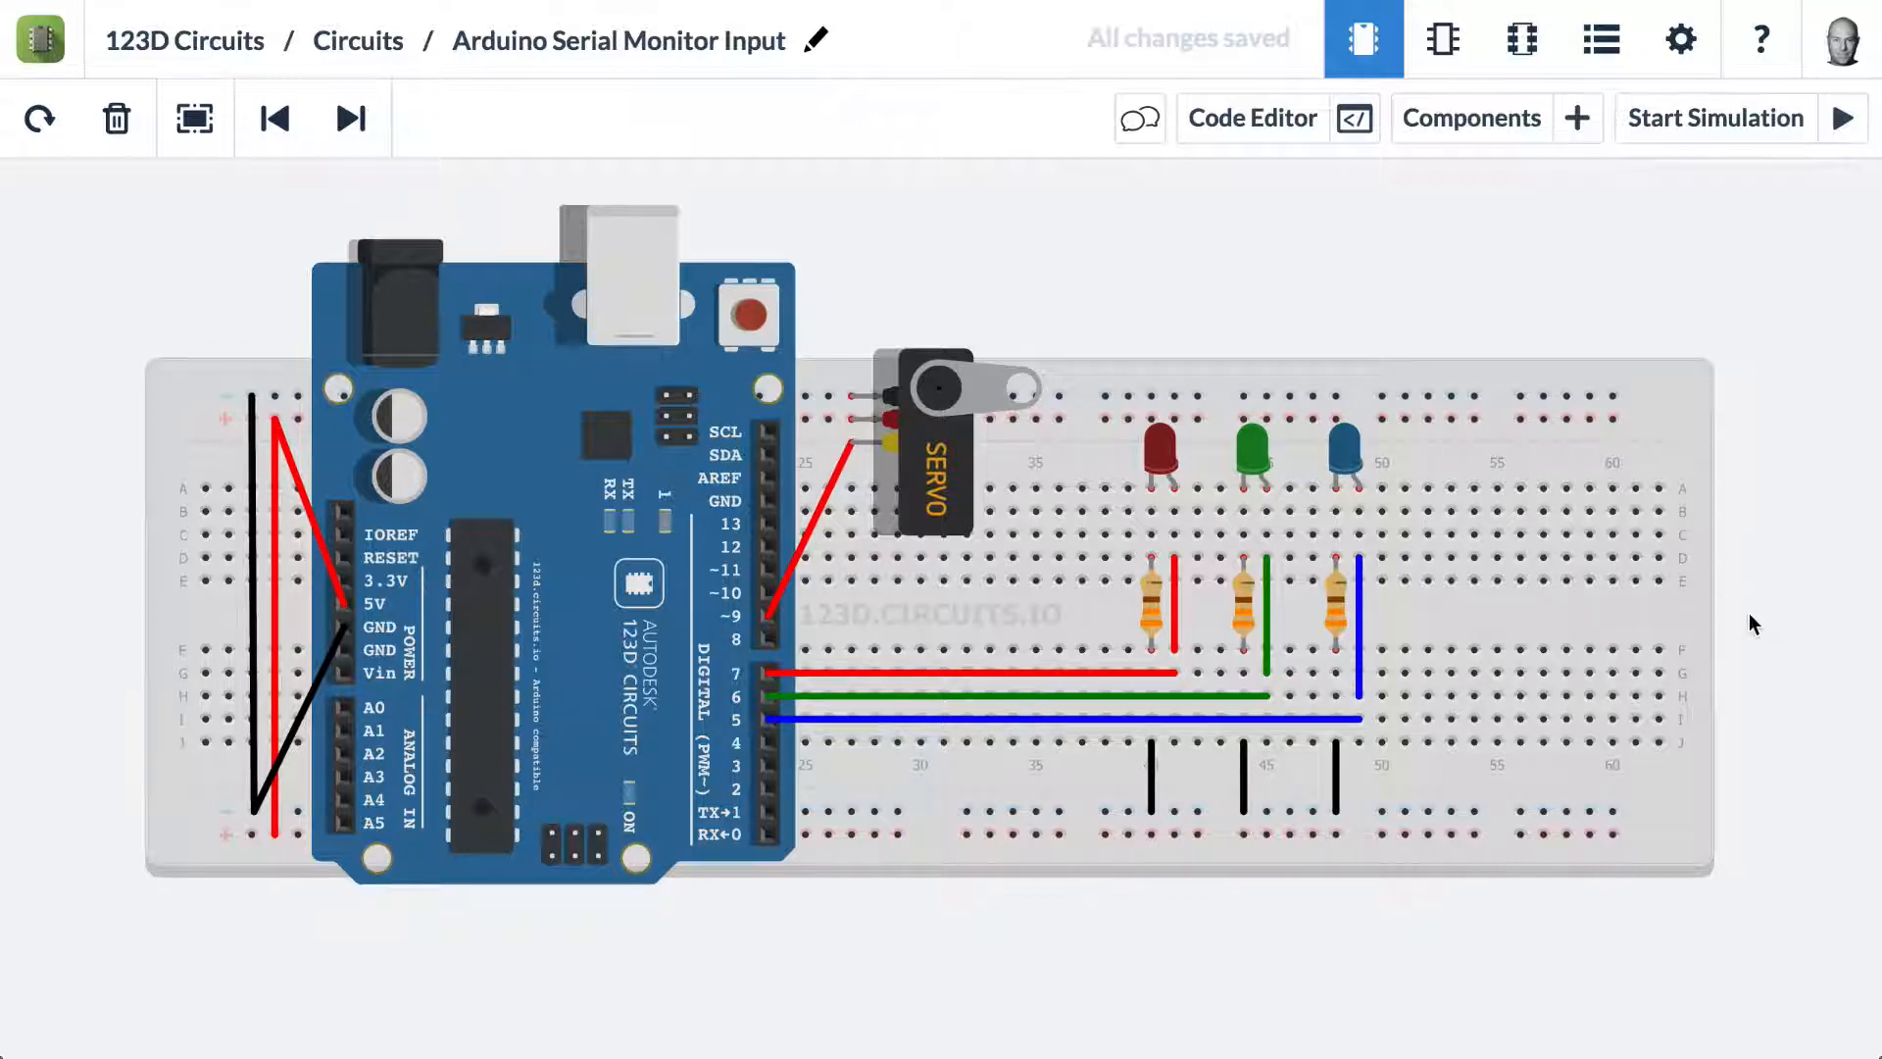
Open the circuit's Arduino sketch alongside the Serial Monitor panel
{"action": "scroll", "scroll_direction": "down", "scroll_amount": 3}
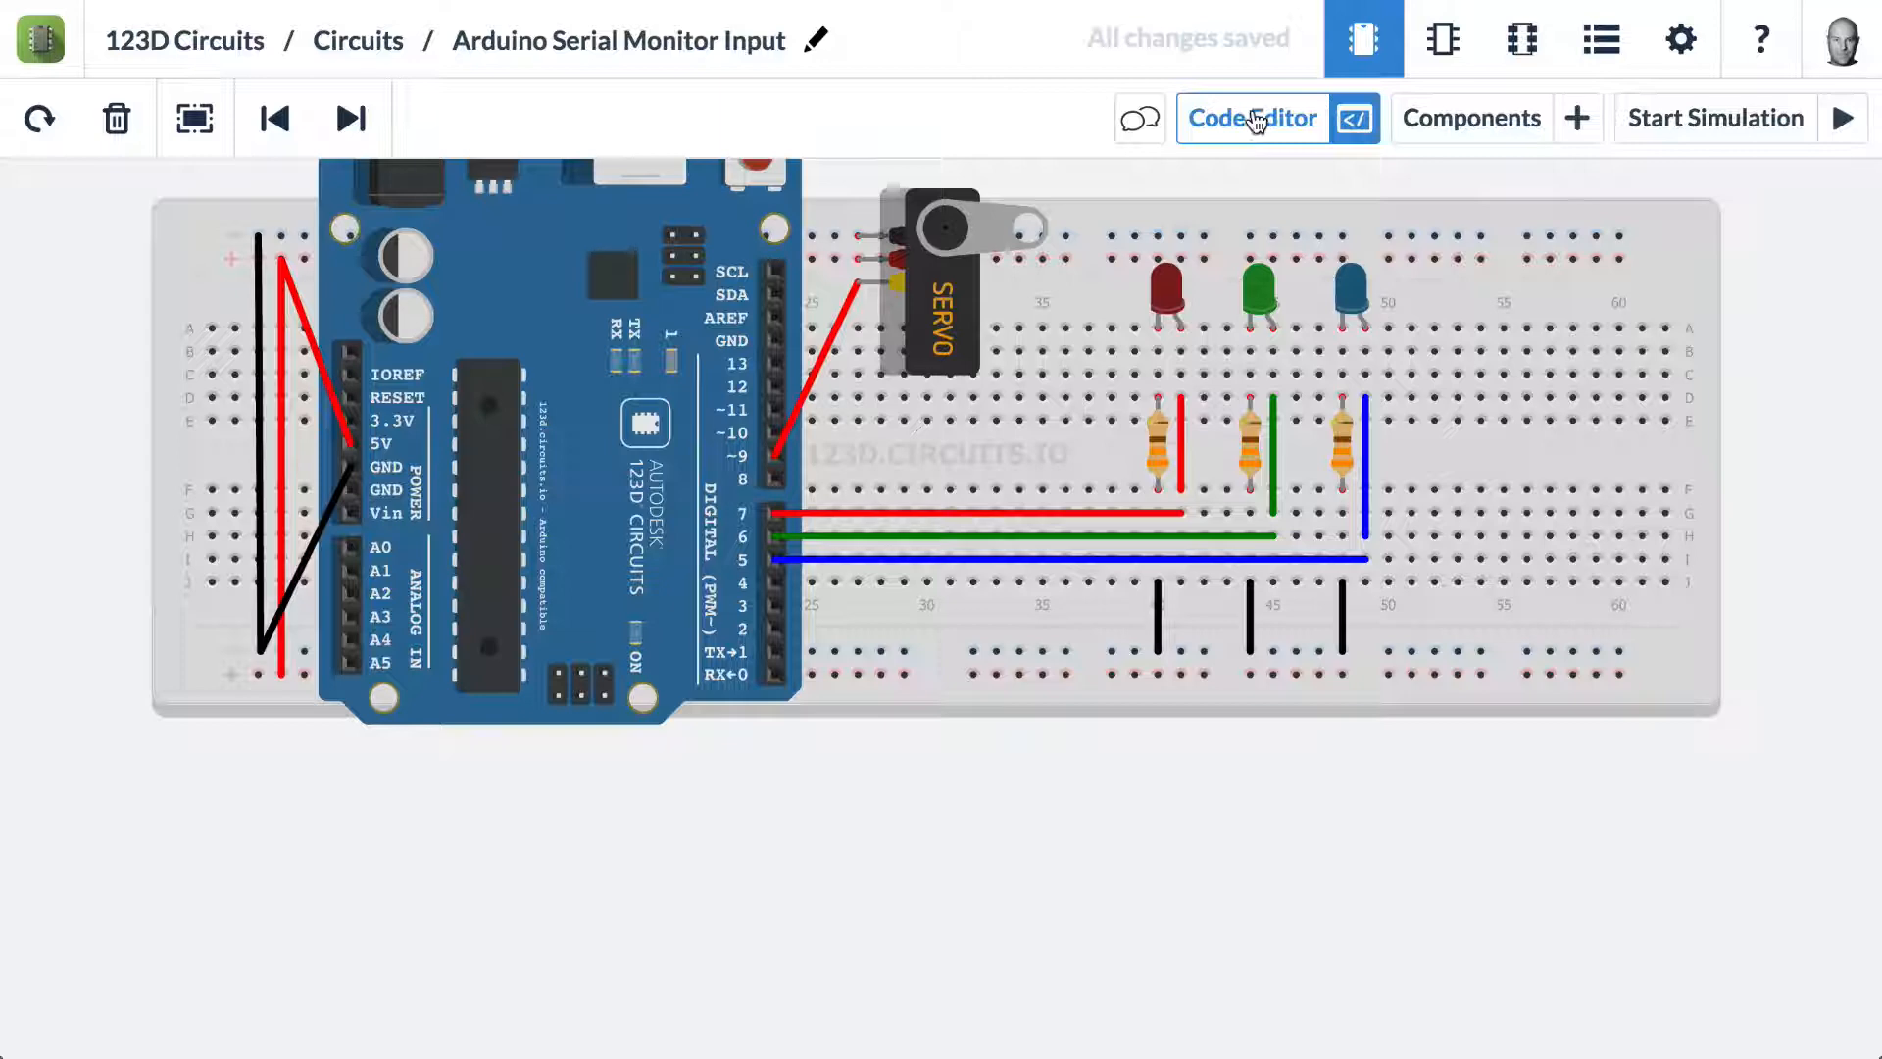
{"action": "left_click", "coordinate": [1252, 118]}
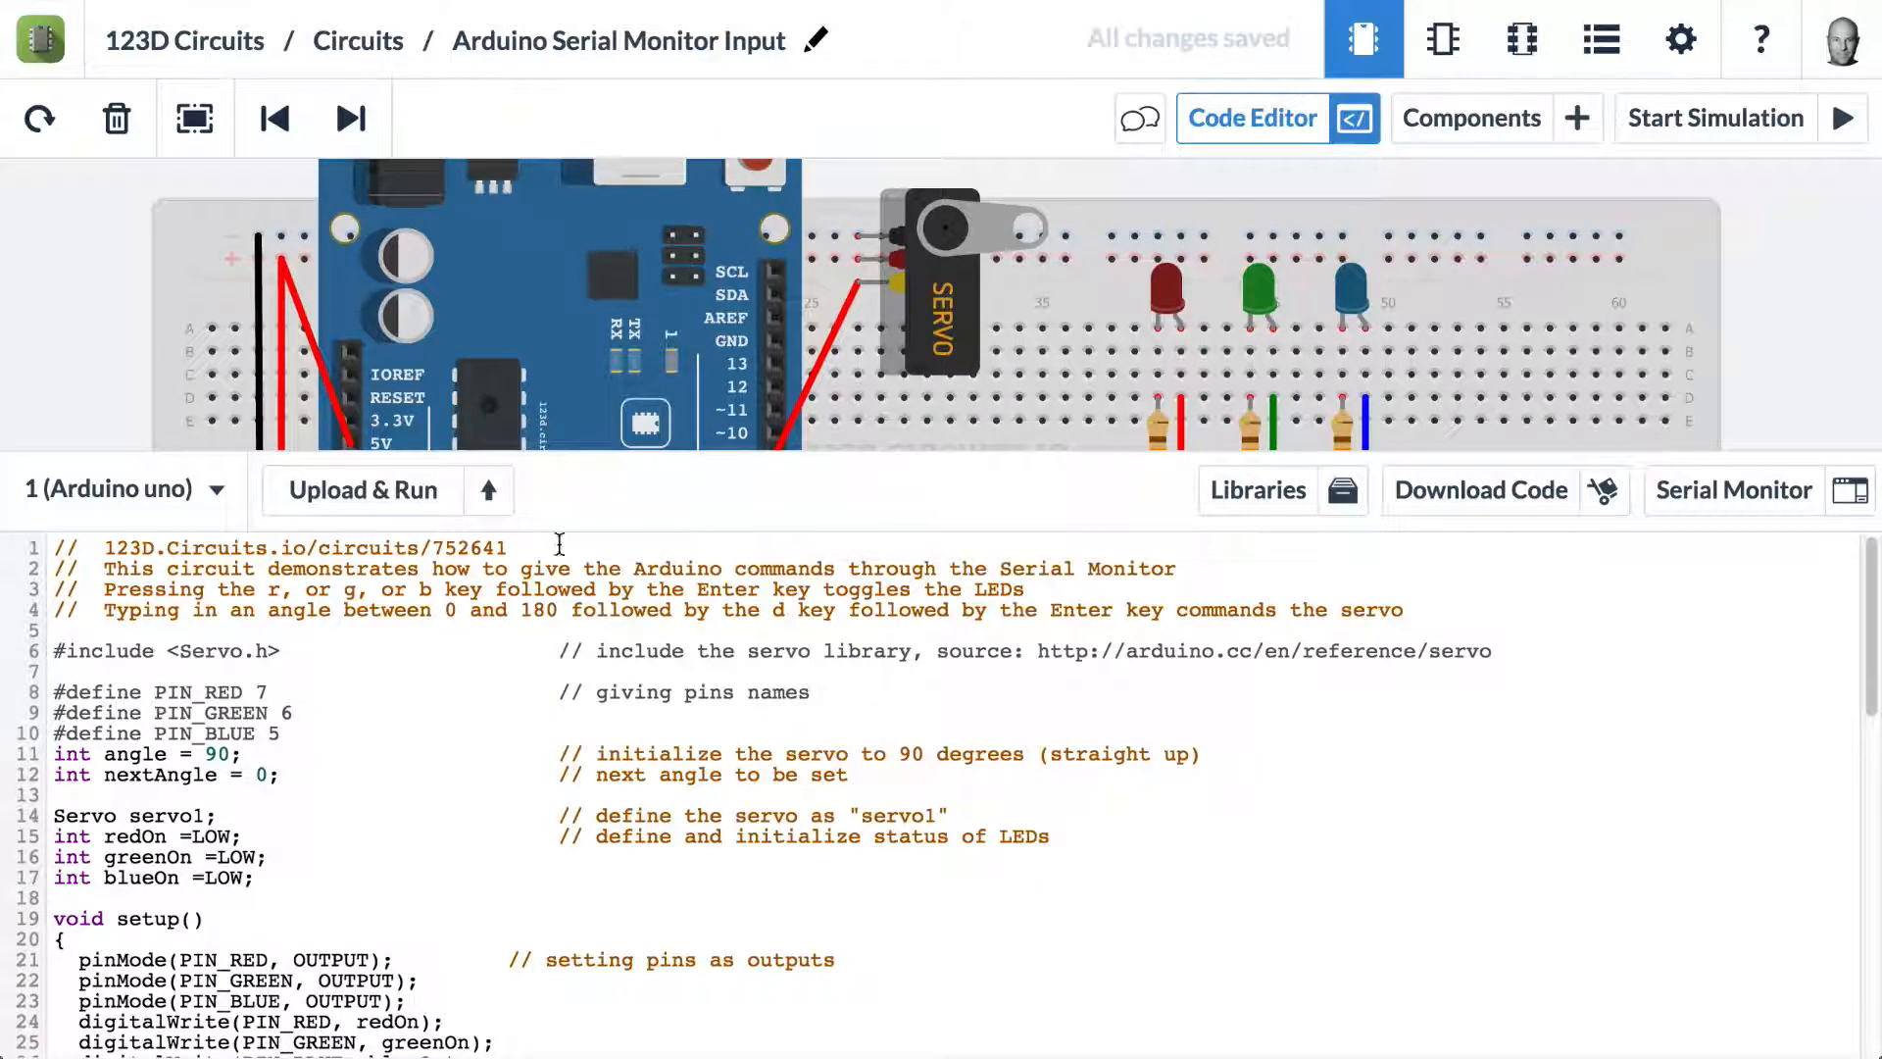
{"action": "mouse_move", "coordinate": [1491, 522]}
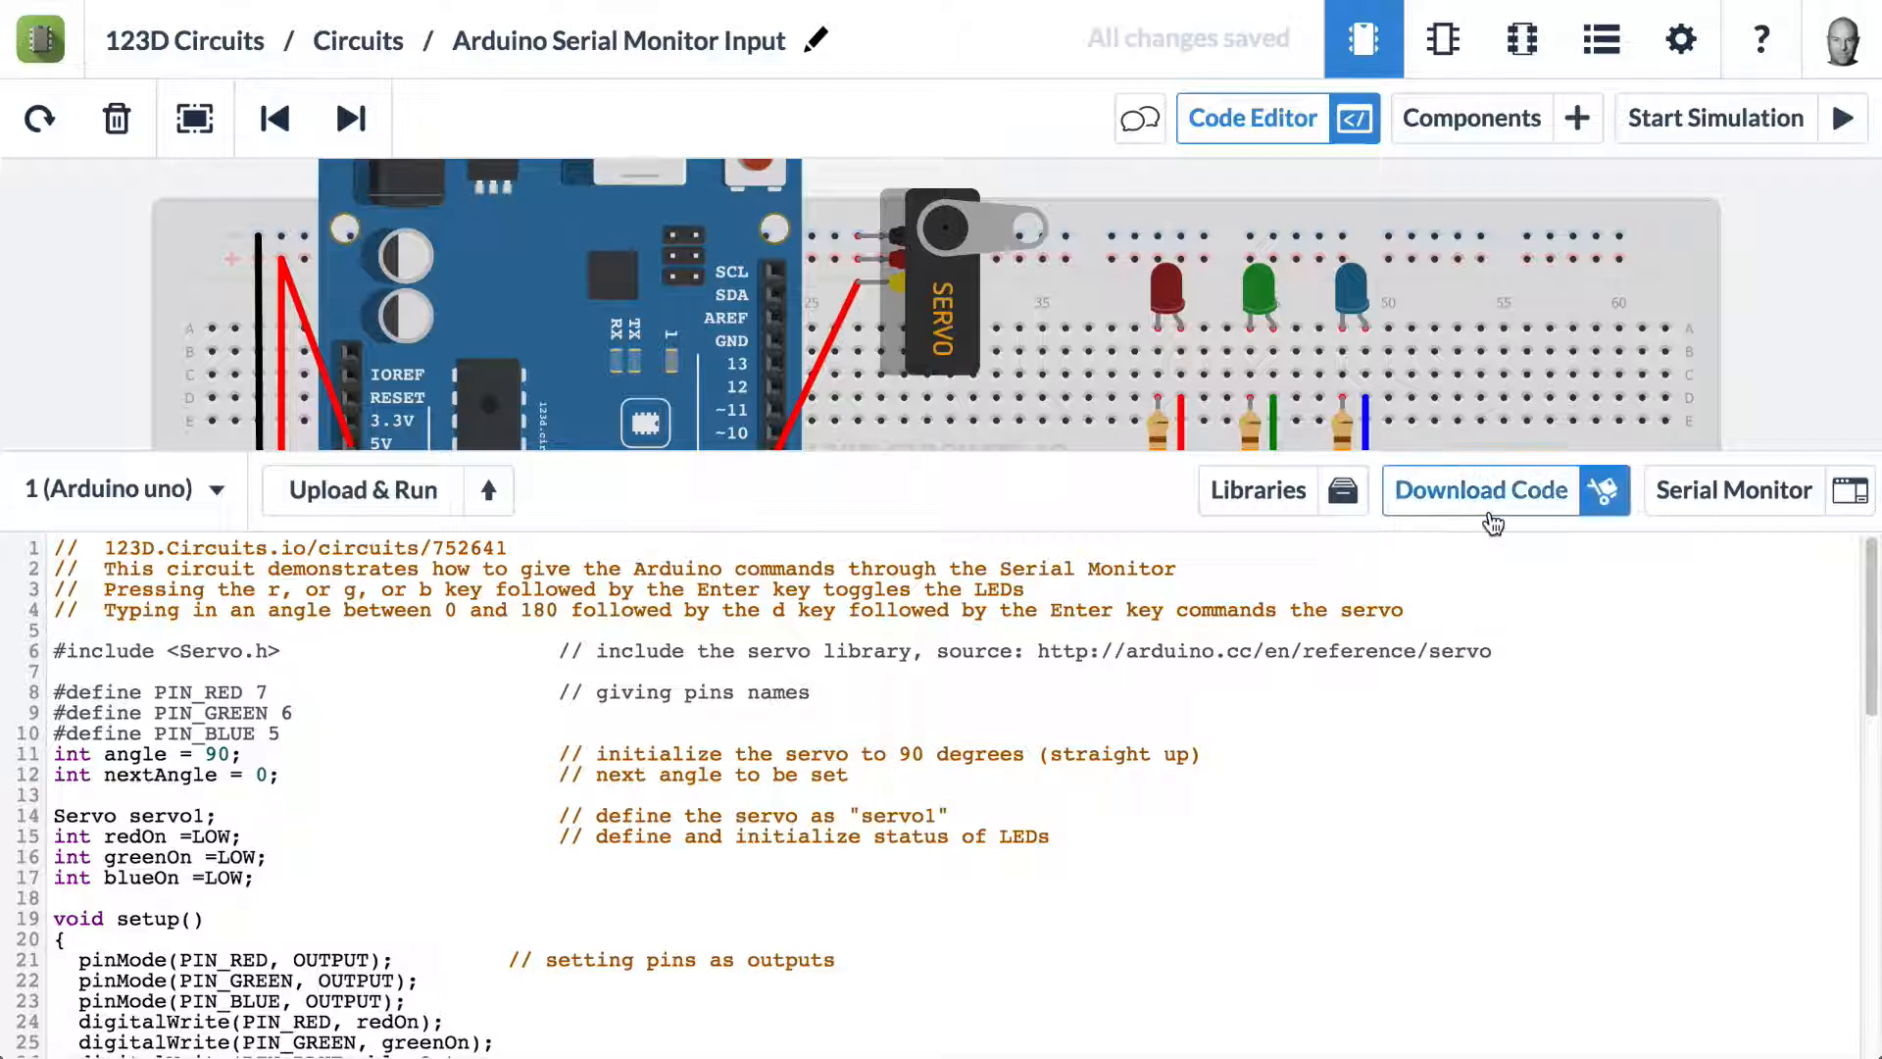
{"action": "left_click", "coordinate": [1733, 490]}
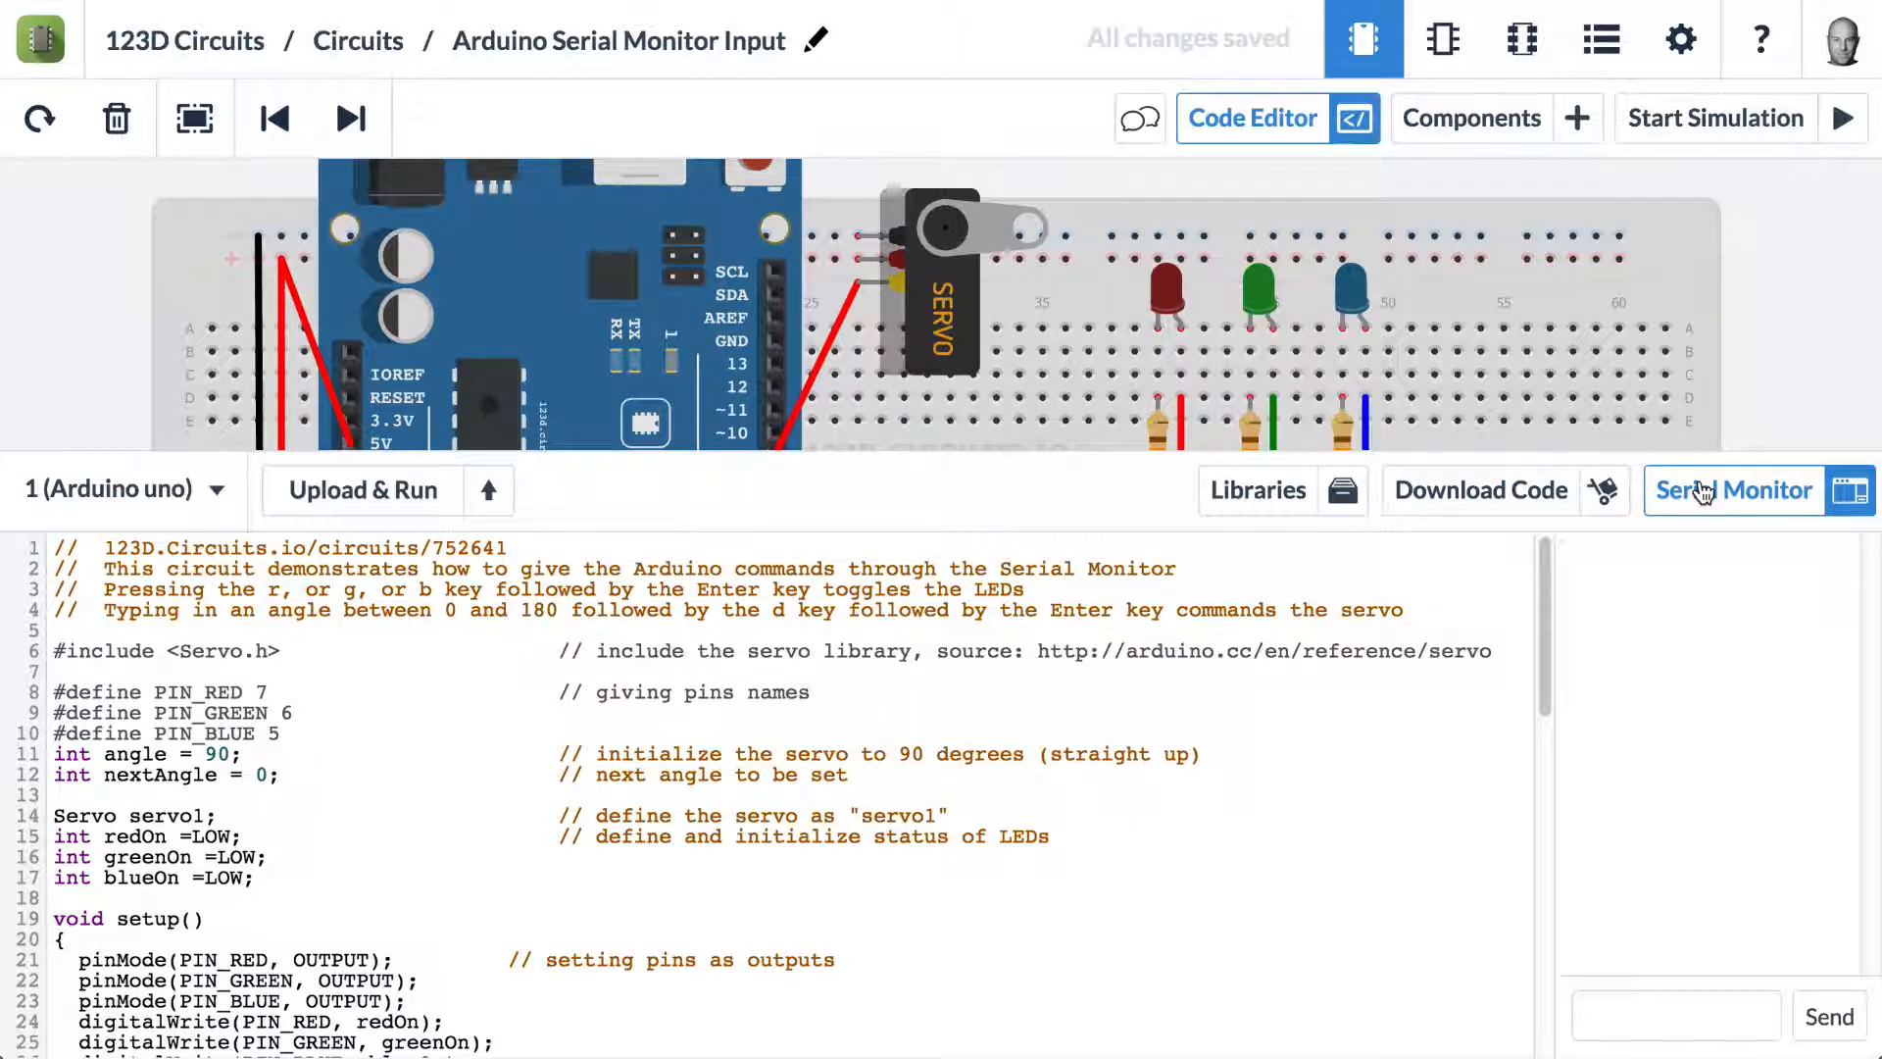
Send the command 'r' through the Serial Monitor
{"action": "left_click", "coordinate": [1674, 1015]}
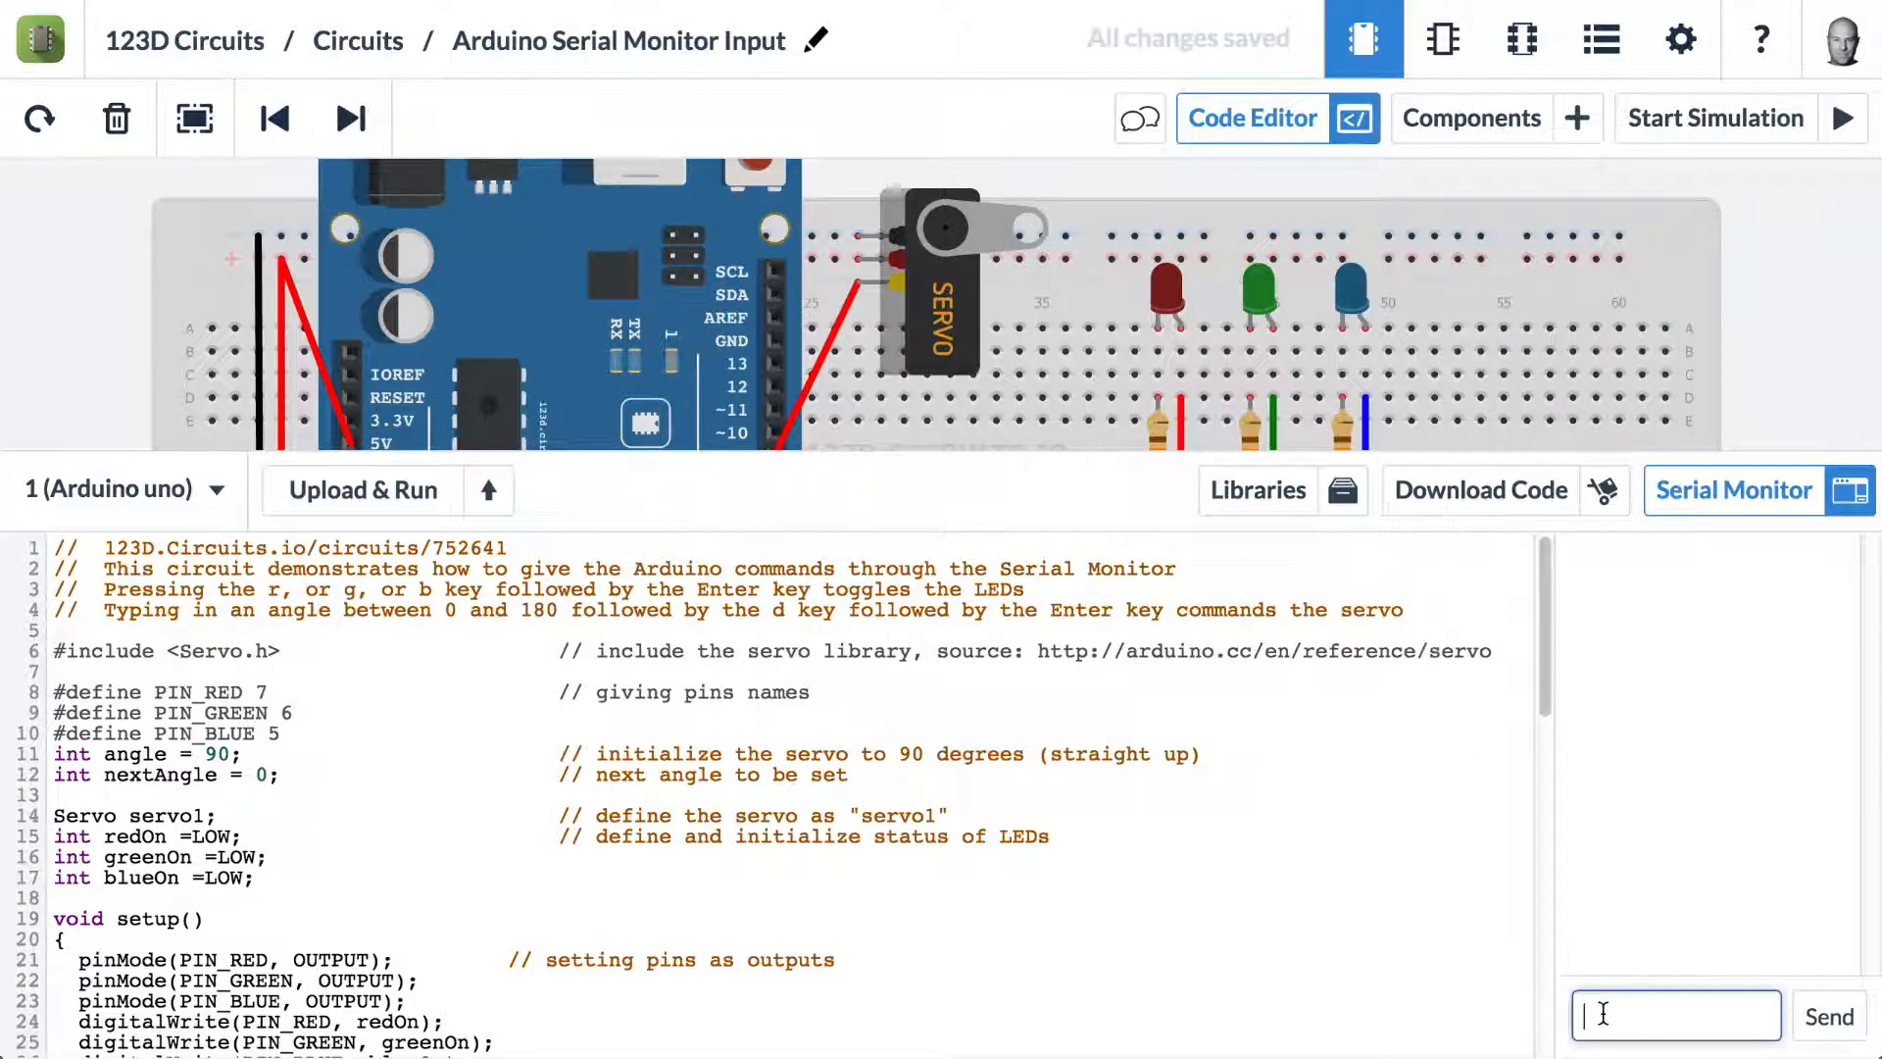
{"action": "type", "text": "r"}
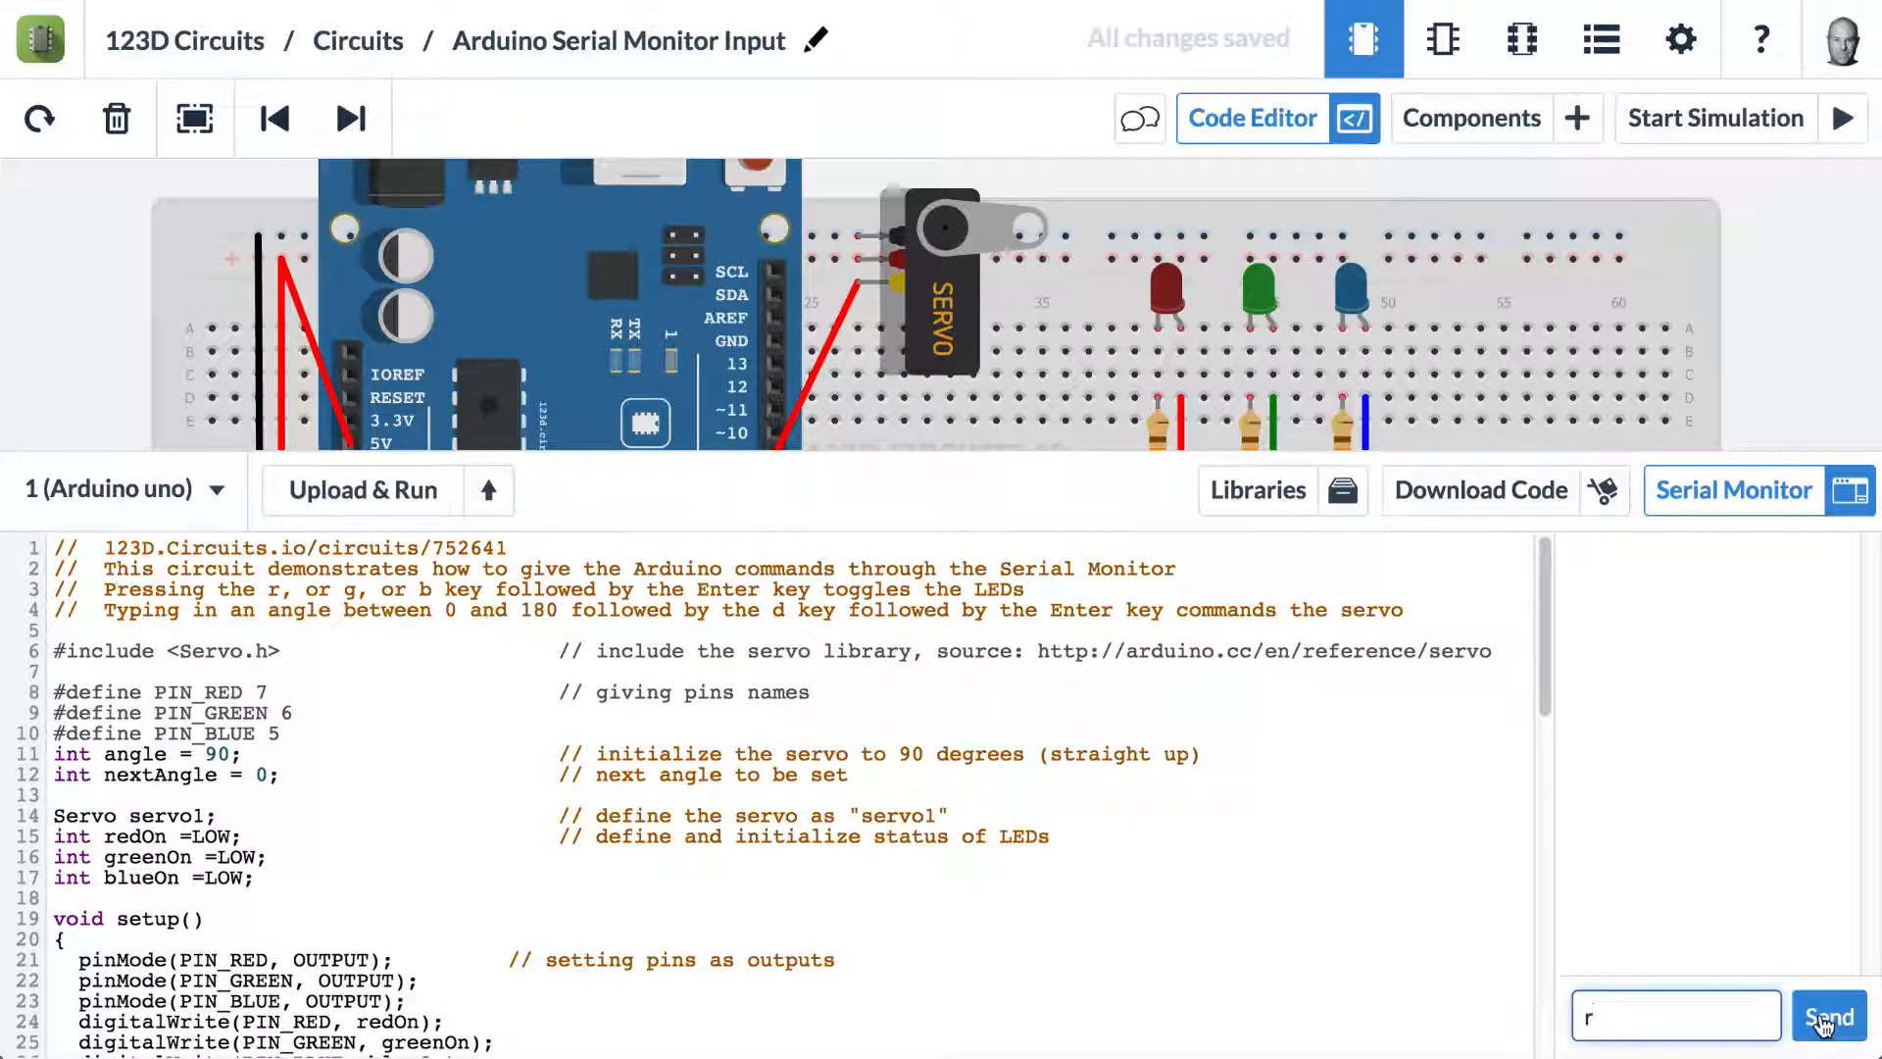
{"action": "left_click", "coordinate": [1826, 1016]}
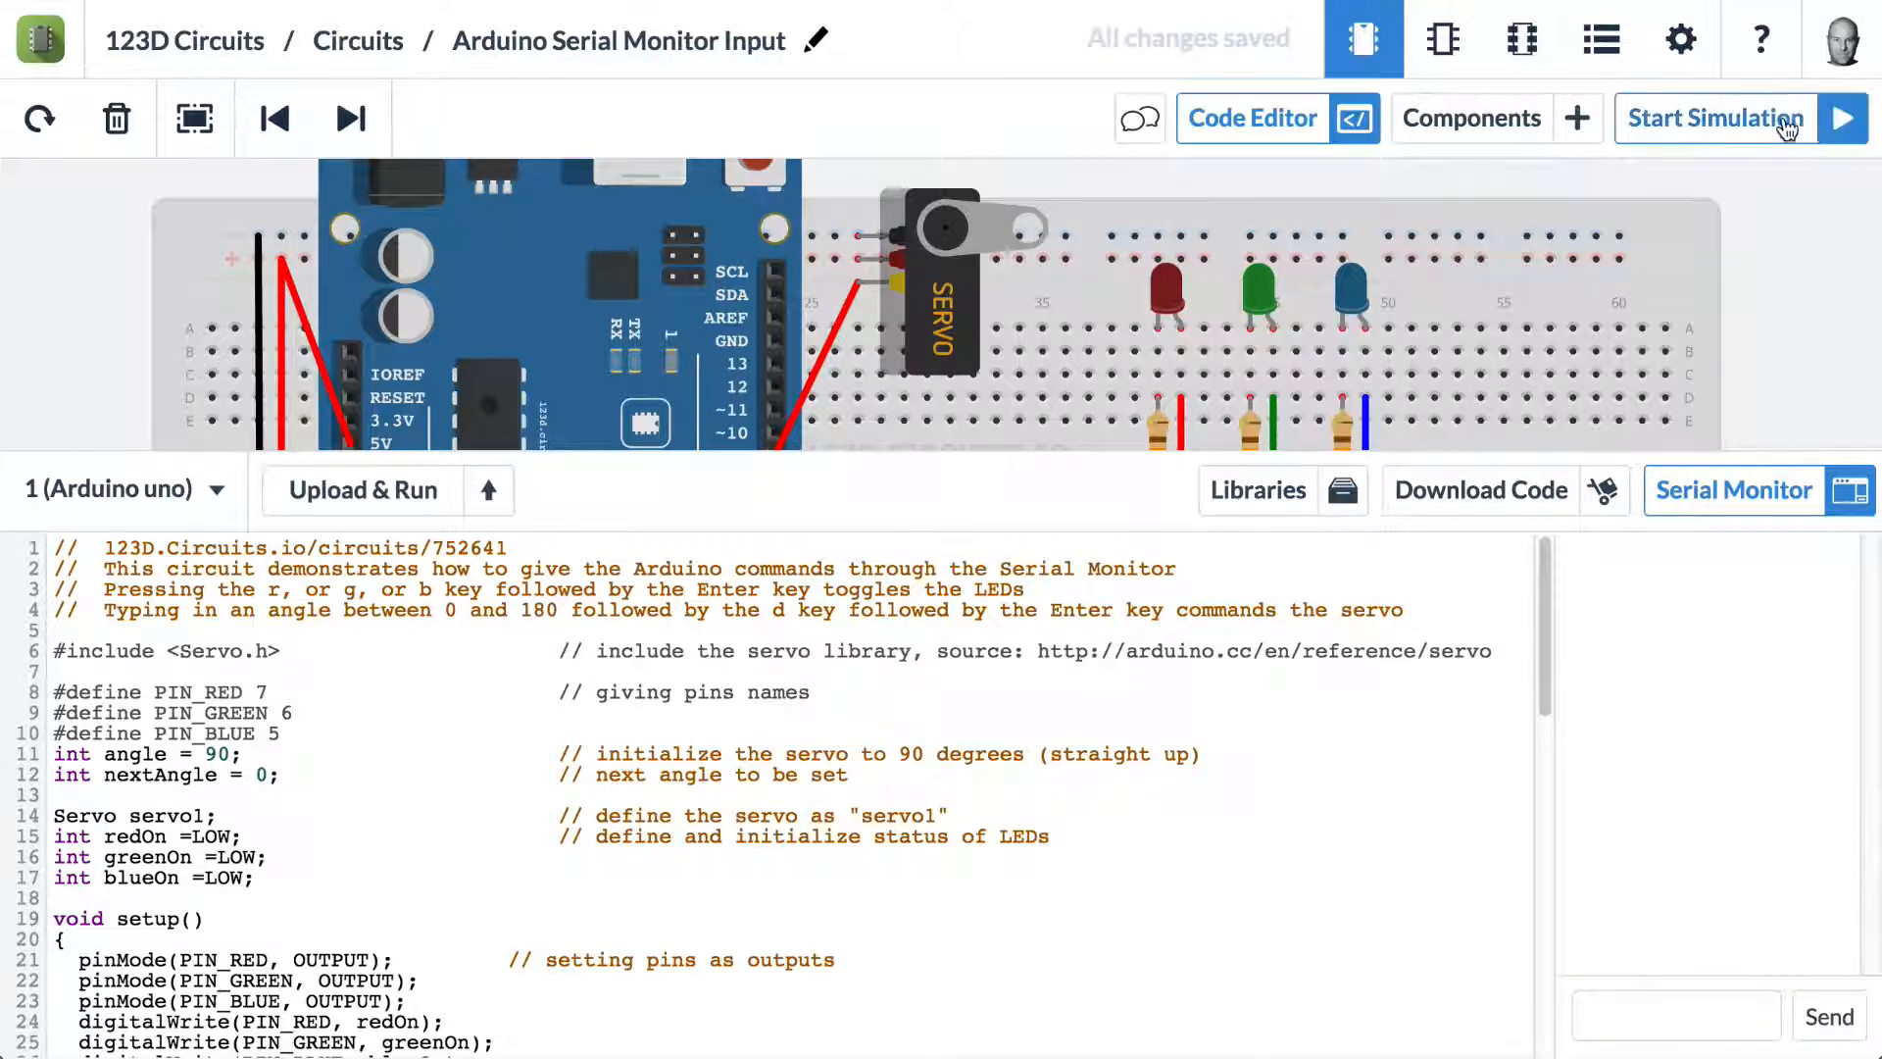
Start the simulation, send 'r' and 'g' to light the red and green LEDs, then type 'r' again
{"action": "left_click", "coordinate": [1722, 117]}
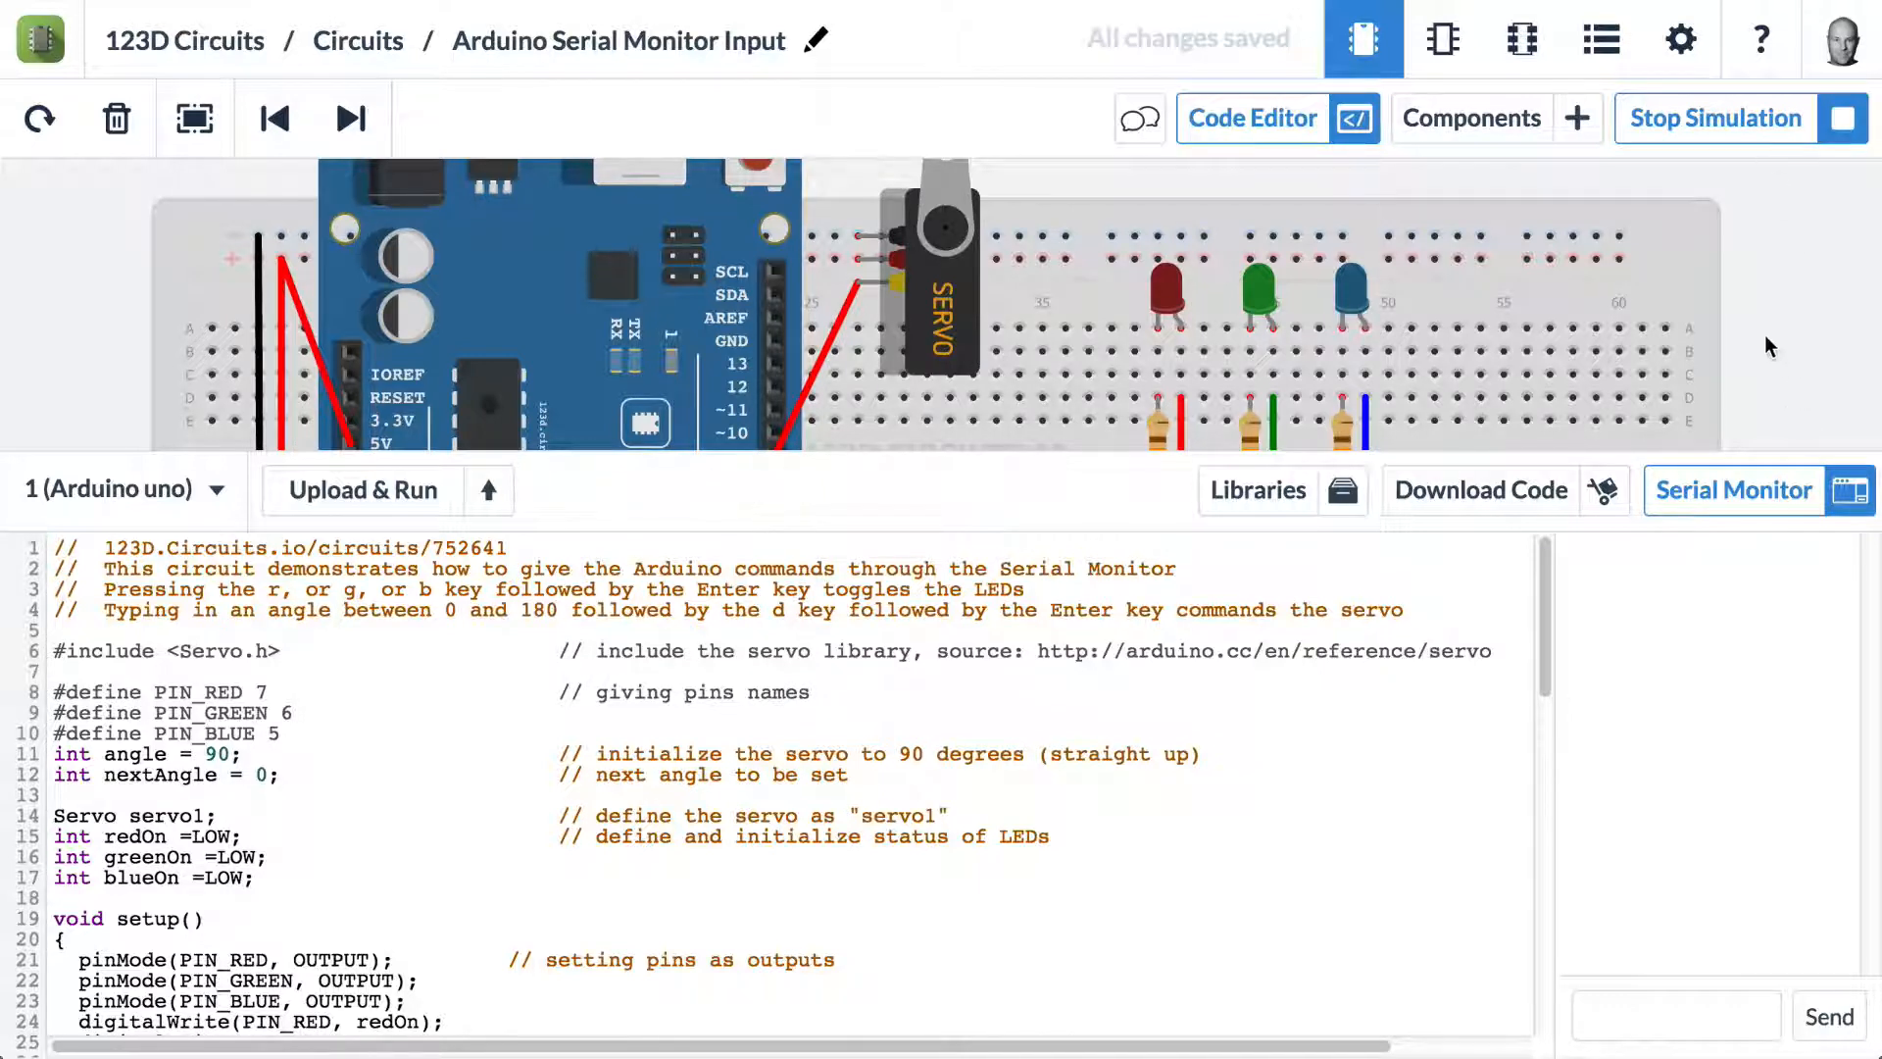
{"action": "type", "text": "r"}
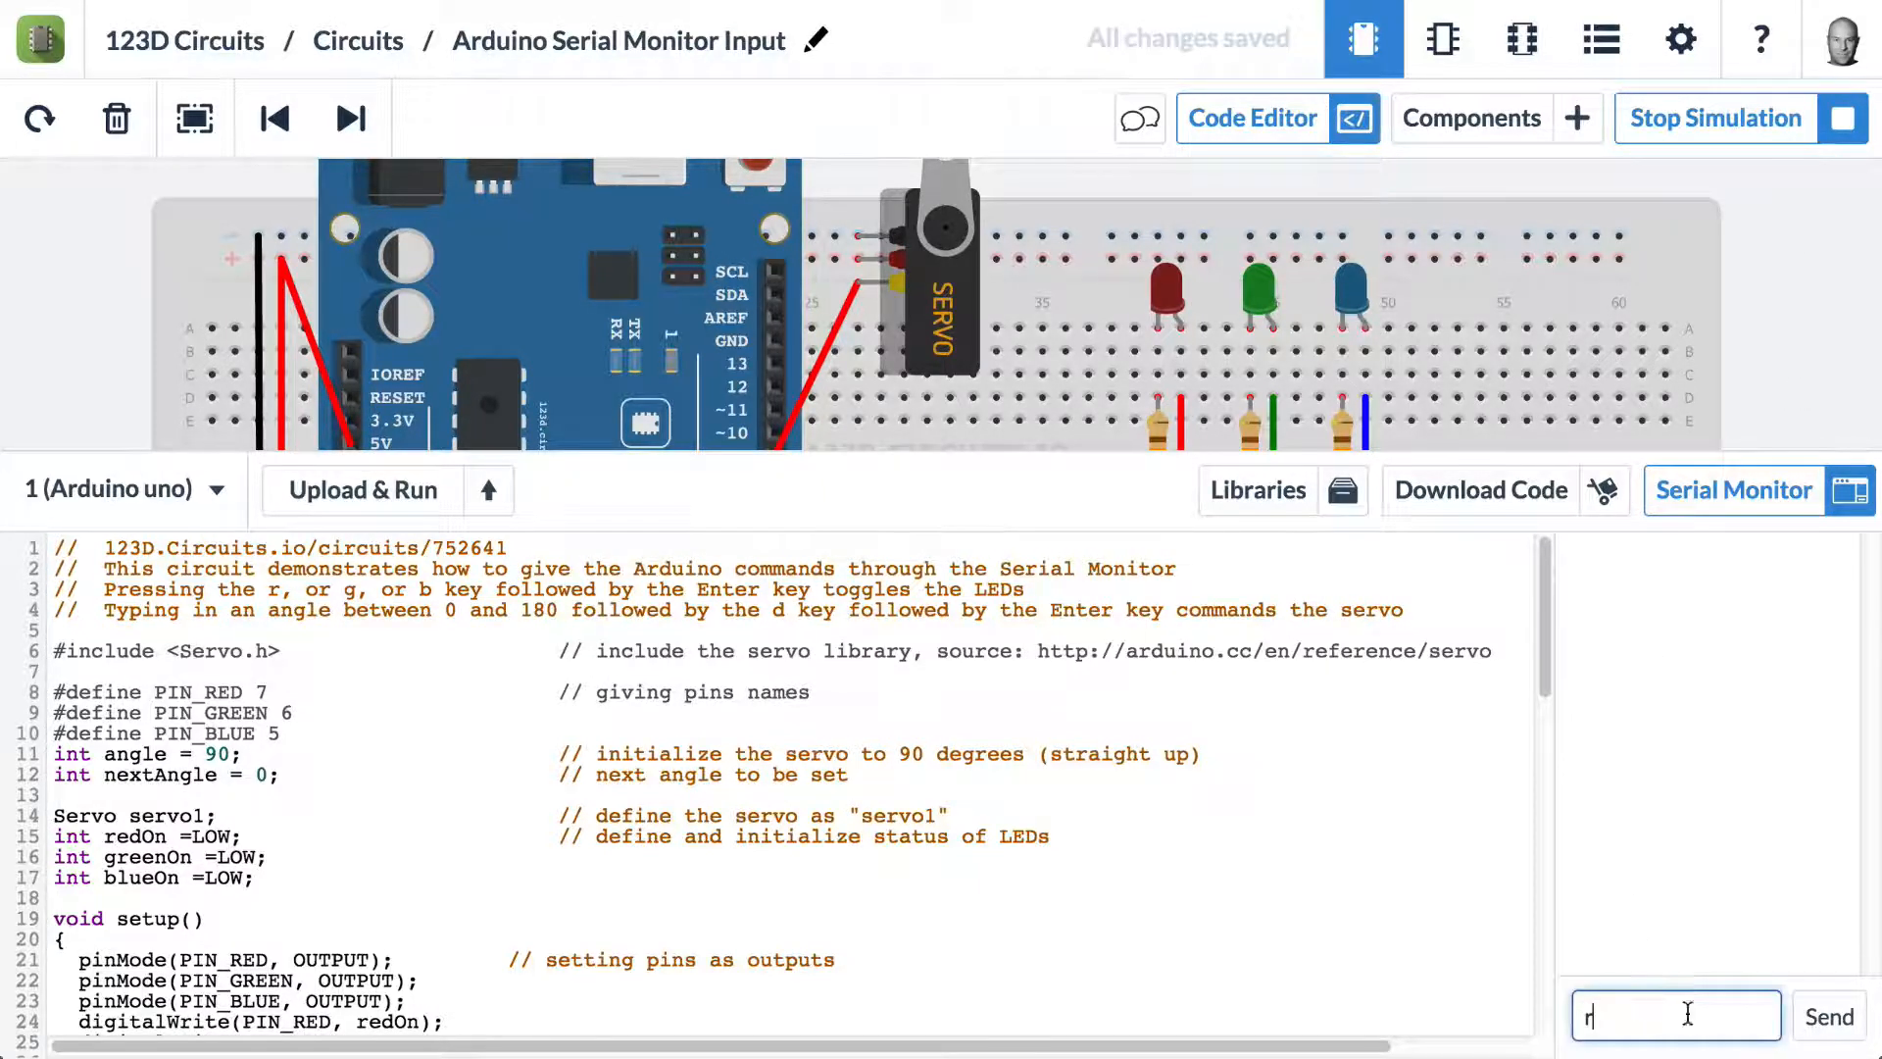
{"action": "left_click", "coordinate": [1828, 1015]}
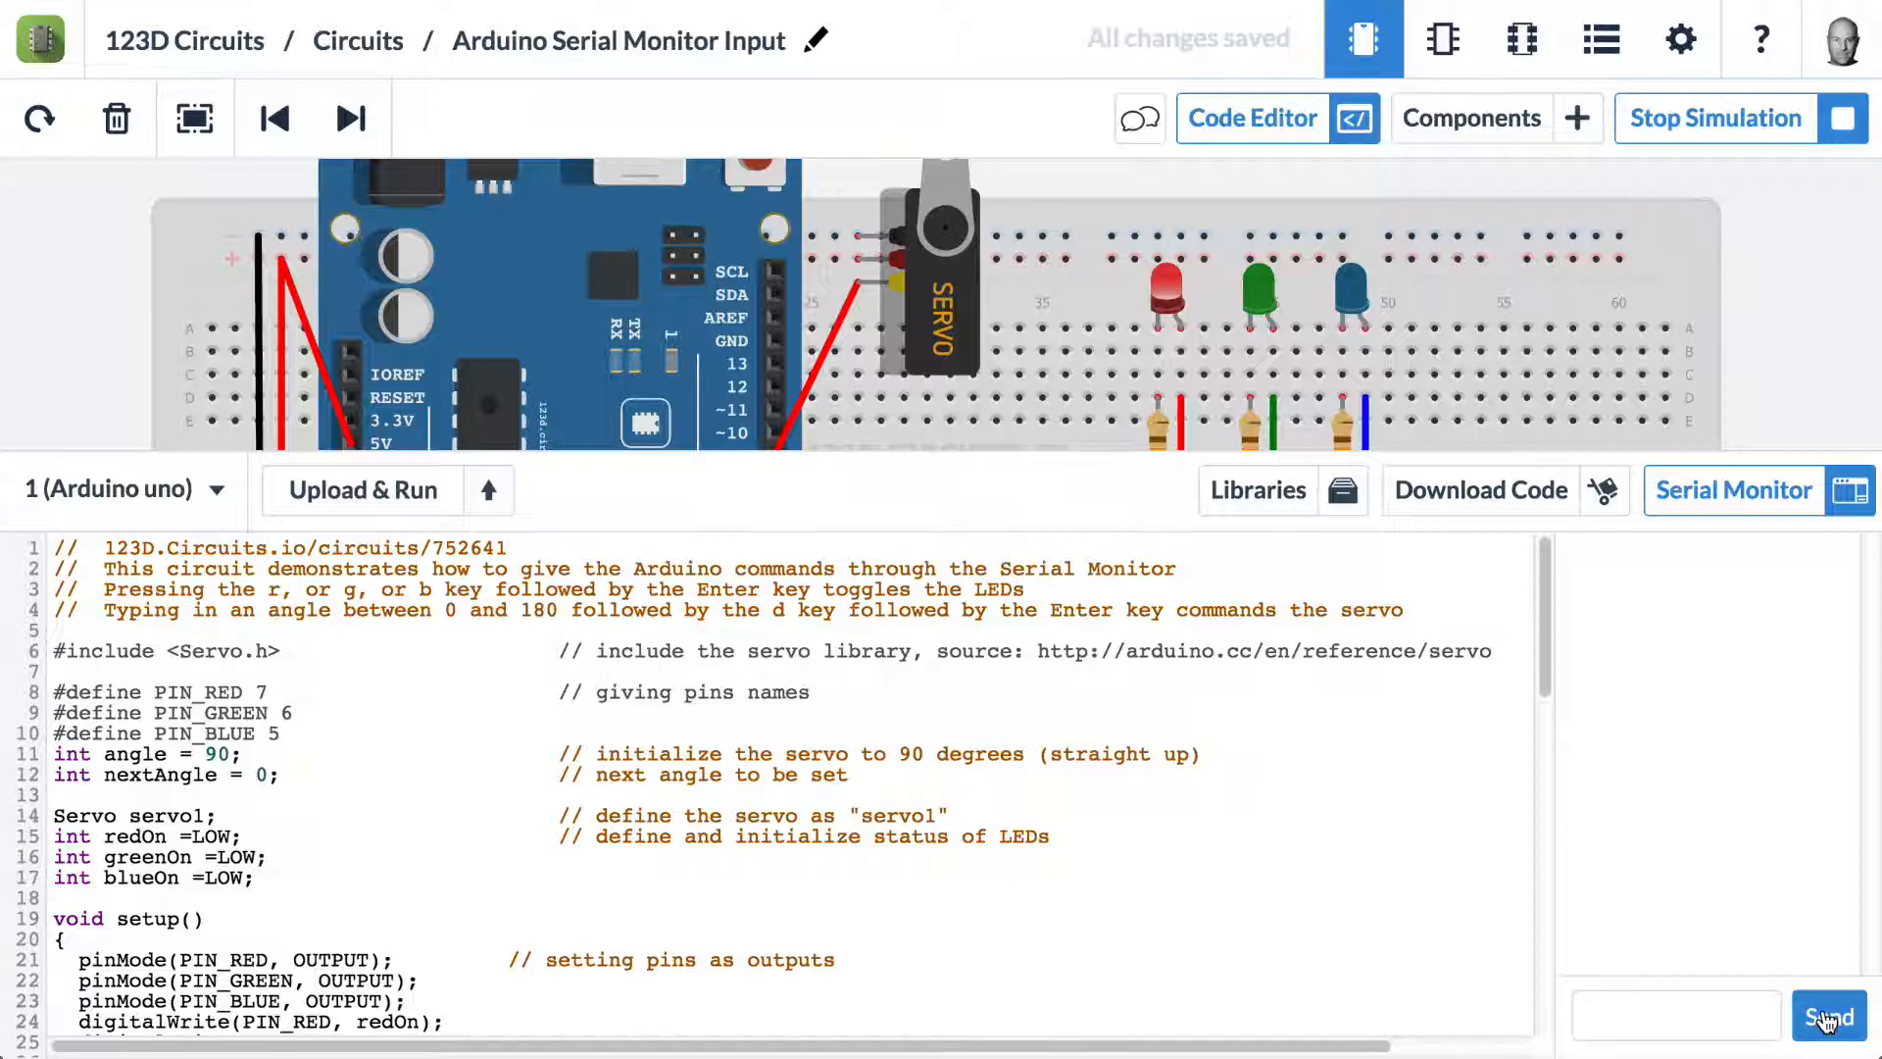
{"action": "type", "text": "g"}
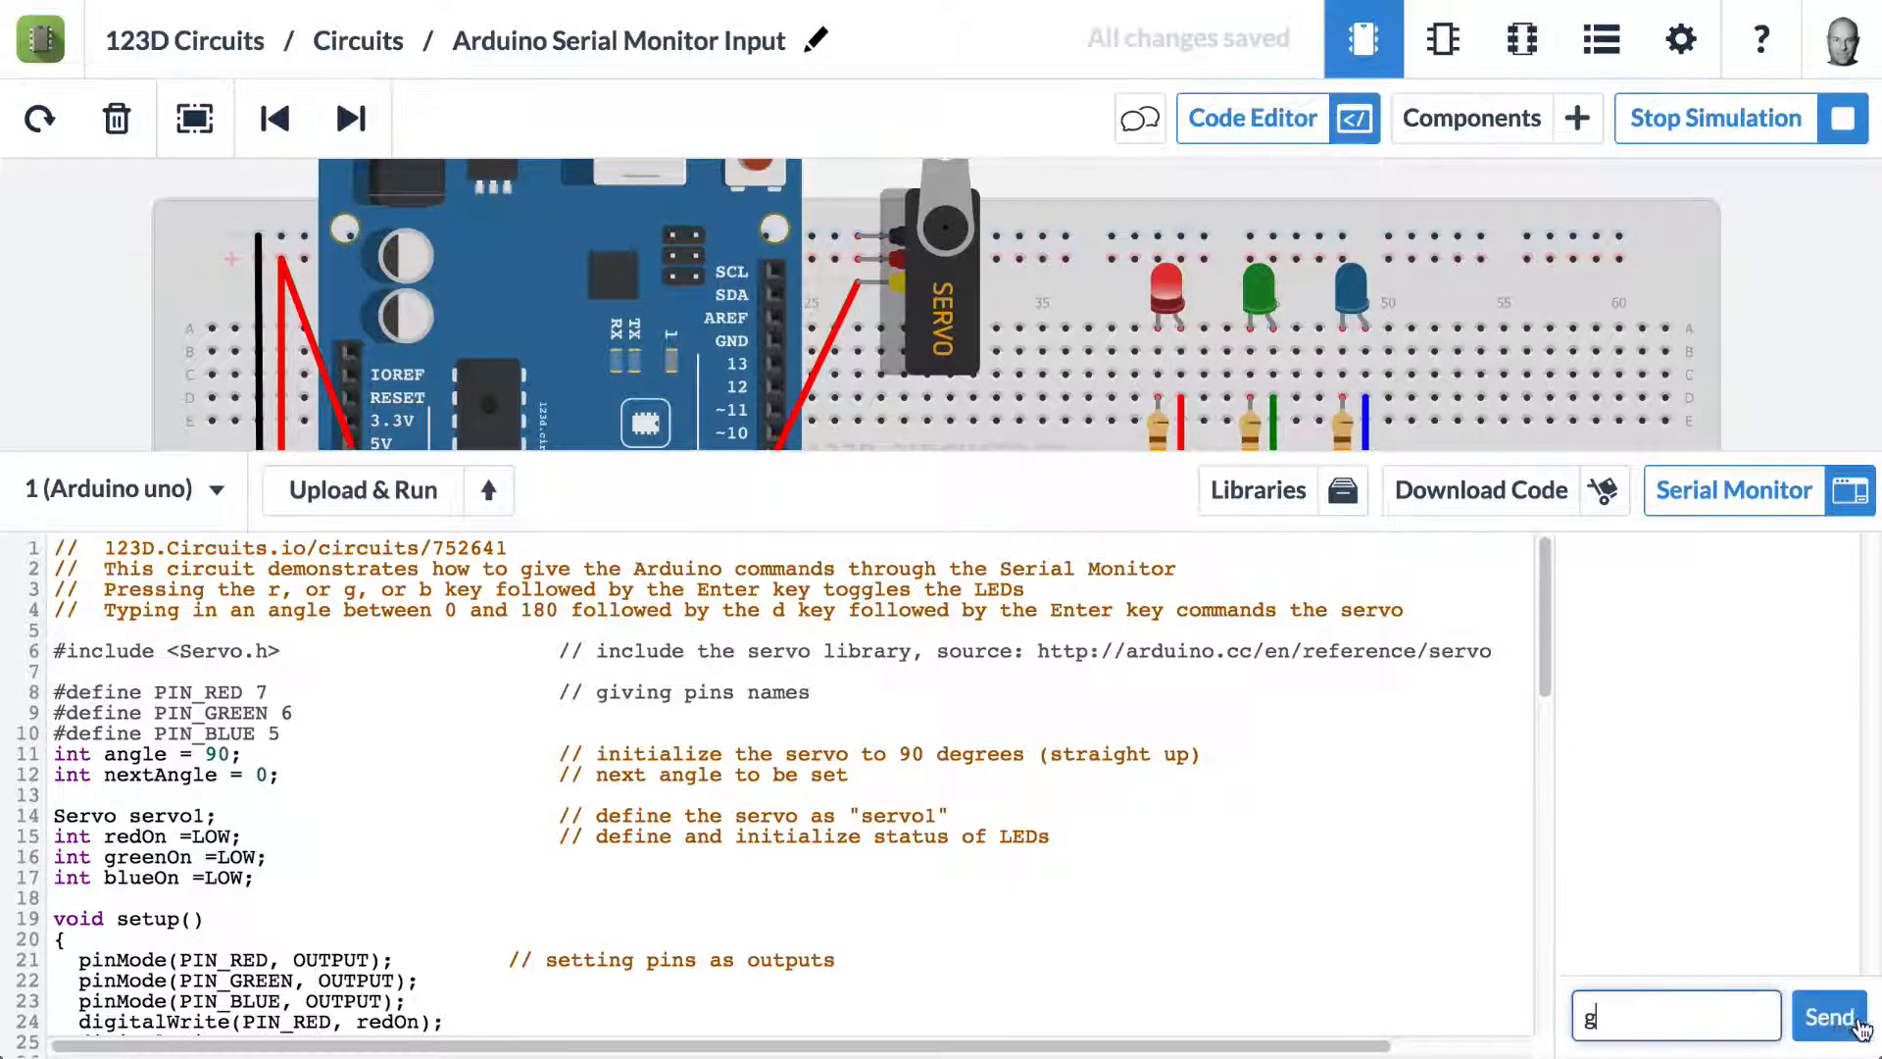
{"action": "left_click", "coordinate": [1828, 1014]}
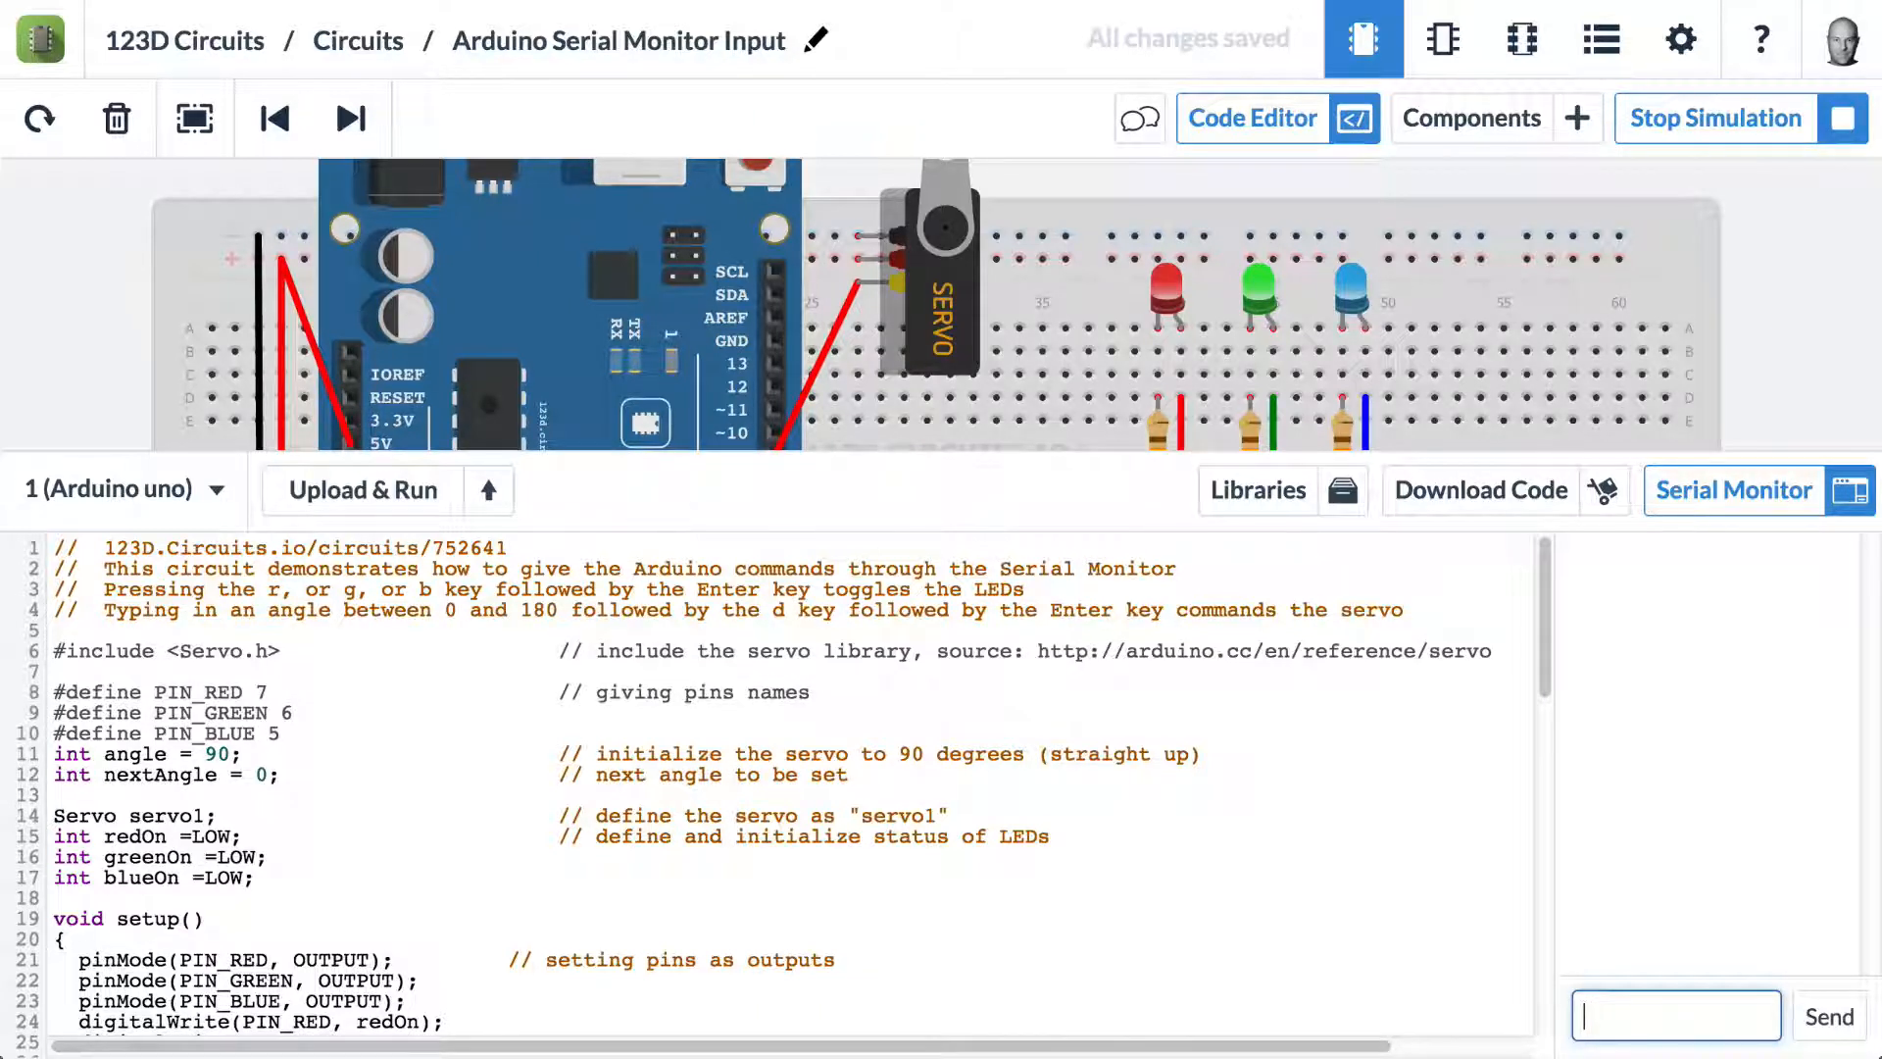
{"action": "type", "text": "r"}
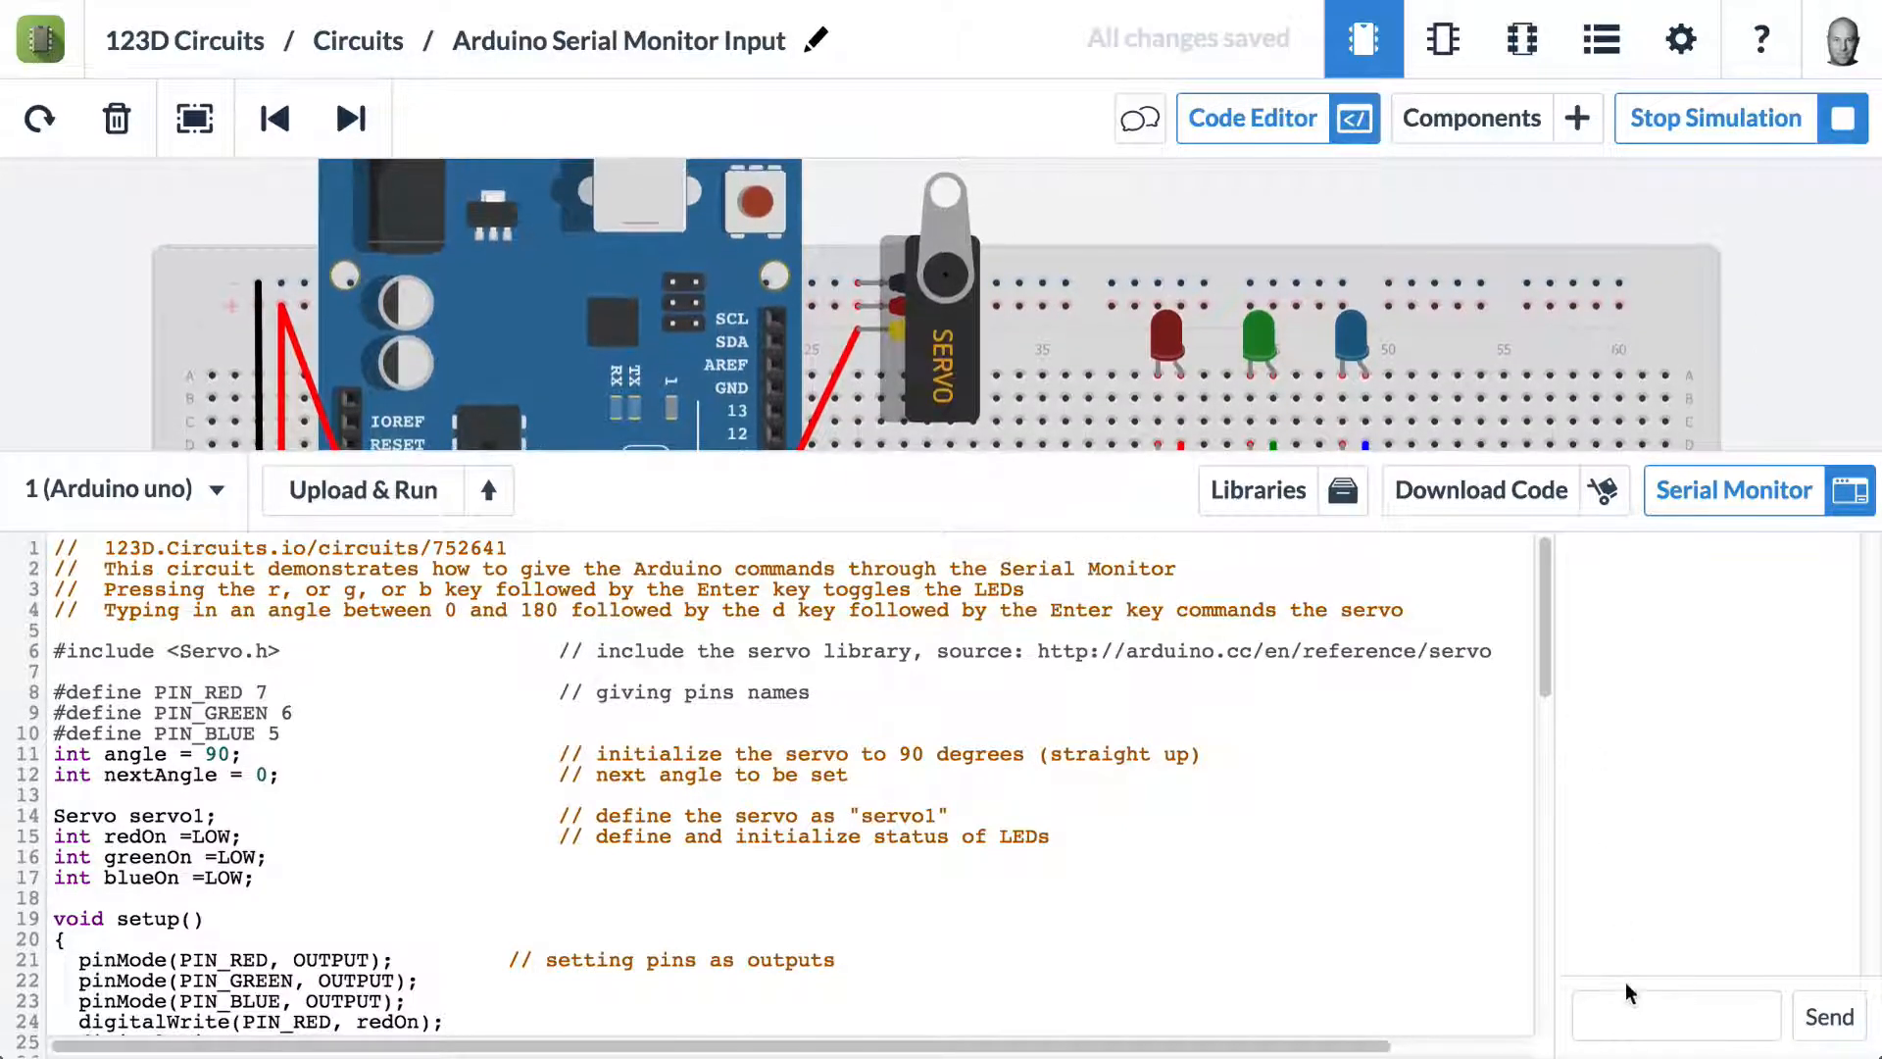
Send '45d' to rotate the servo arm to 45 degrees
{"action": "left_click", "coordinate": [1675, 1016]}
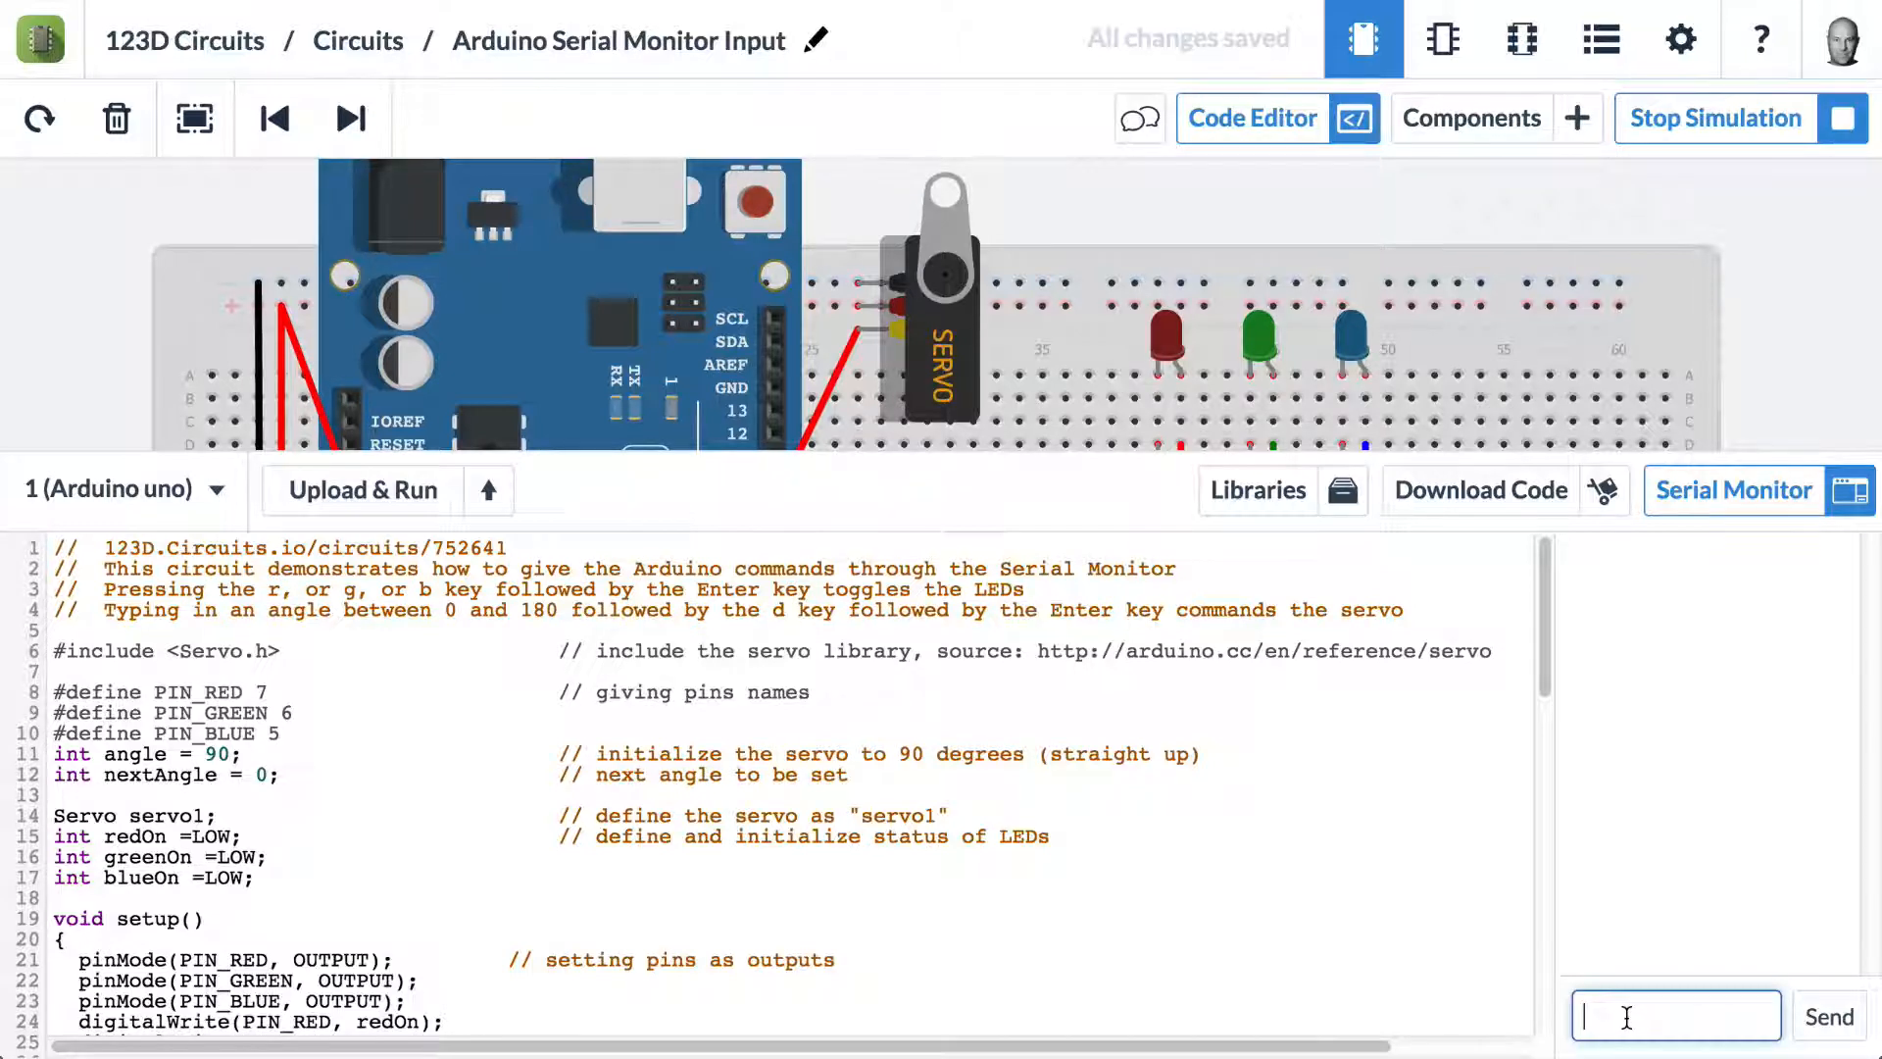
{"action": "type", "text": "45d"}
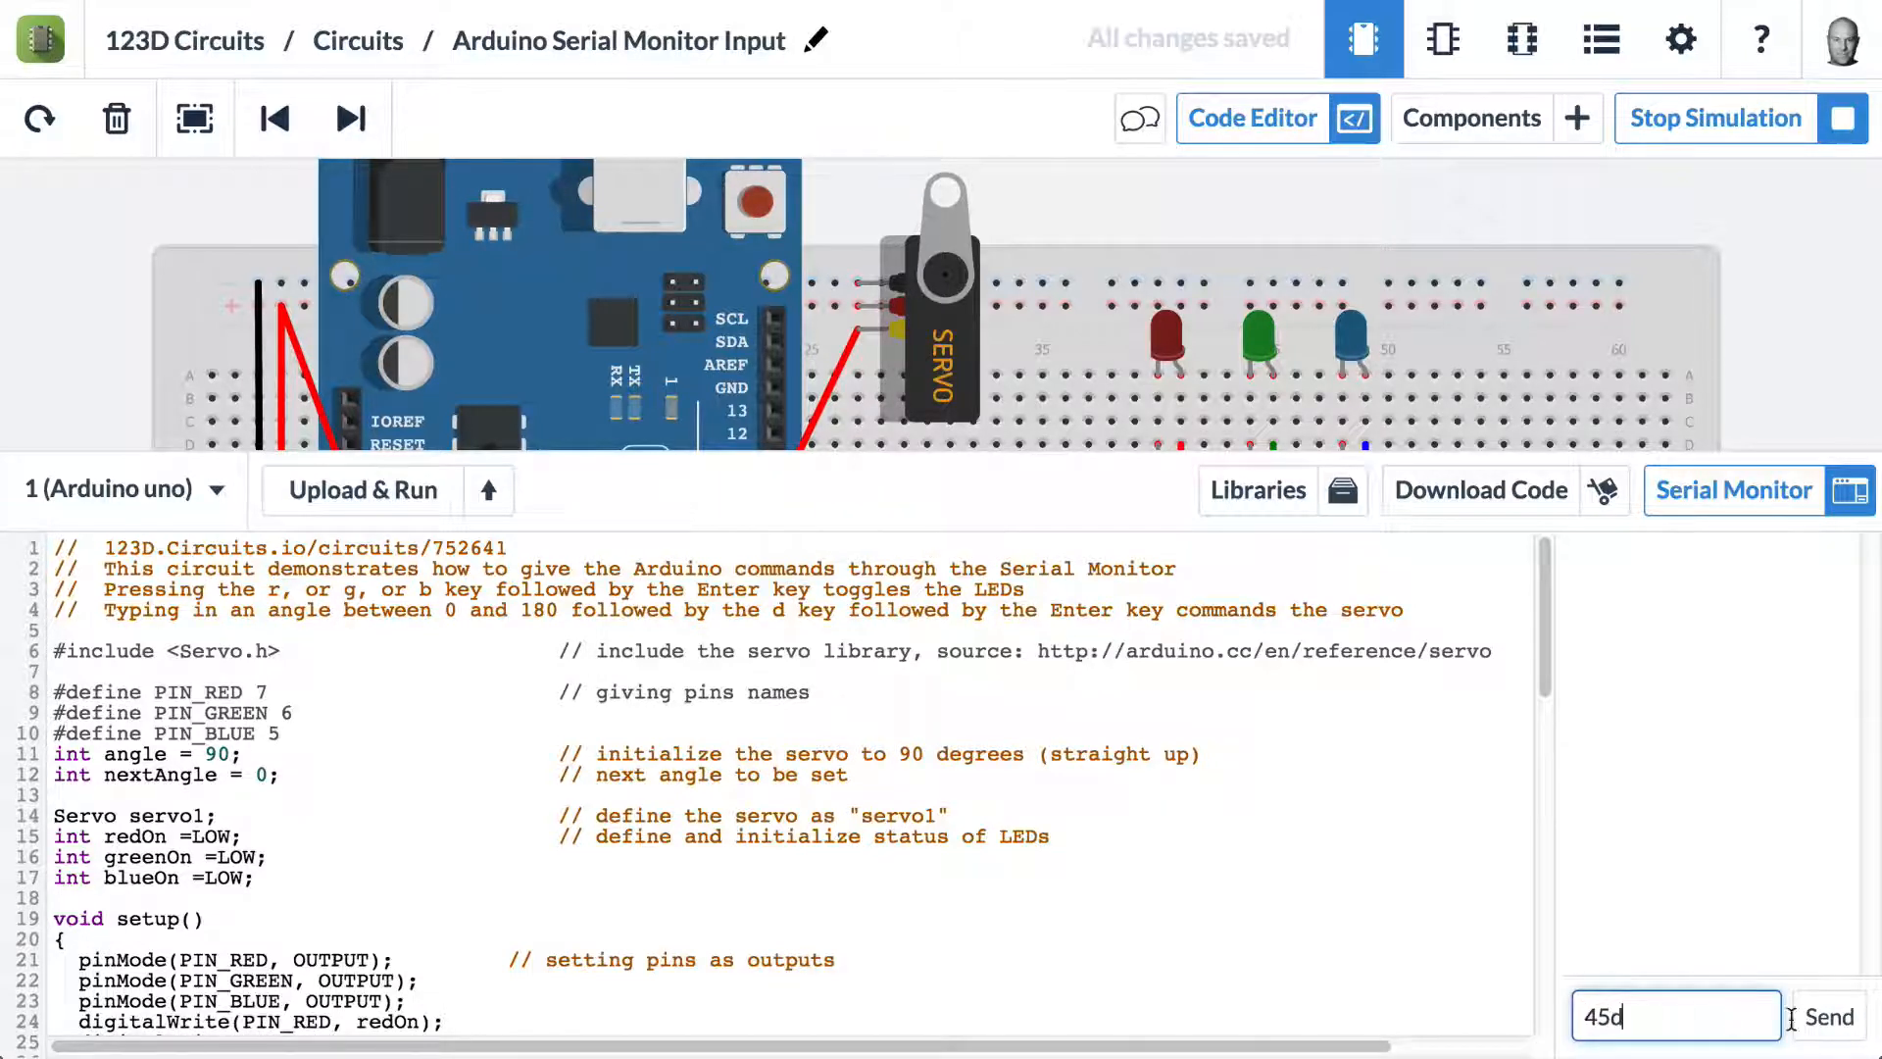
{"action": "left_click", "coordinate": [1825, 1016]}
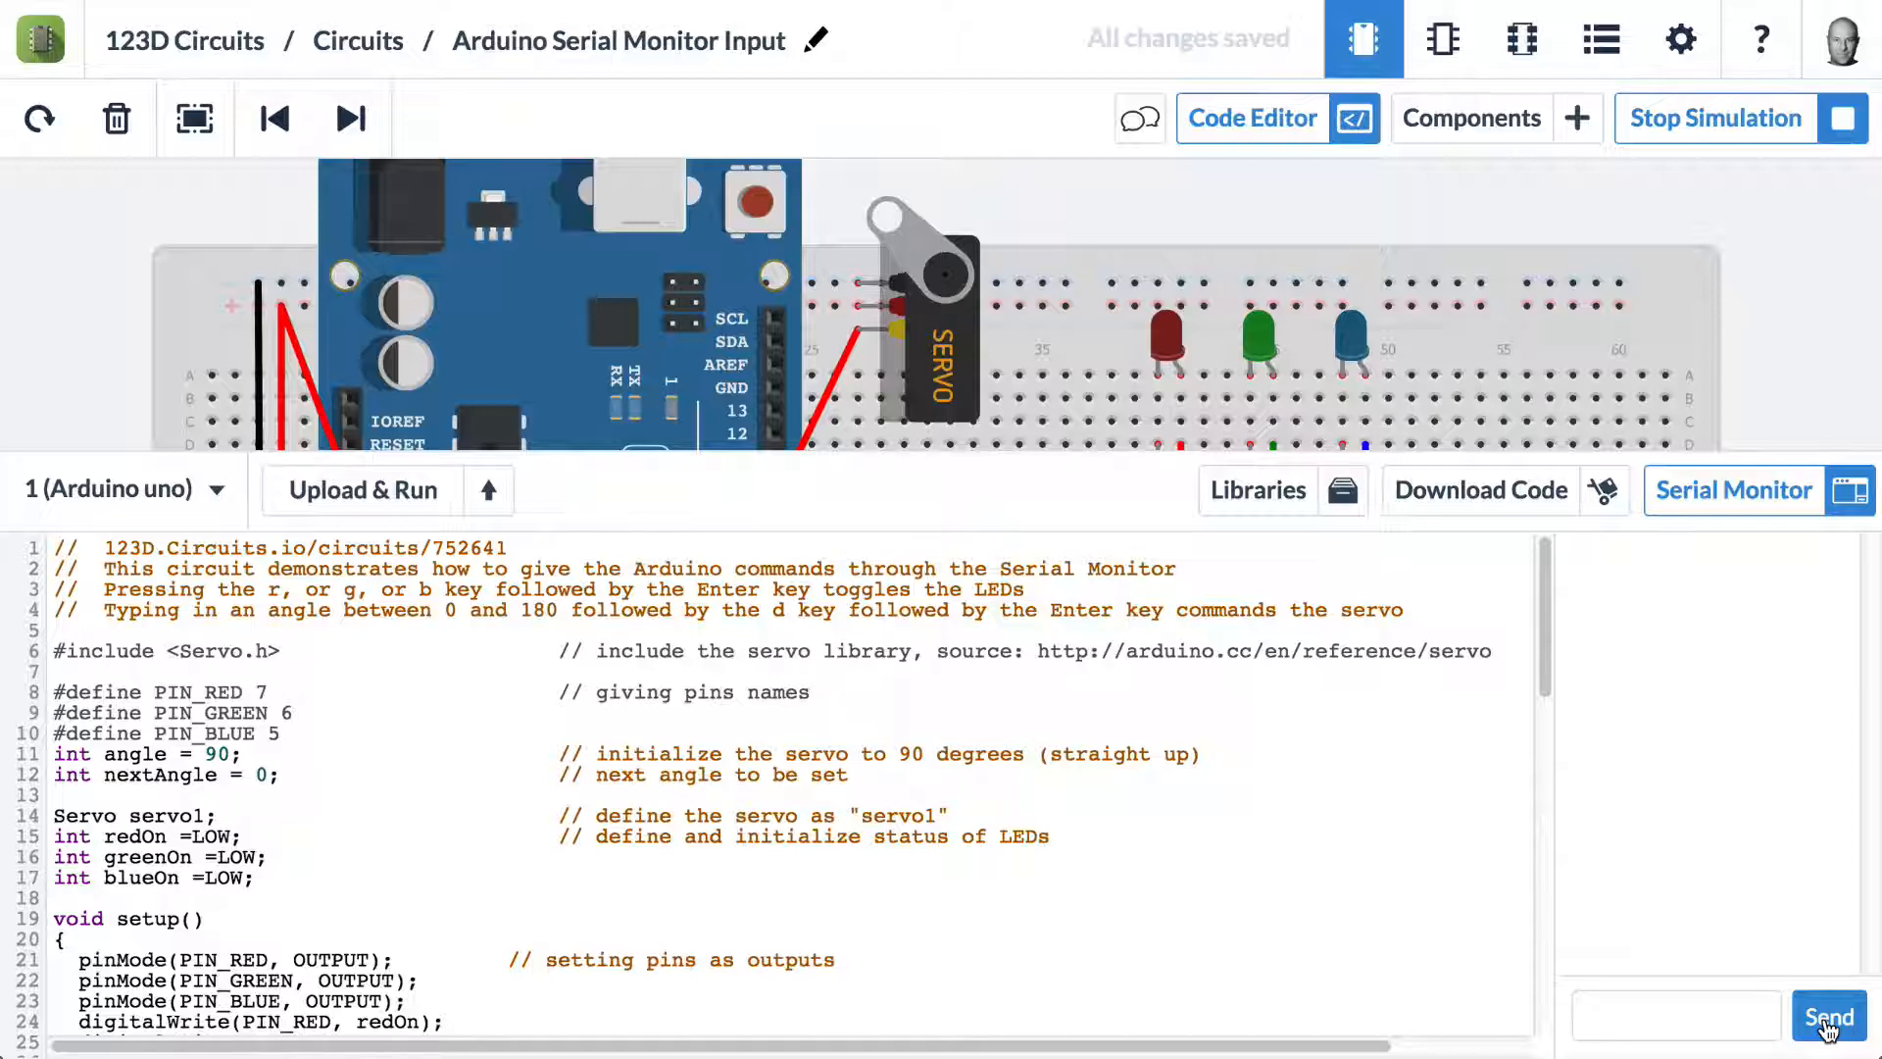
Send an out-of-range angle of 181 to trigger the 'must be <= 180 degrees' warning
{"action": "left_click", "coordinate": [1675, 1016]}
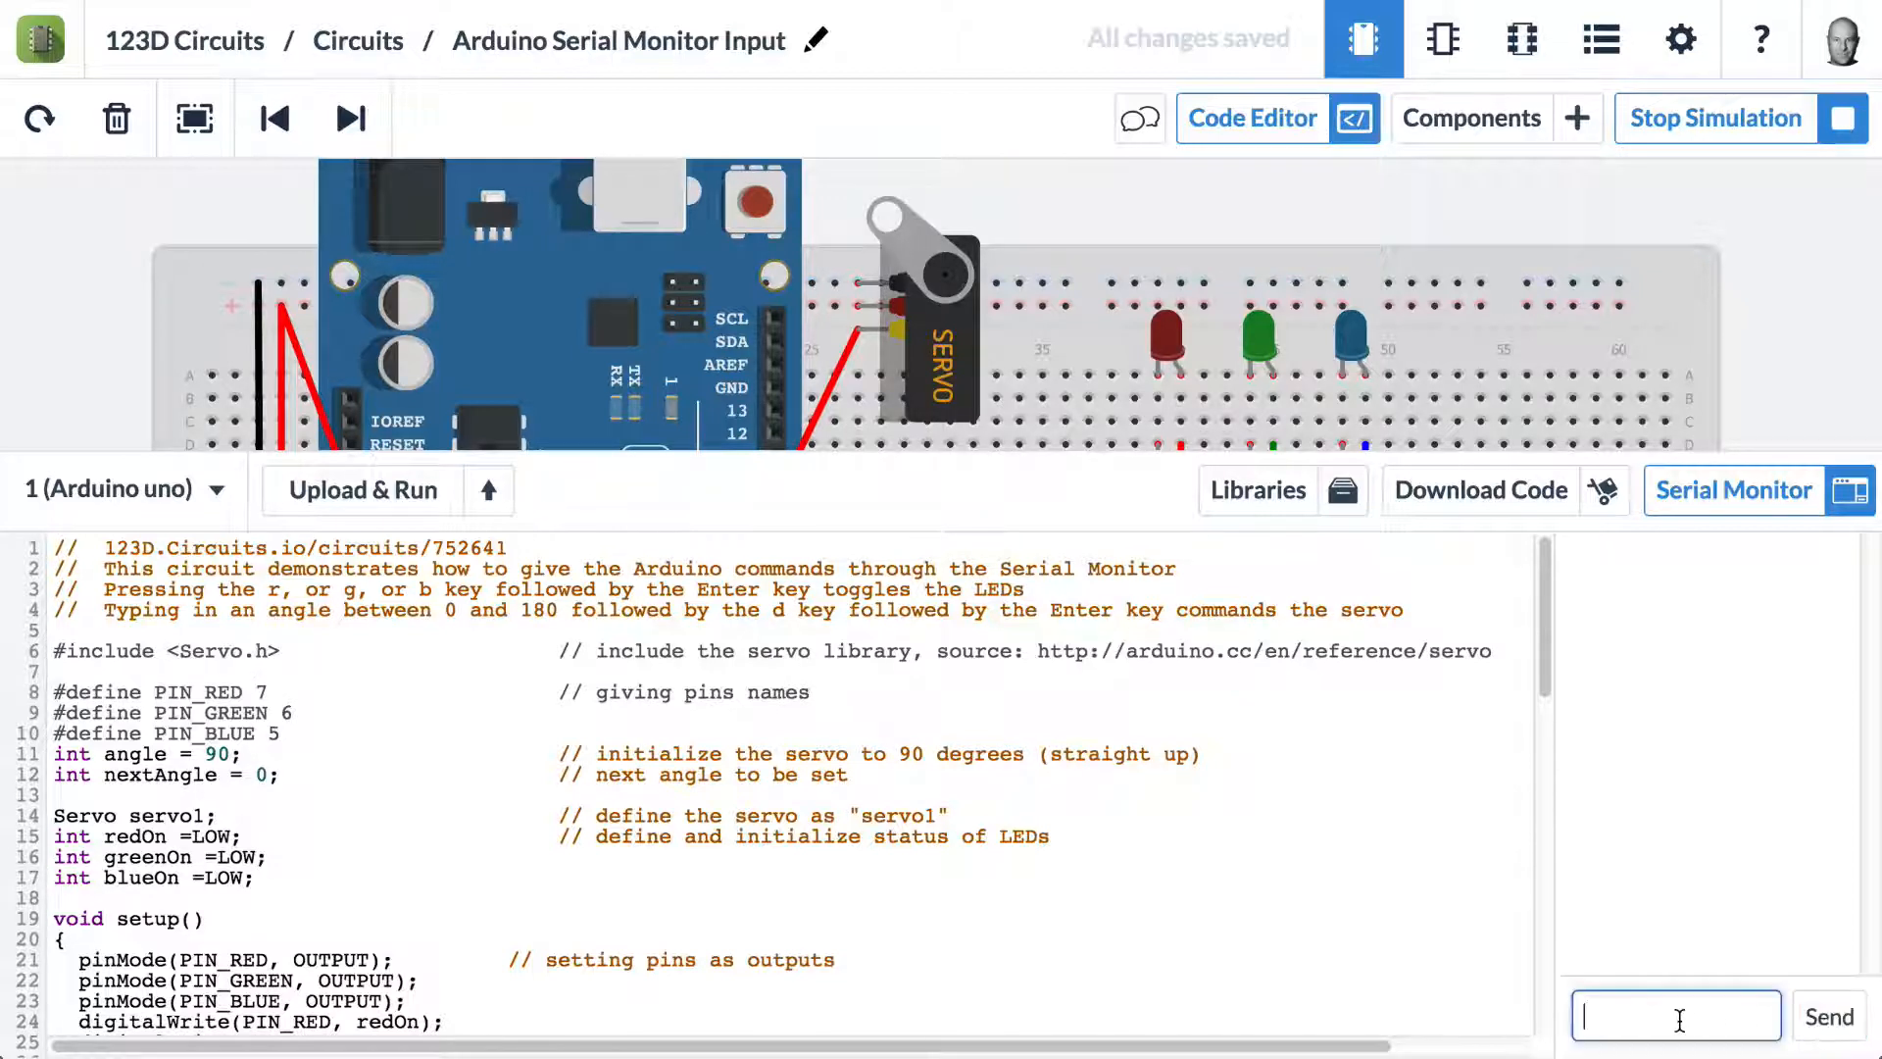
{"action": "type", "text": "170"}
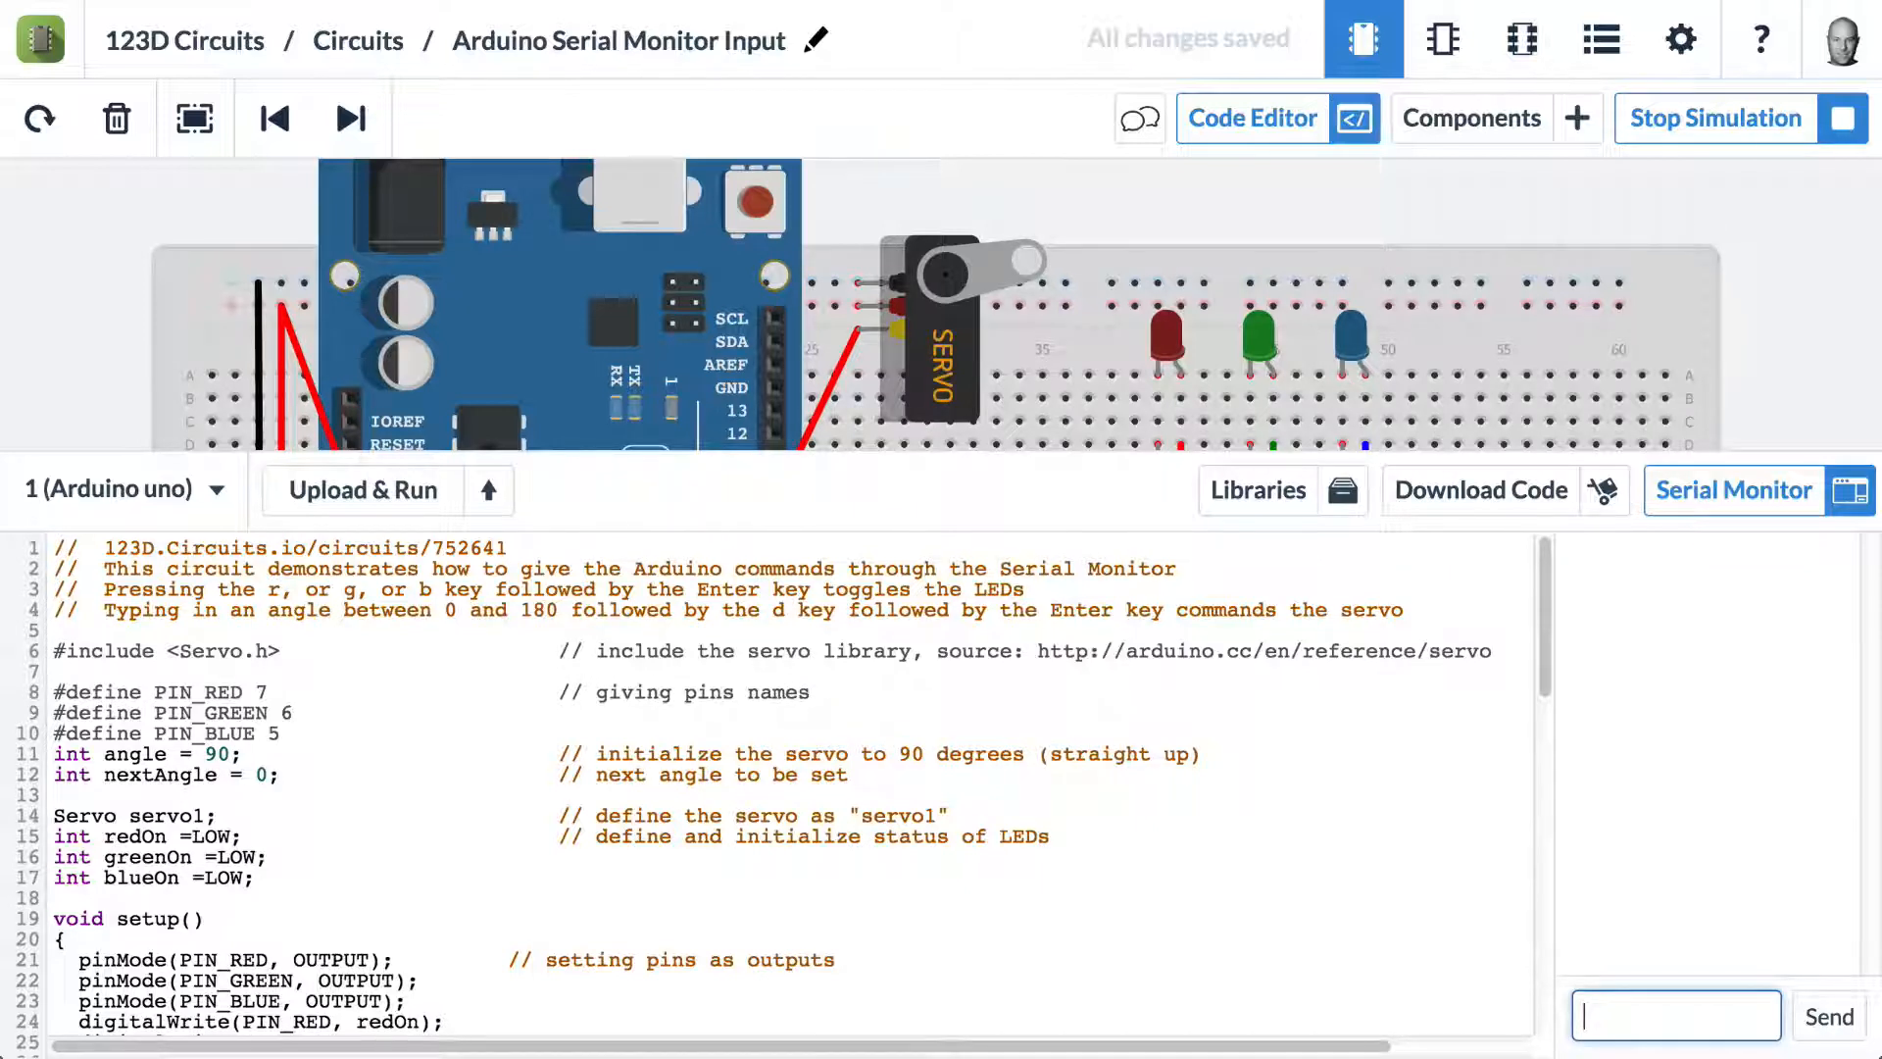
{"action": "type", "text": "181"}
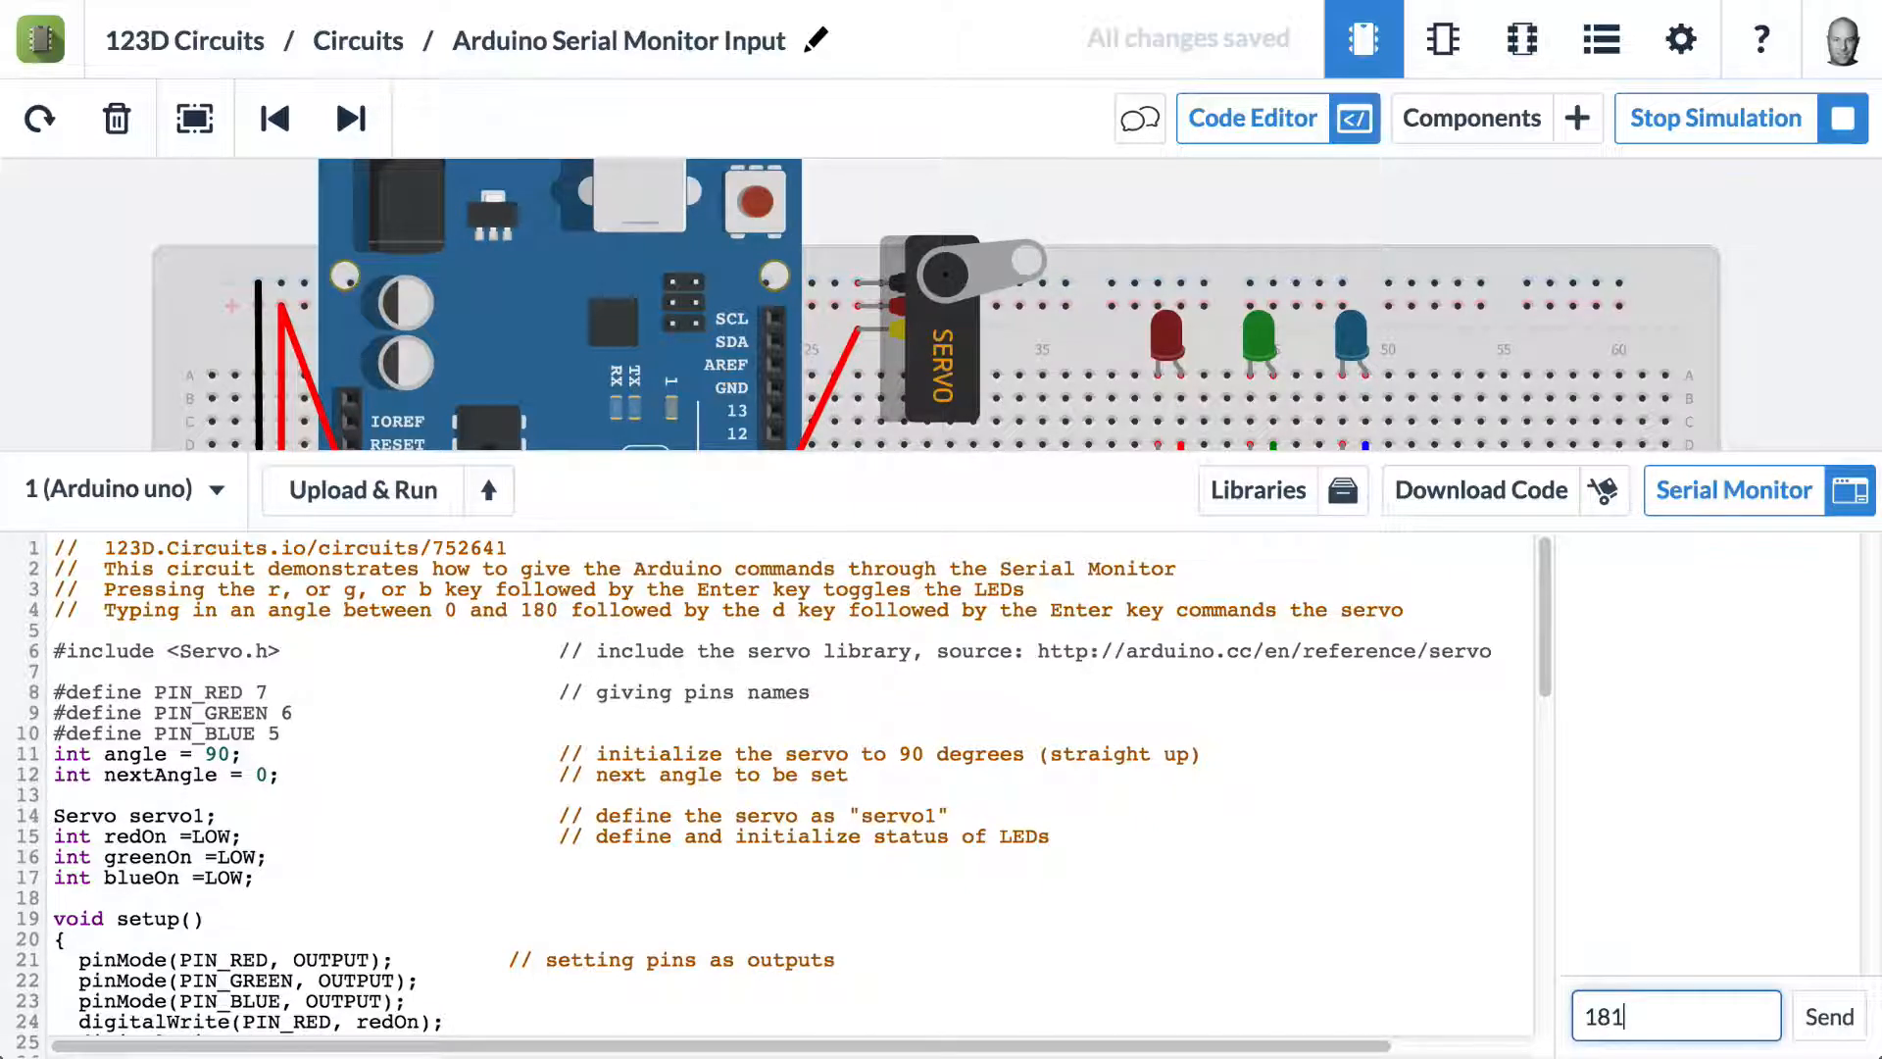
{"action": "left_click", "coordinate": [1828, 1015]}
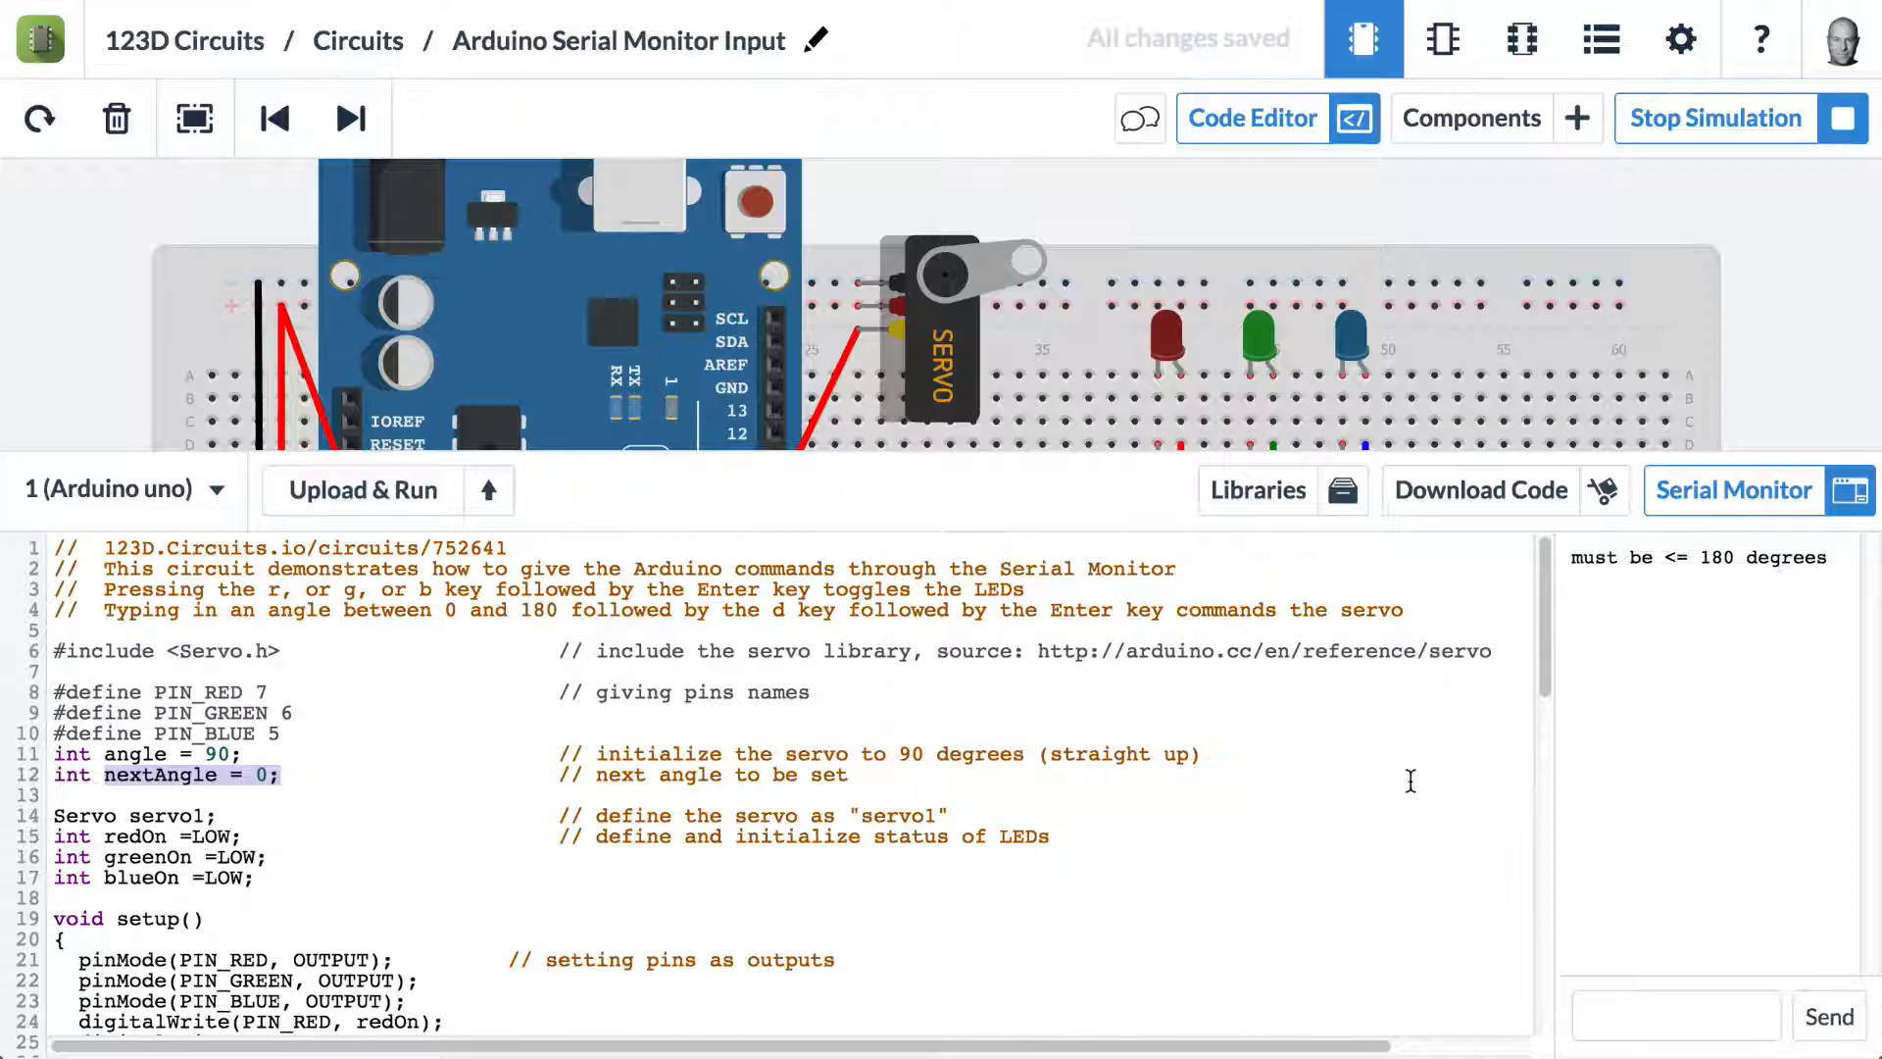
{"action": "scroll", "scroll_direction": "down", "scroll_amount": 3}
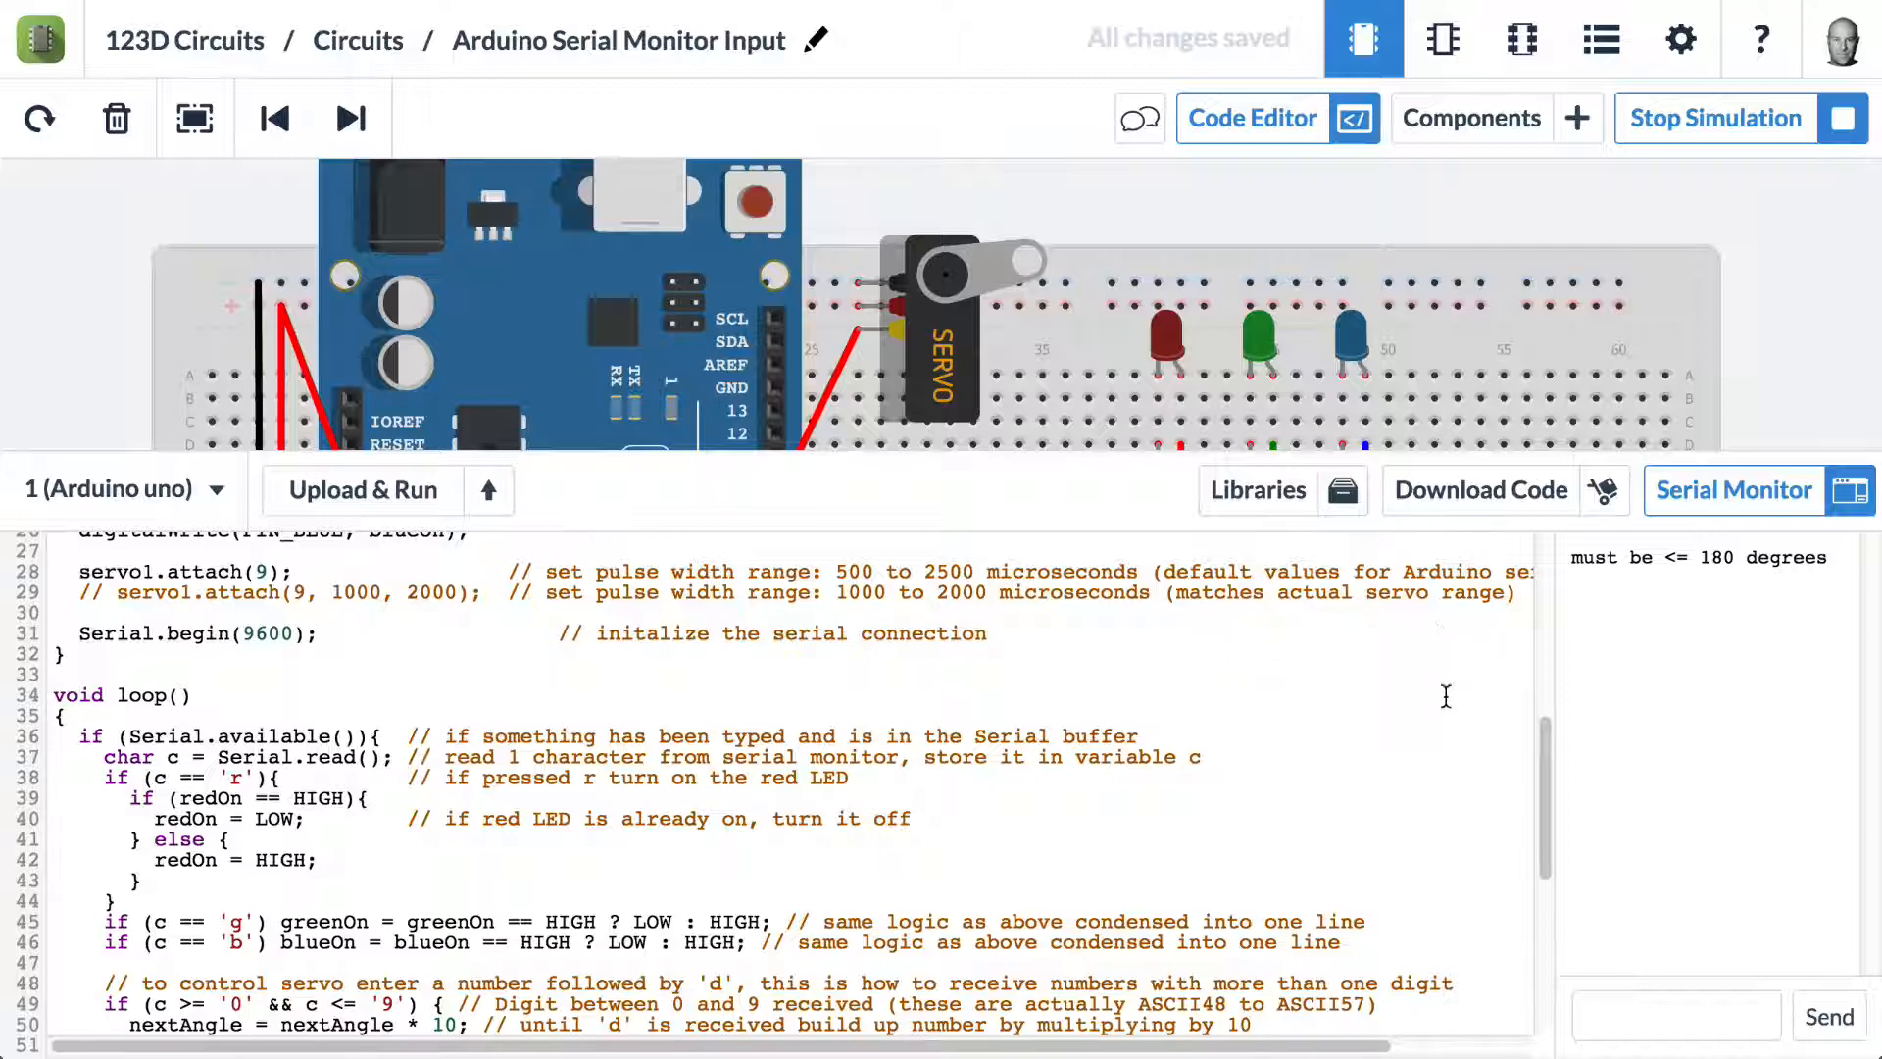
{"action": "scroll", "scroll_direction": "down", "scroll_amount": 3}
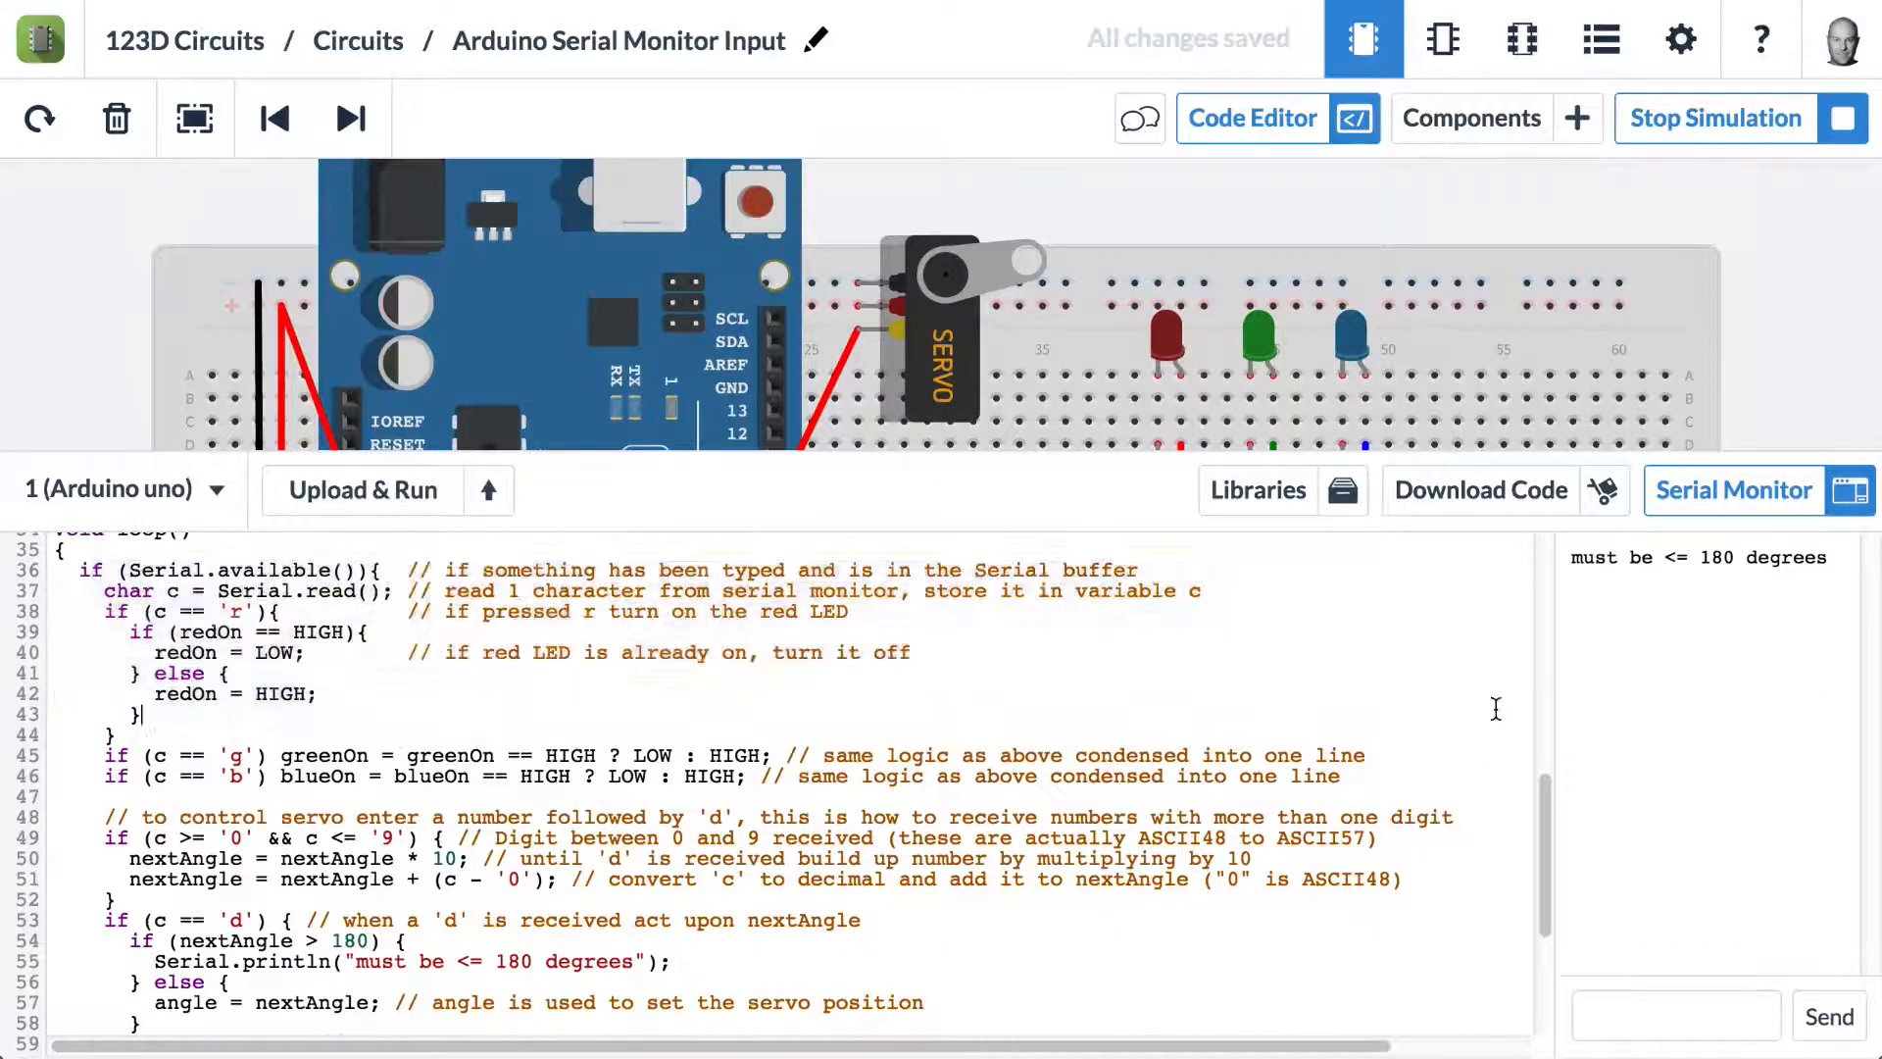
{"action": "scroll", "scroll_direction": "down", "scroll_amount": 3}
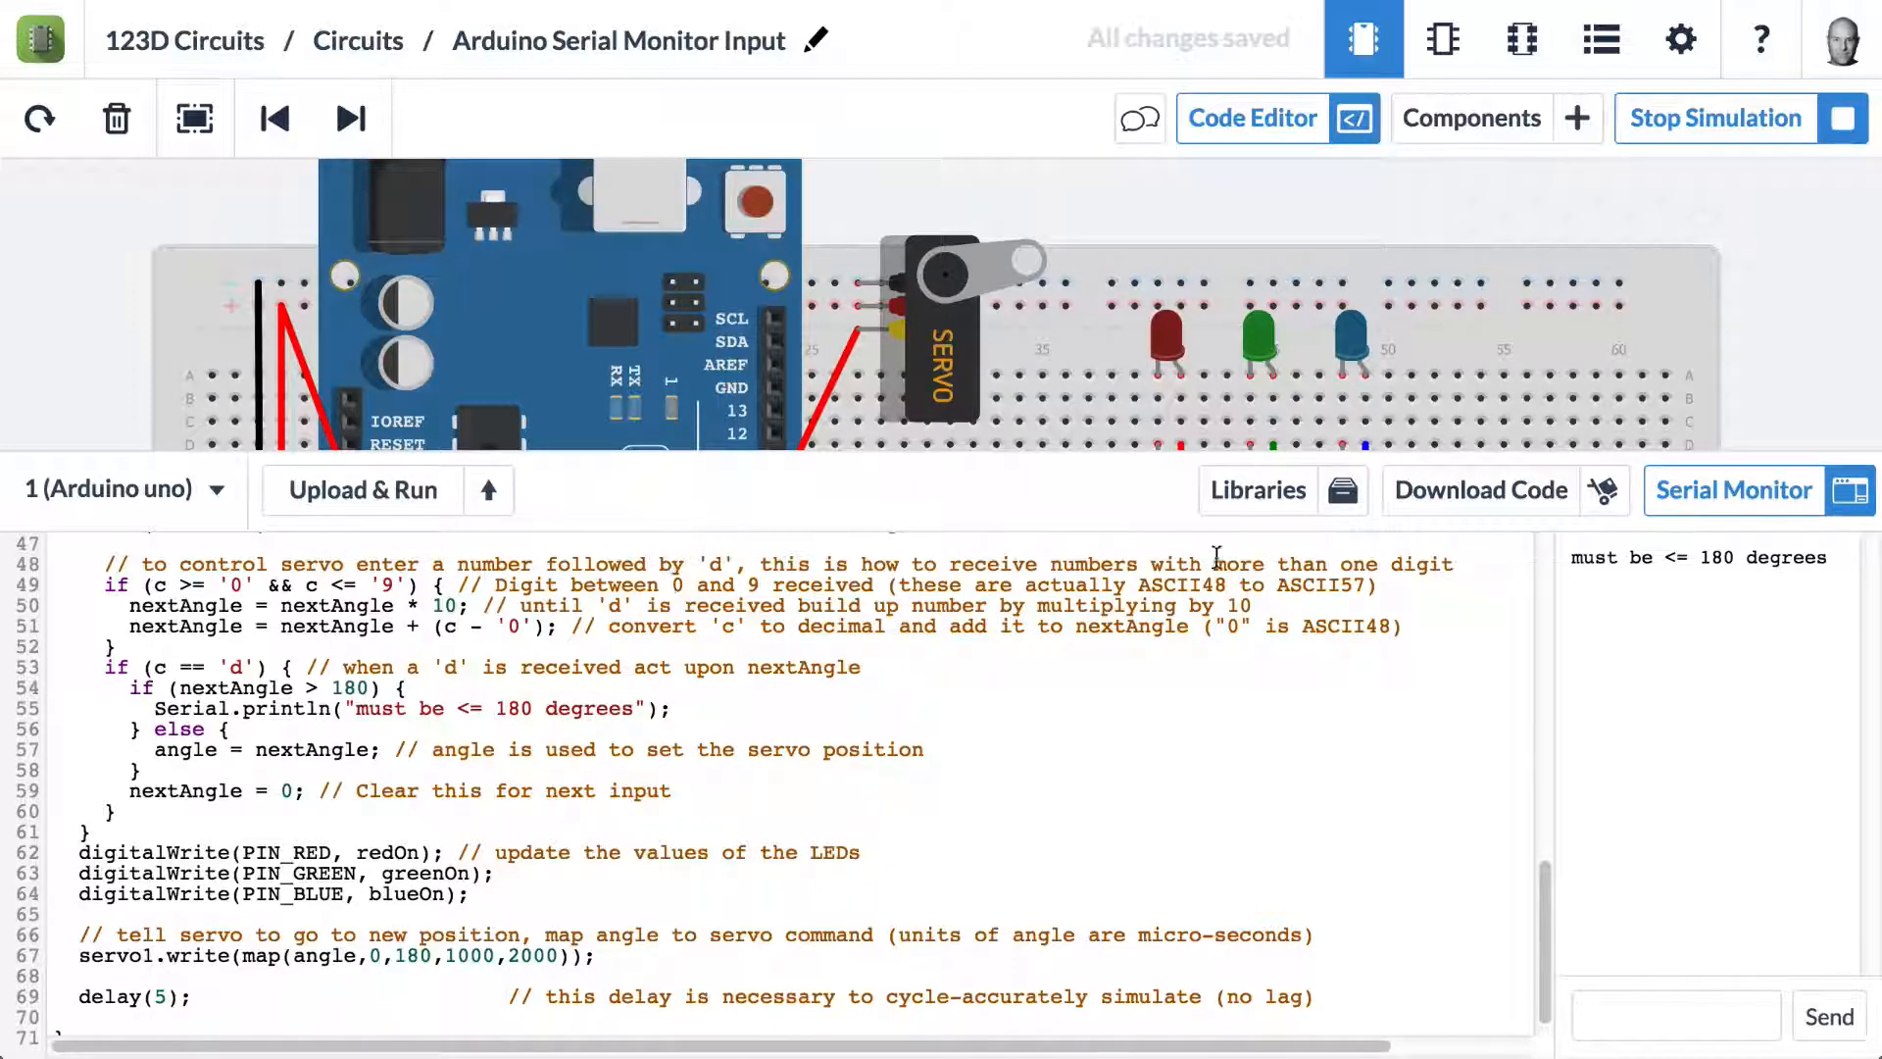
Highlight ASCII48 in the digit comment, then send '12d' to swing the servo to 12 degrees
{"action": "double_click", "coordinate": [1182, 585]}
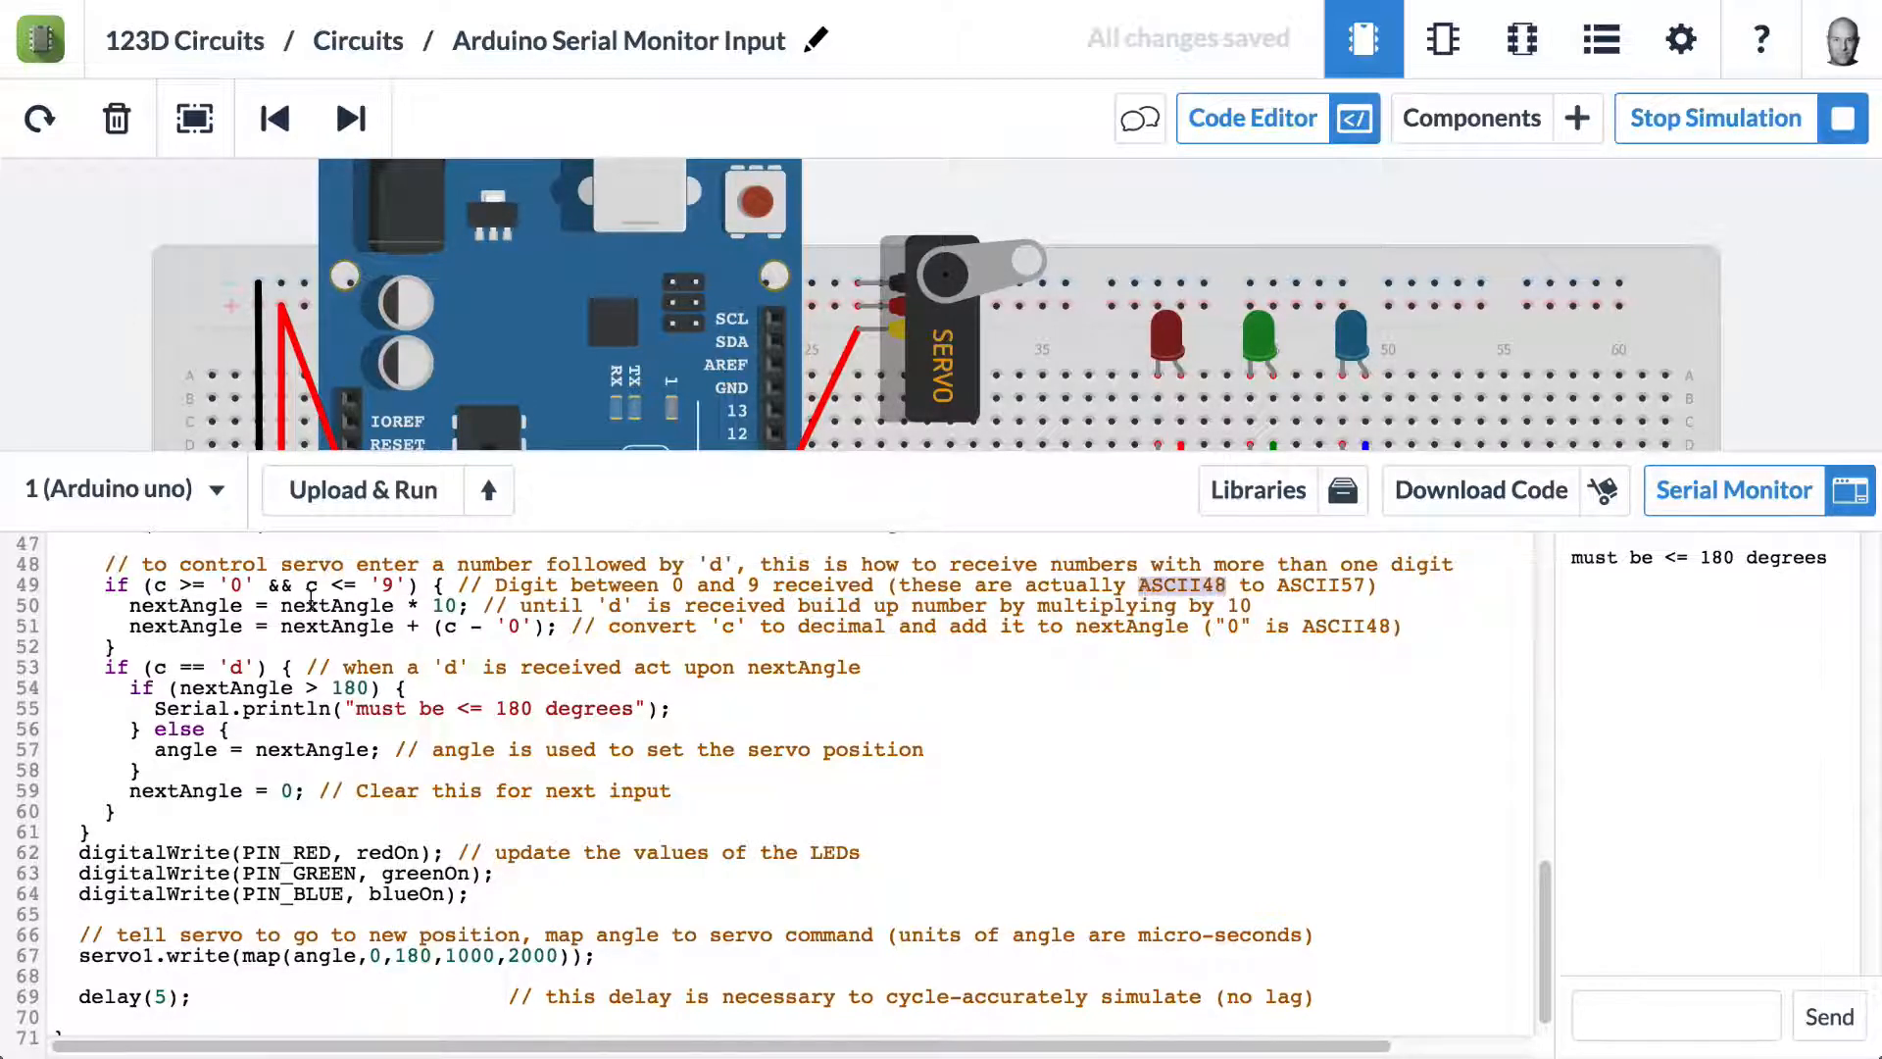
{"action": "mouse_move", "coordinate": [1827, 1017]}
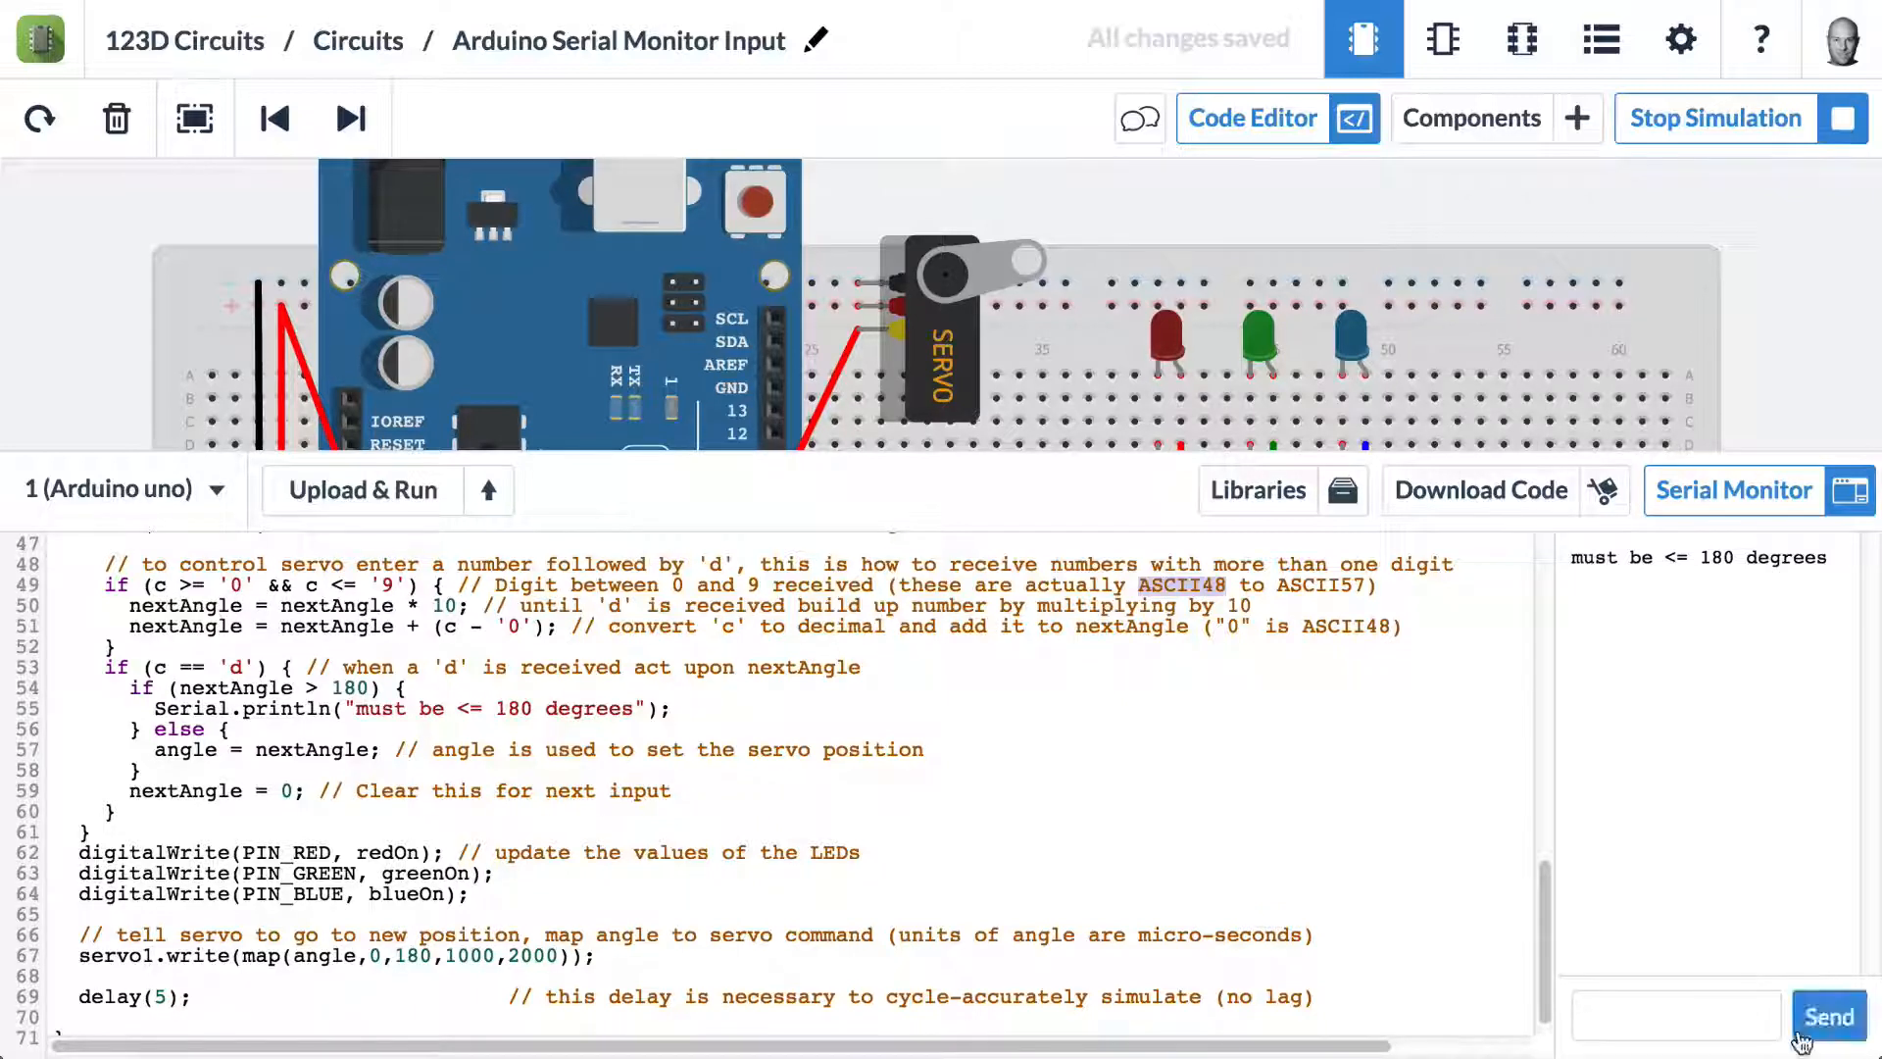
{"action": "type", "text": "1"}
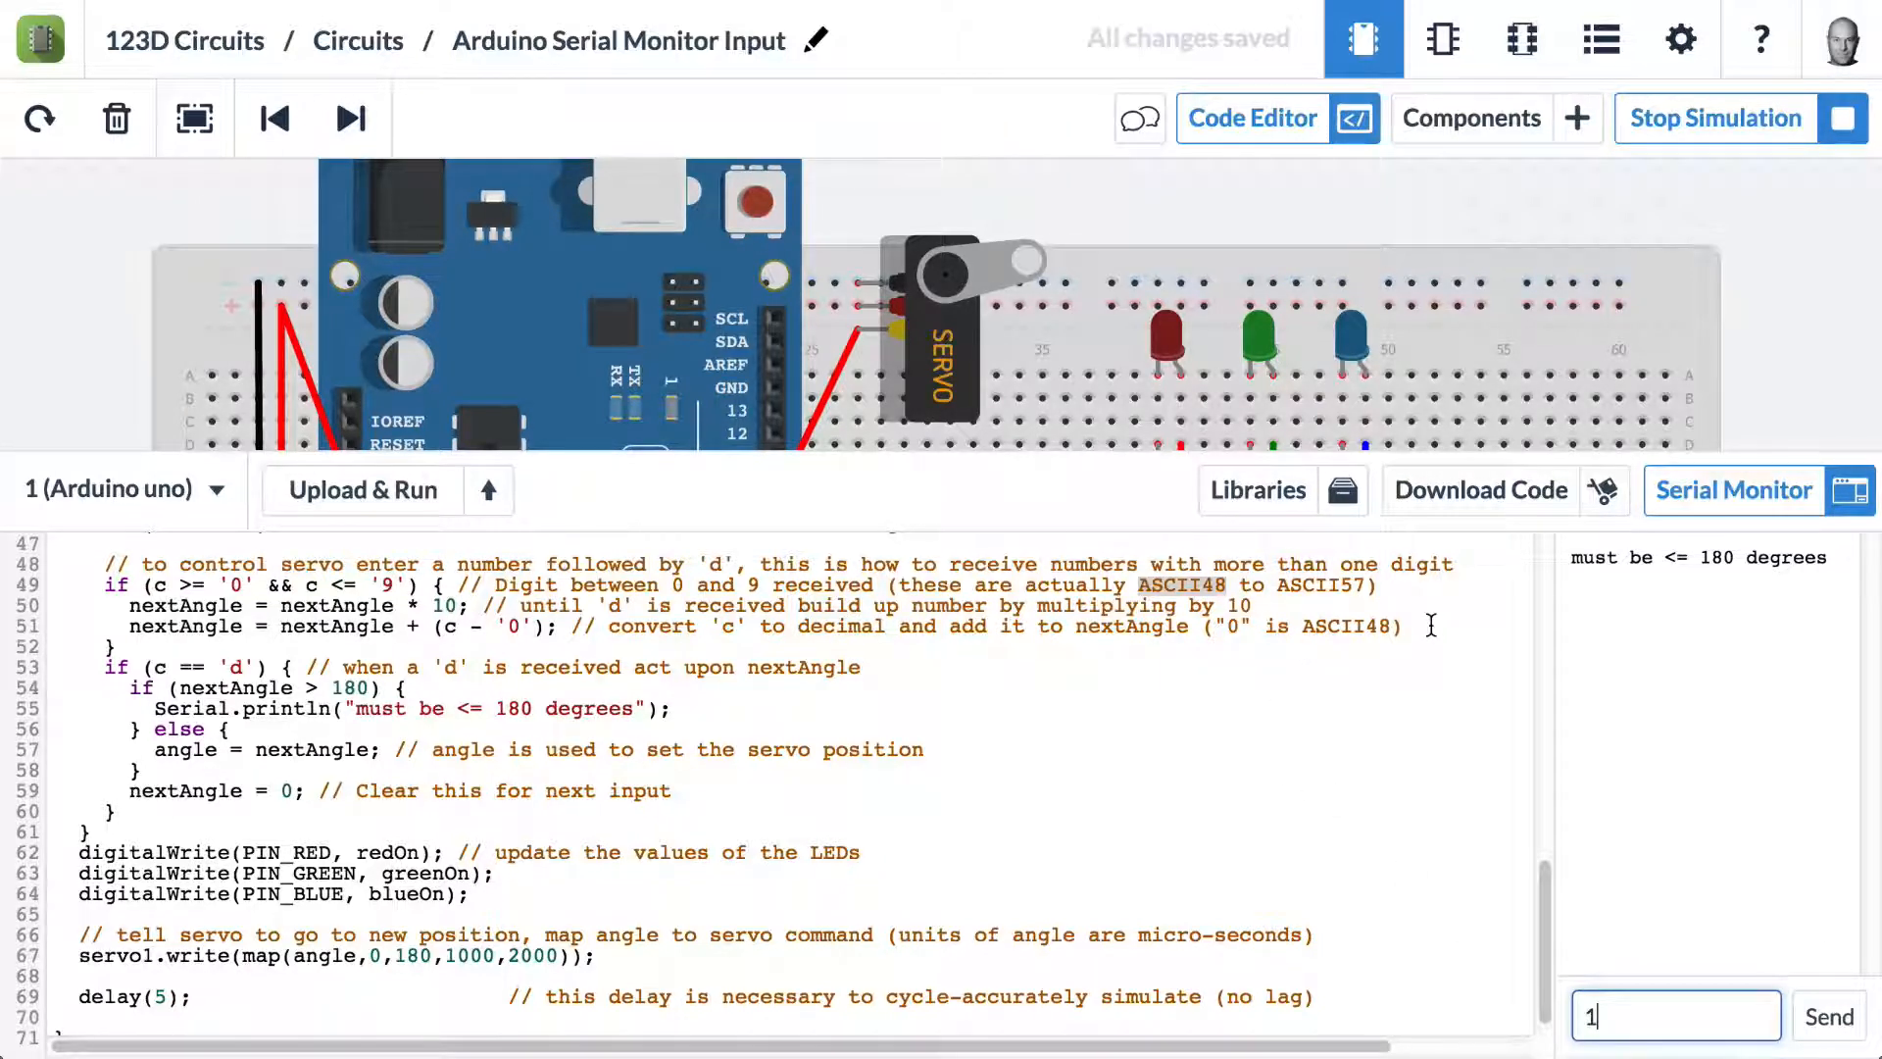
{"action": "type", "text": "2"}
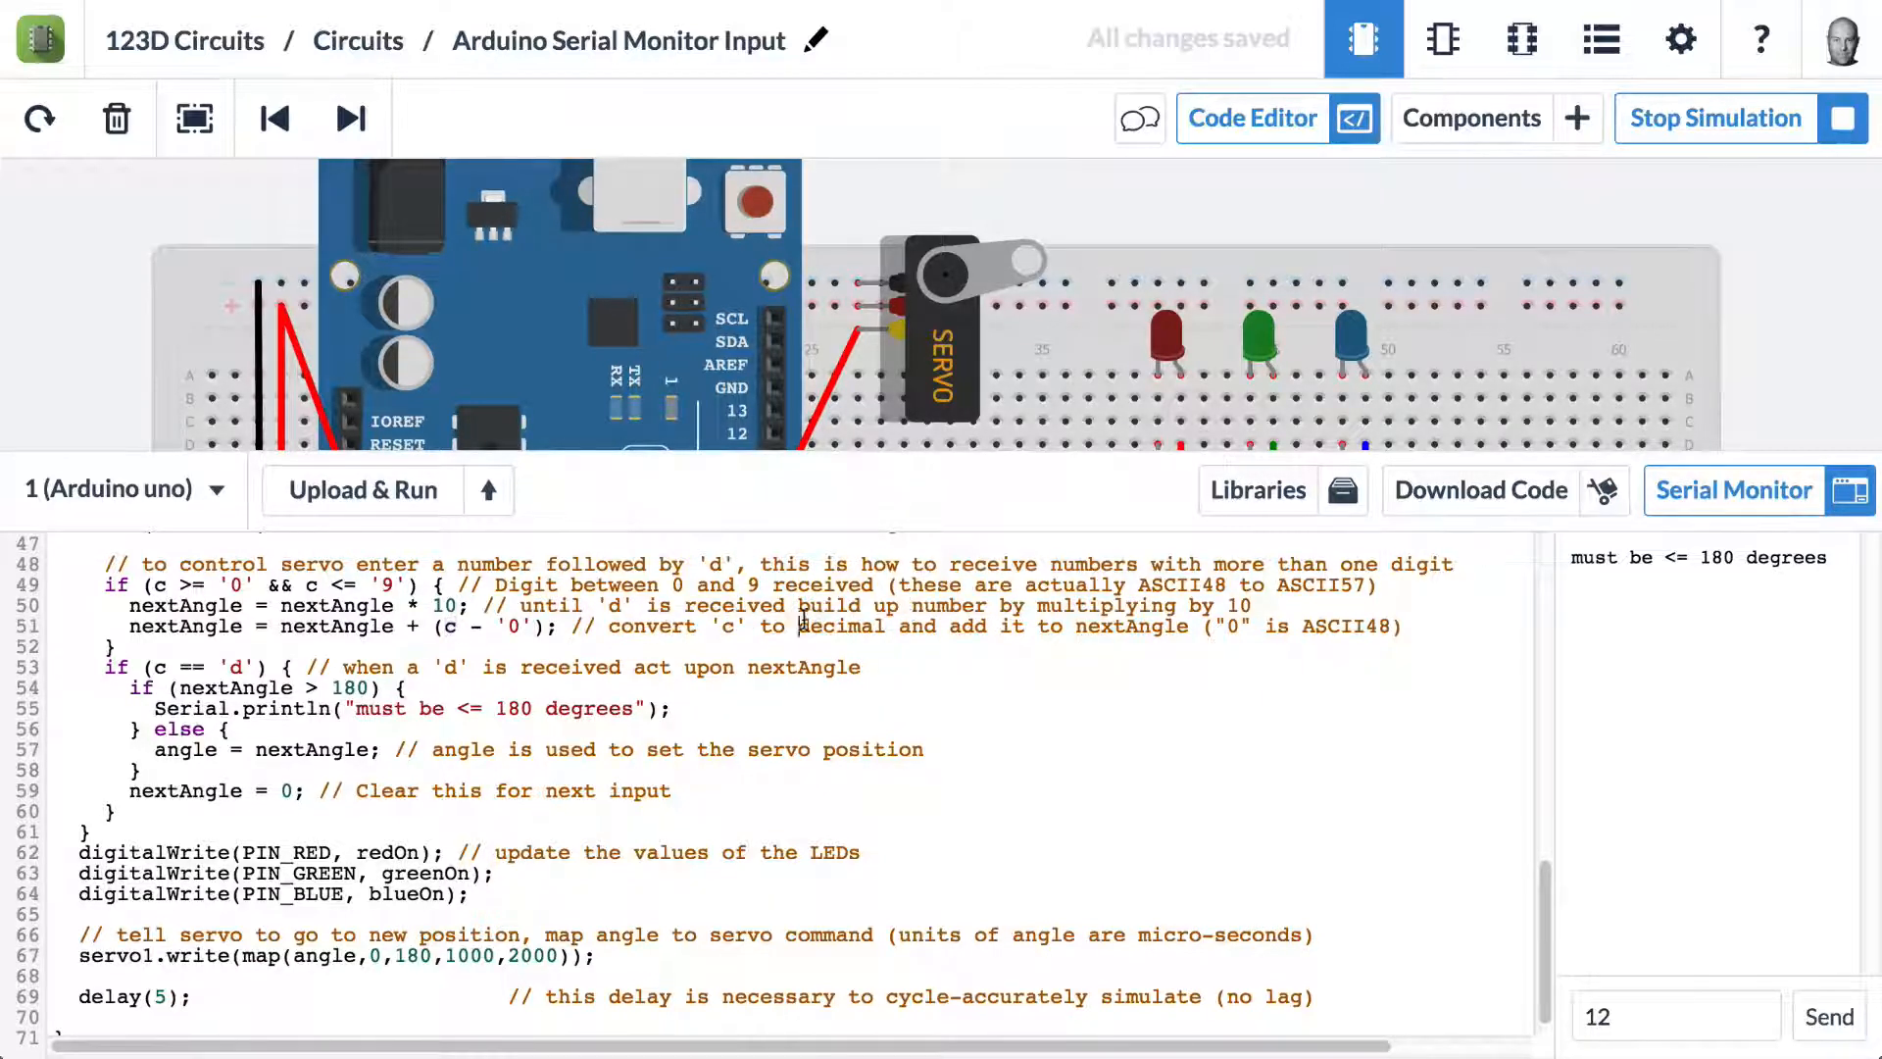
{"action": "left_click_drag", "start_coordinate": [798, 626], "coordinate": [1405, 625]}
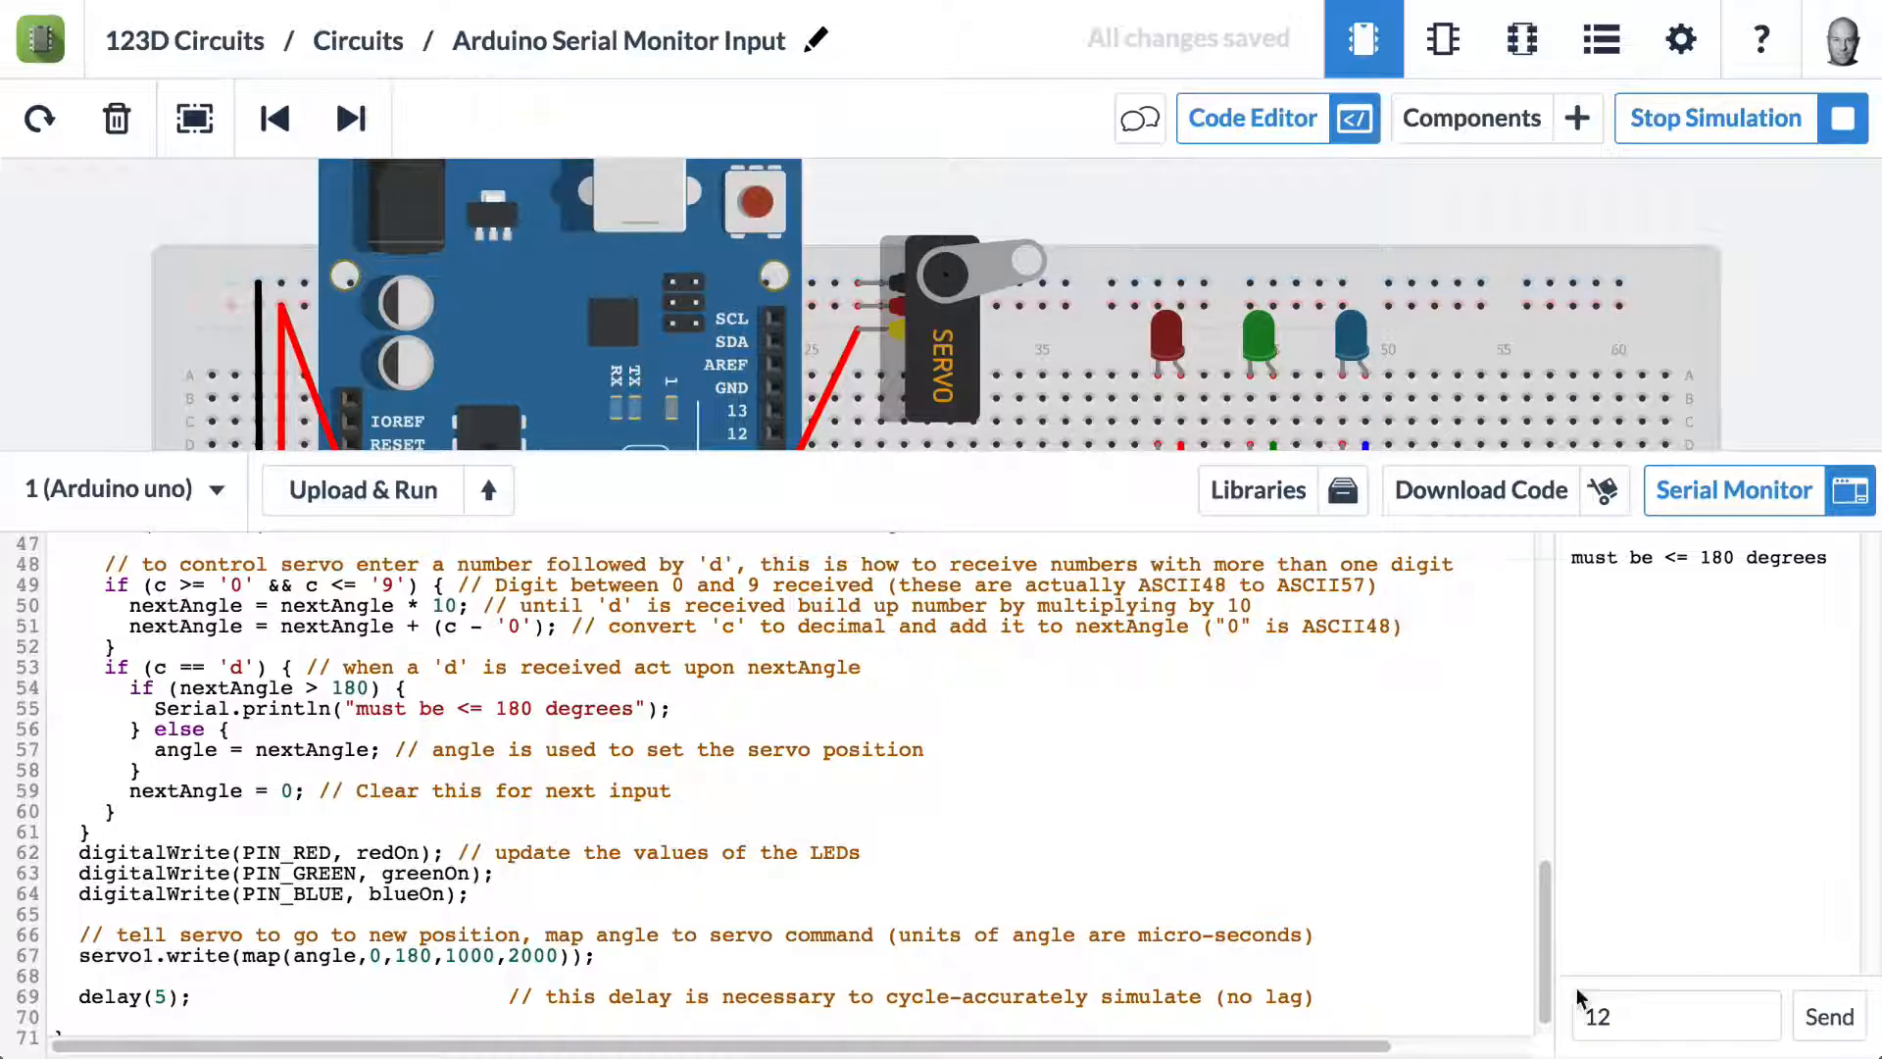
{"action": "type", "text": "d"}
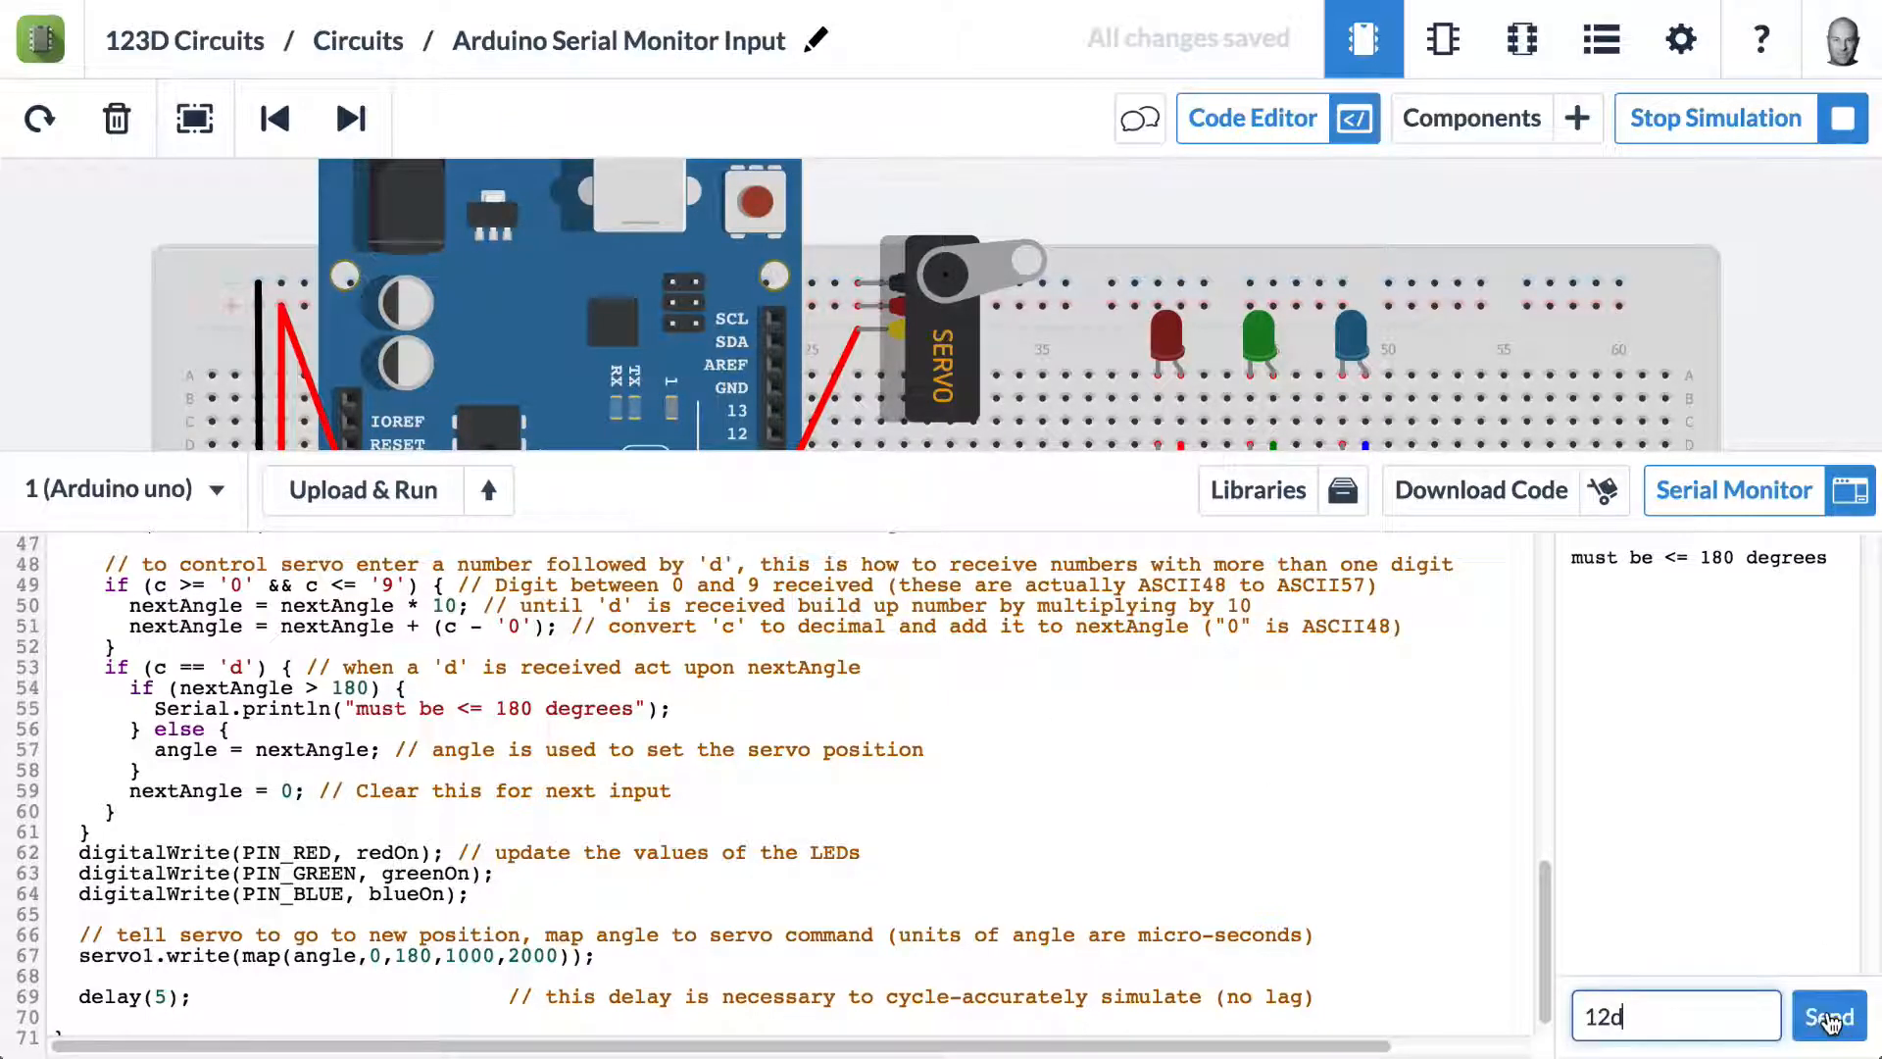
{"action": "left_click", "coordinate": [1826, 1016]}
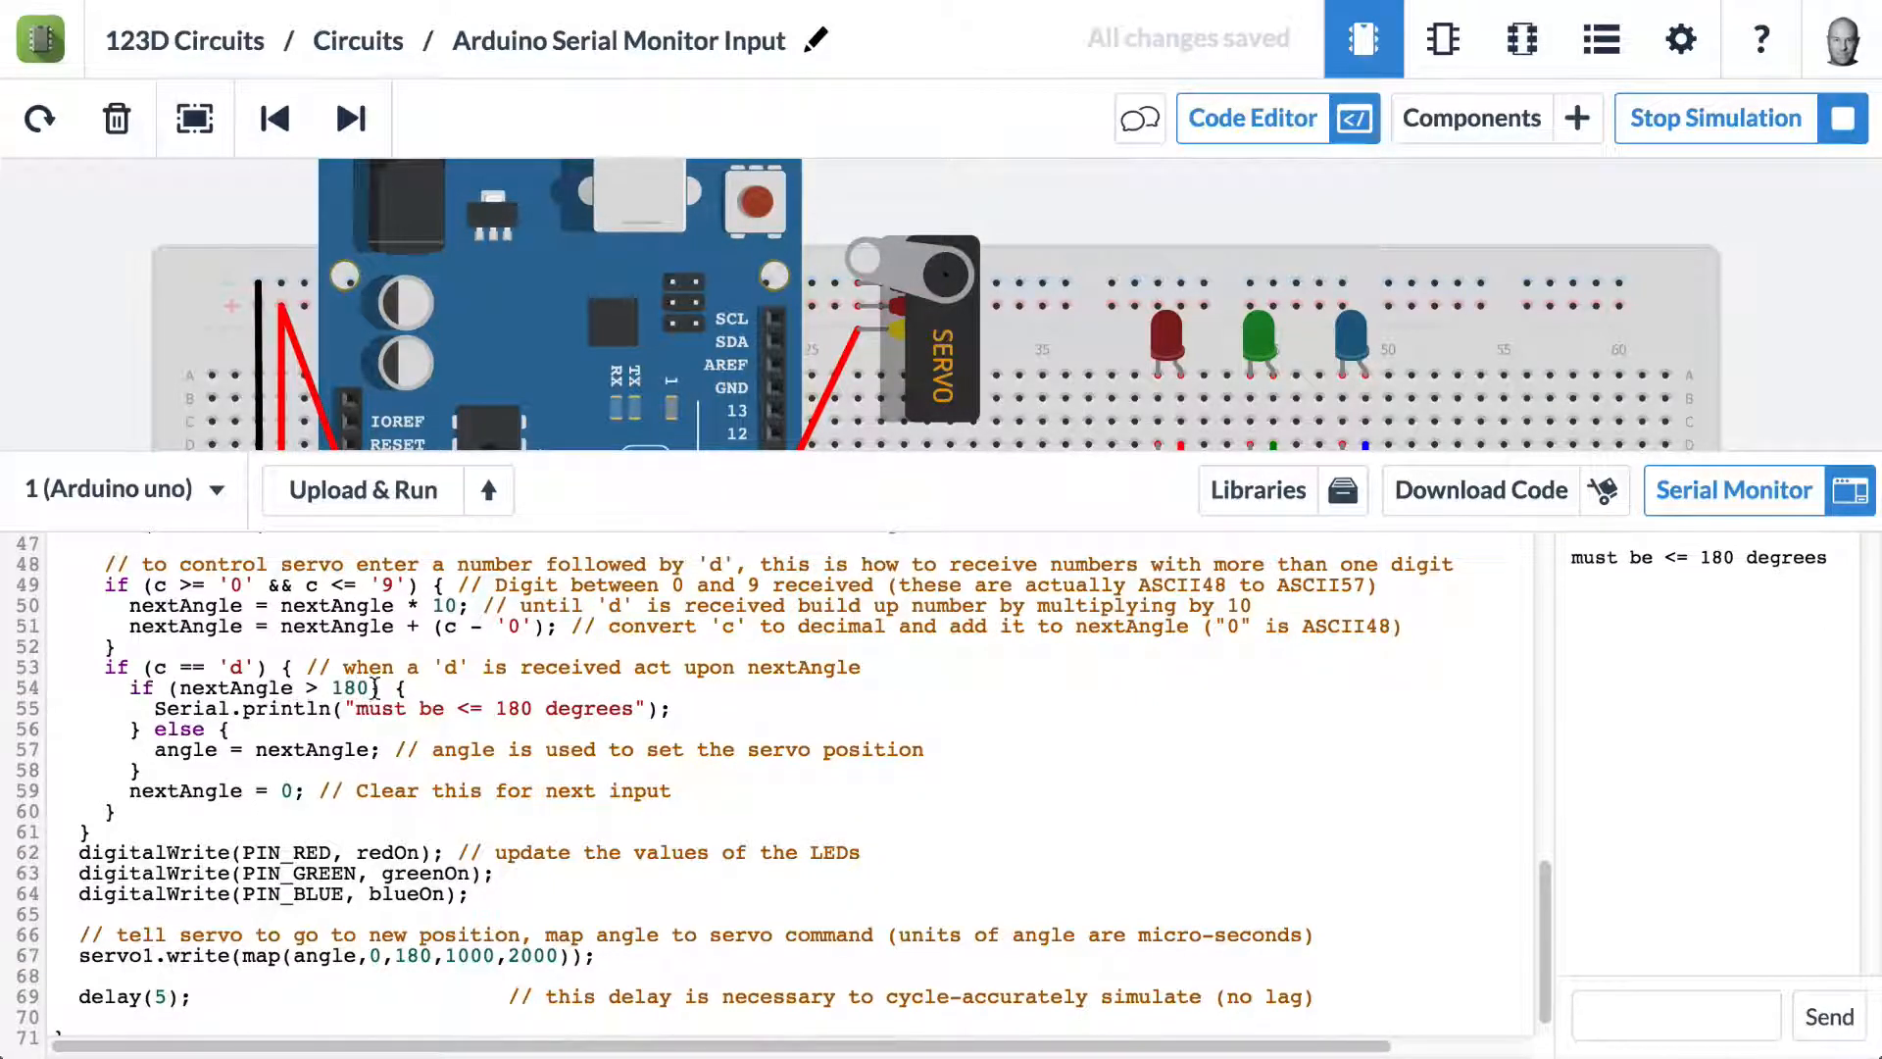
Highlight the 180 limit and delay(5) in the sketch, then enter 123 in the Serial Monitor
{"action": "double_click", "coordinate": [492, 708]}
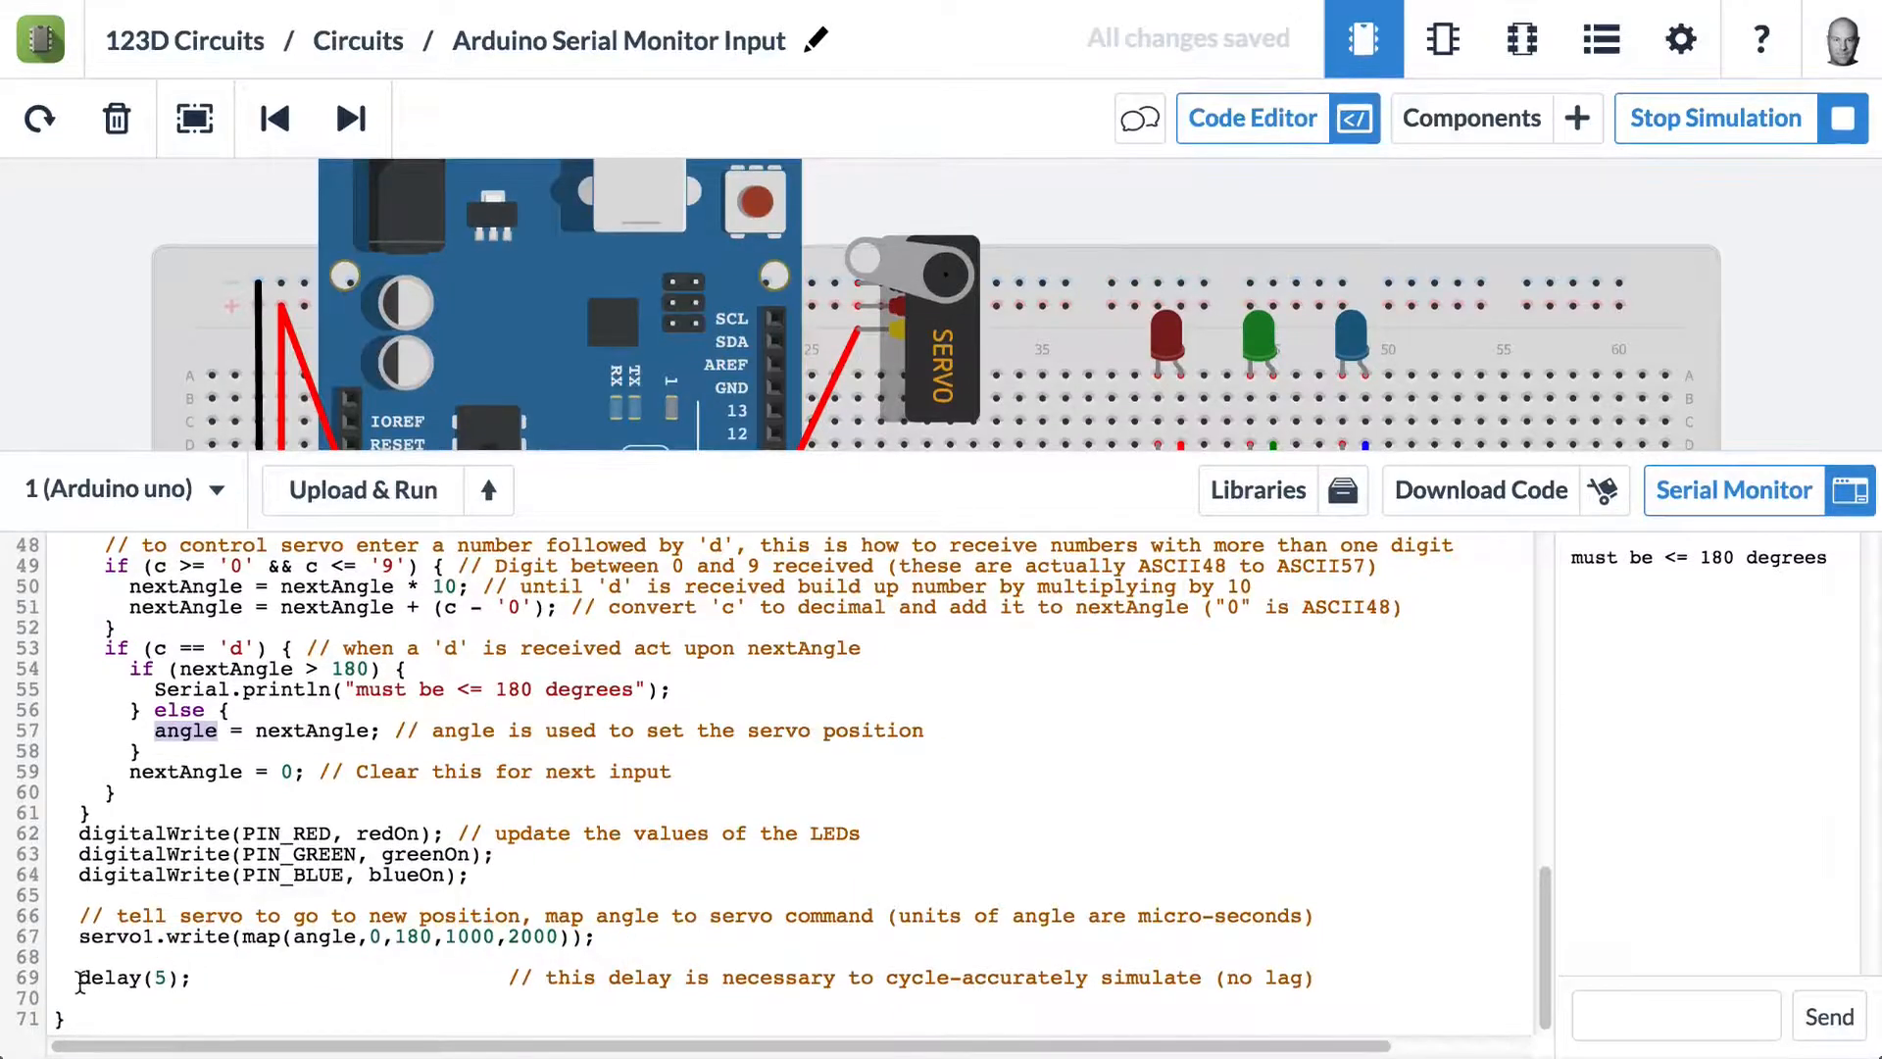
{"action": "double_click", "coordinate": [111, 978]}
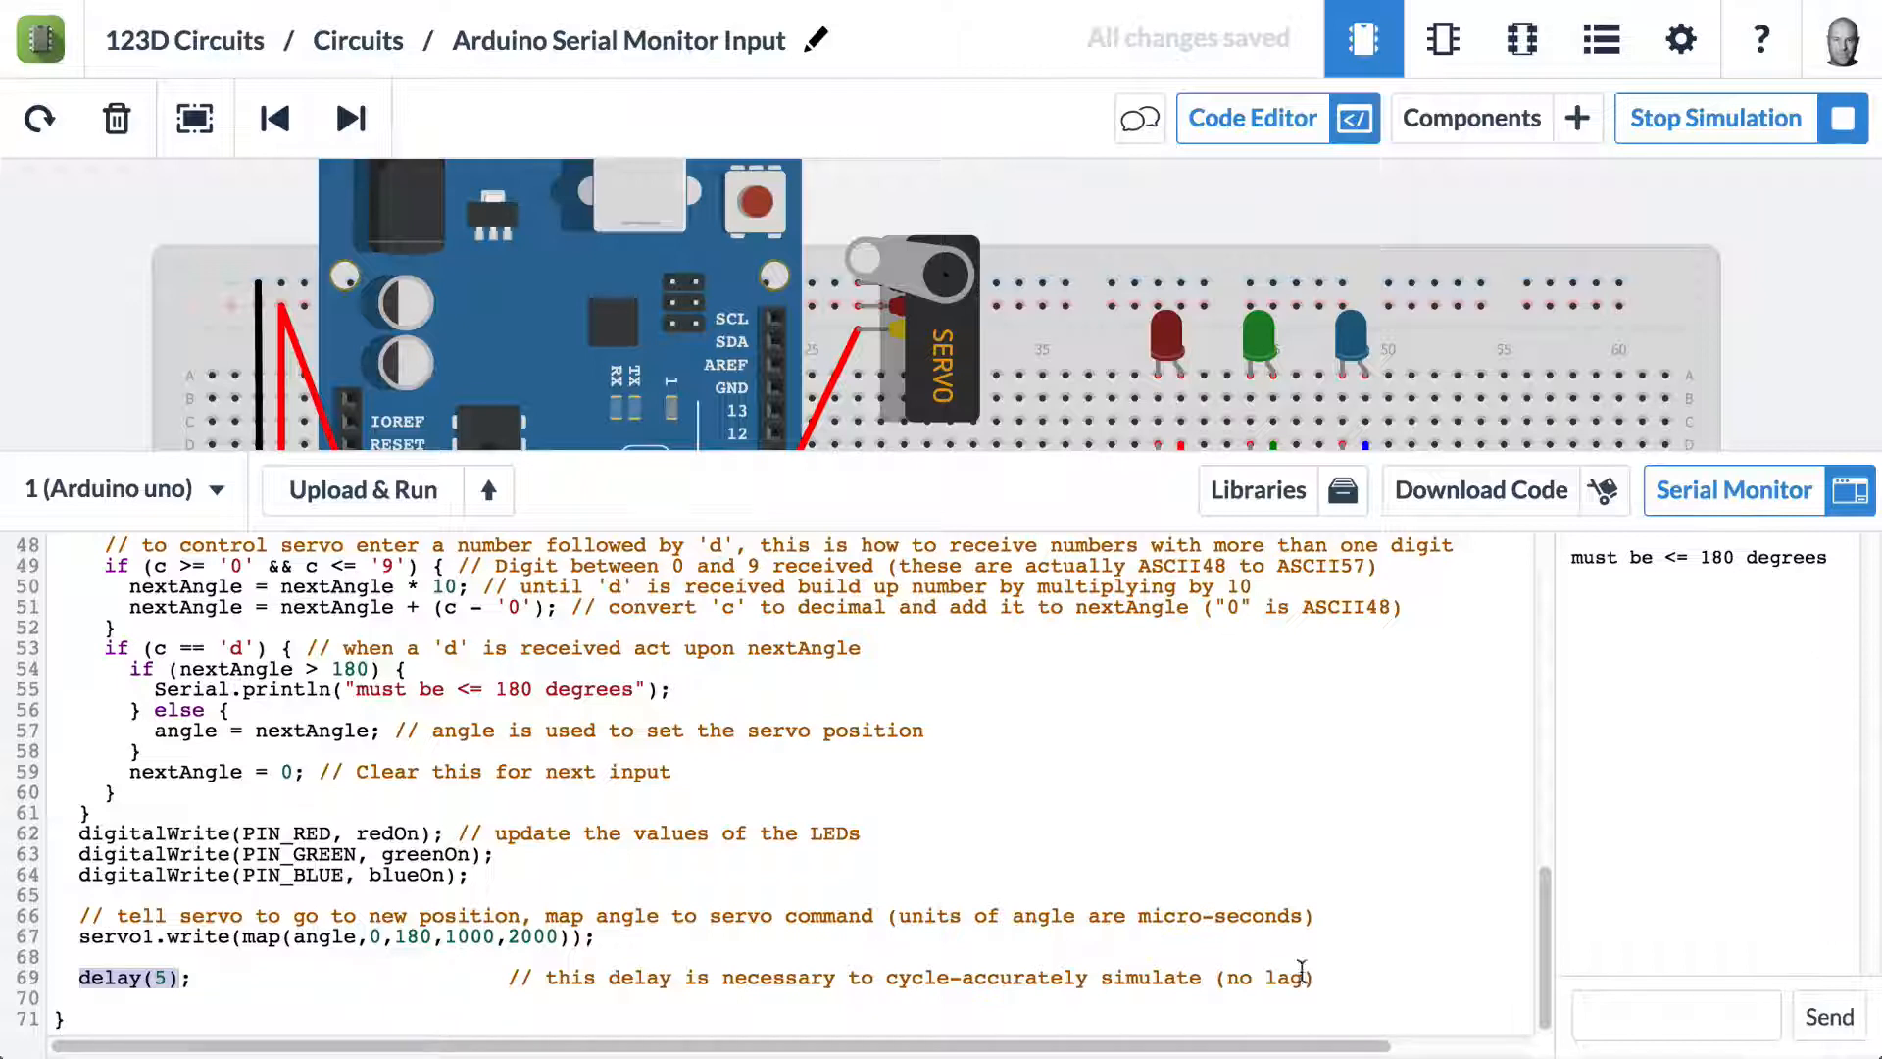
{"action": "left_click", "coordinate": [1318, 976]}
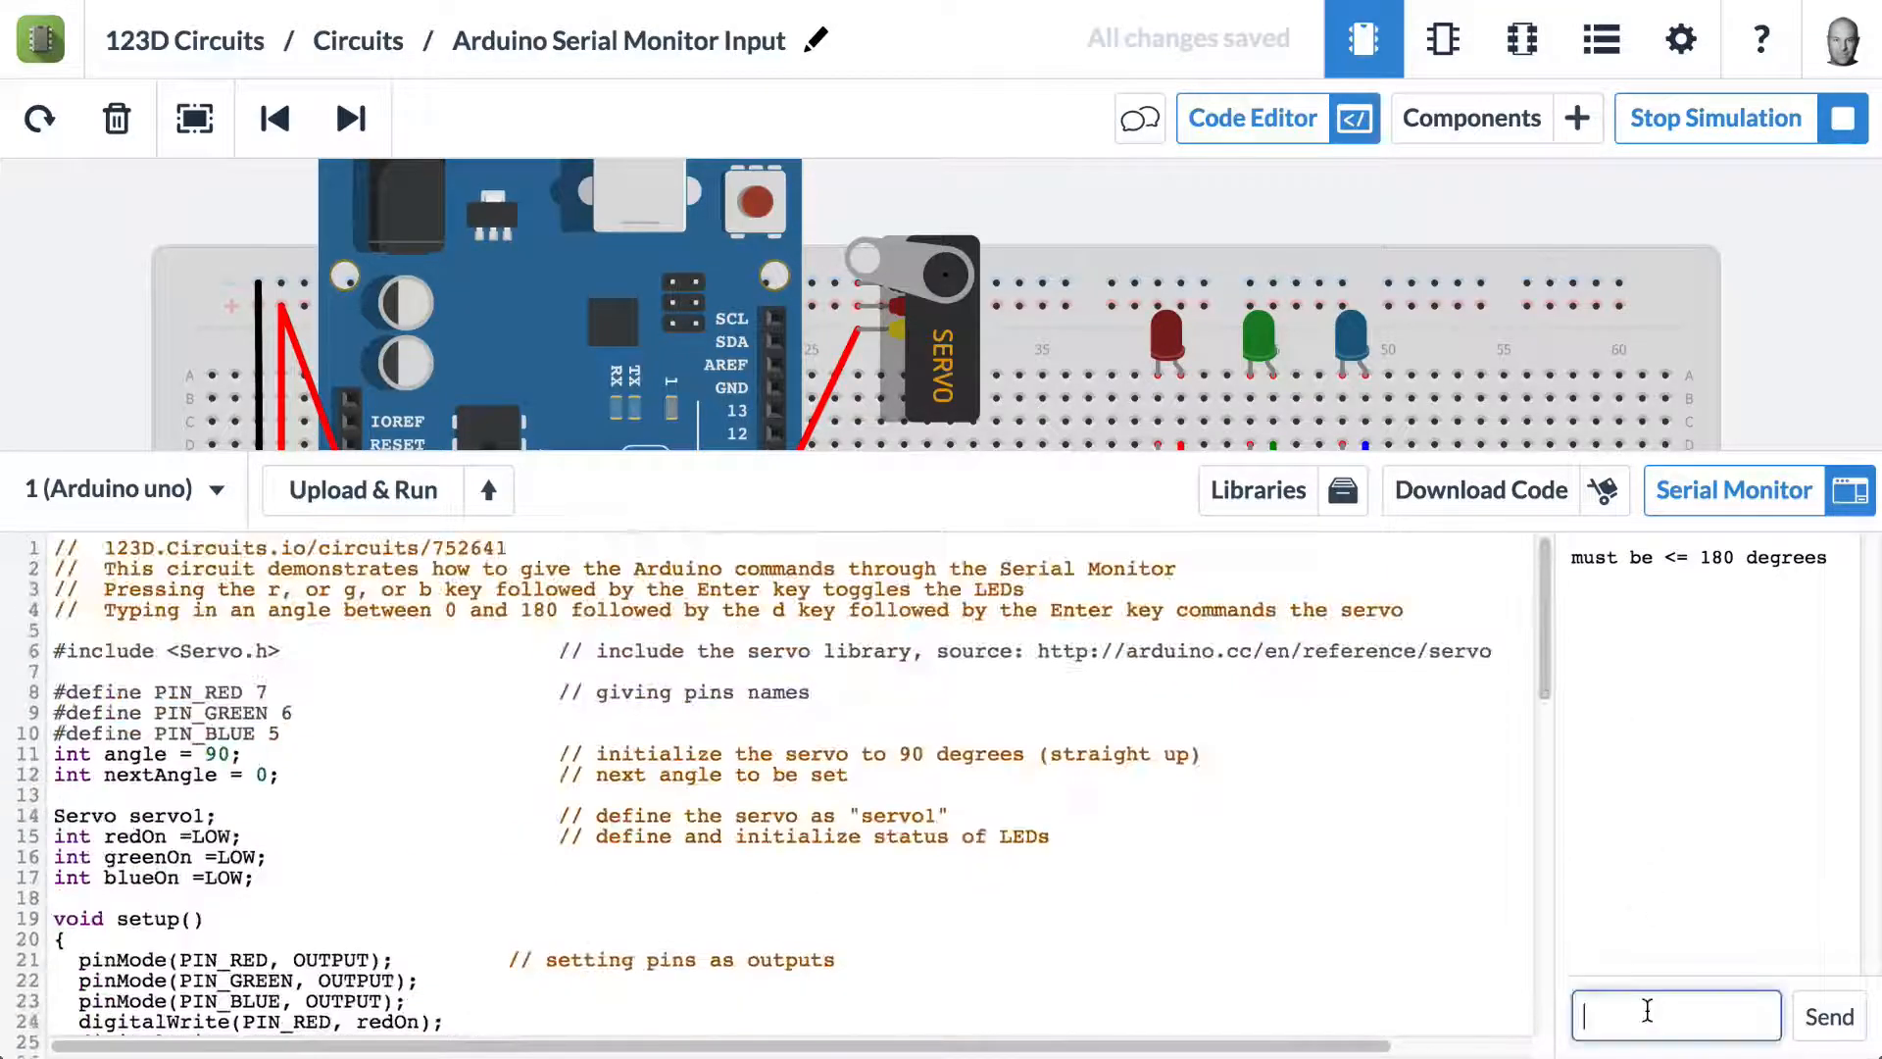
{"action": "type", "text": "123"}
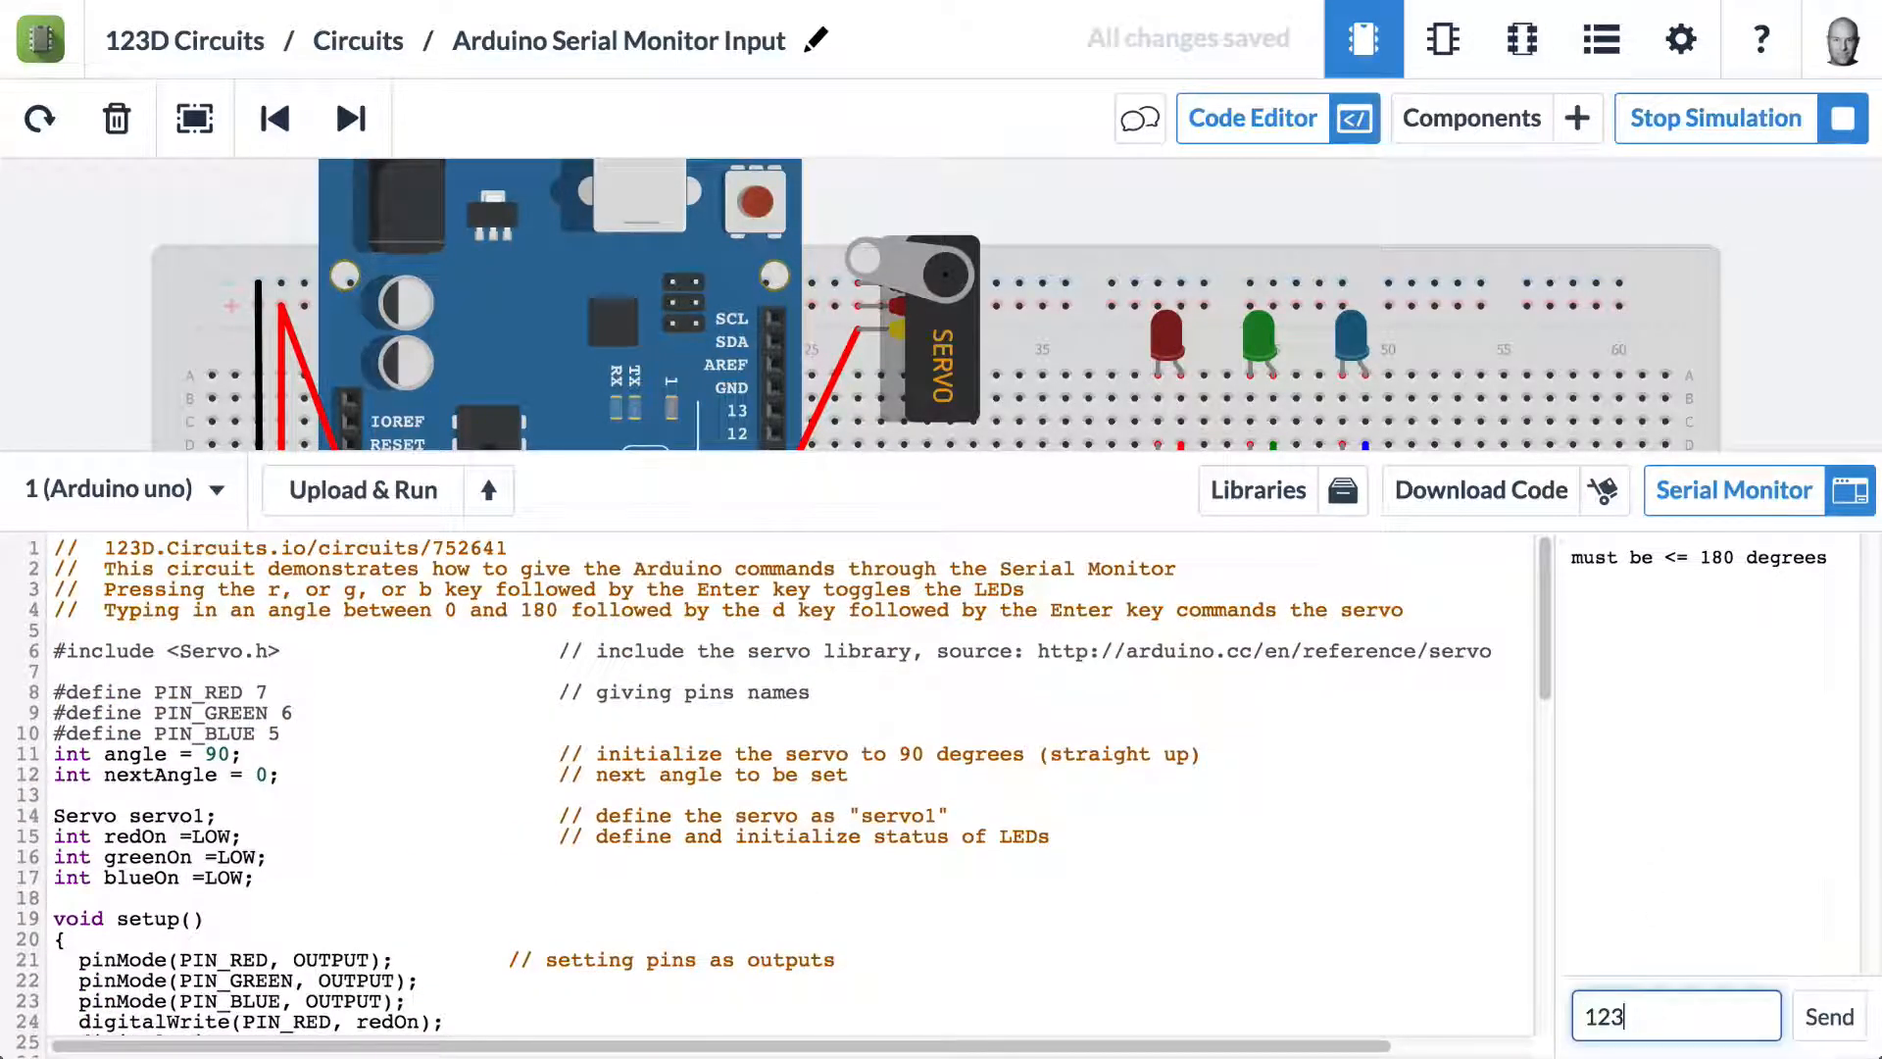